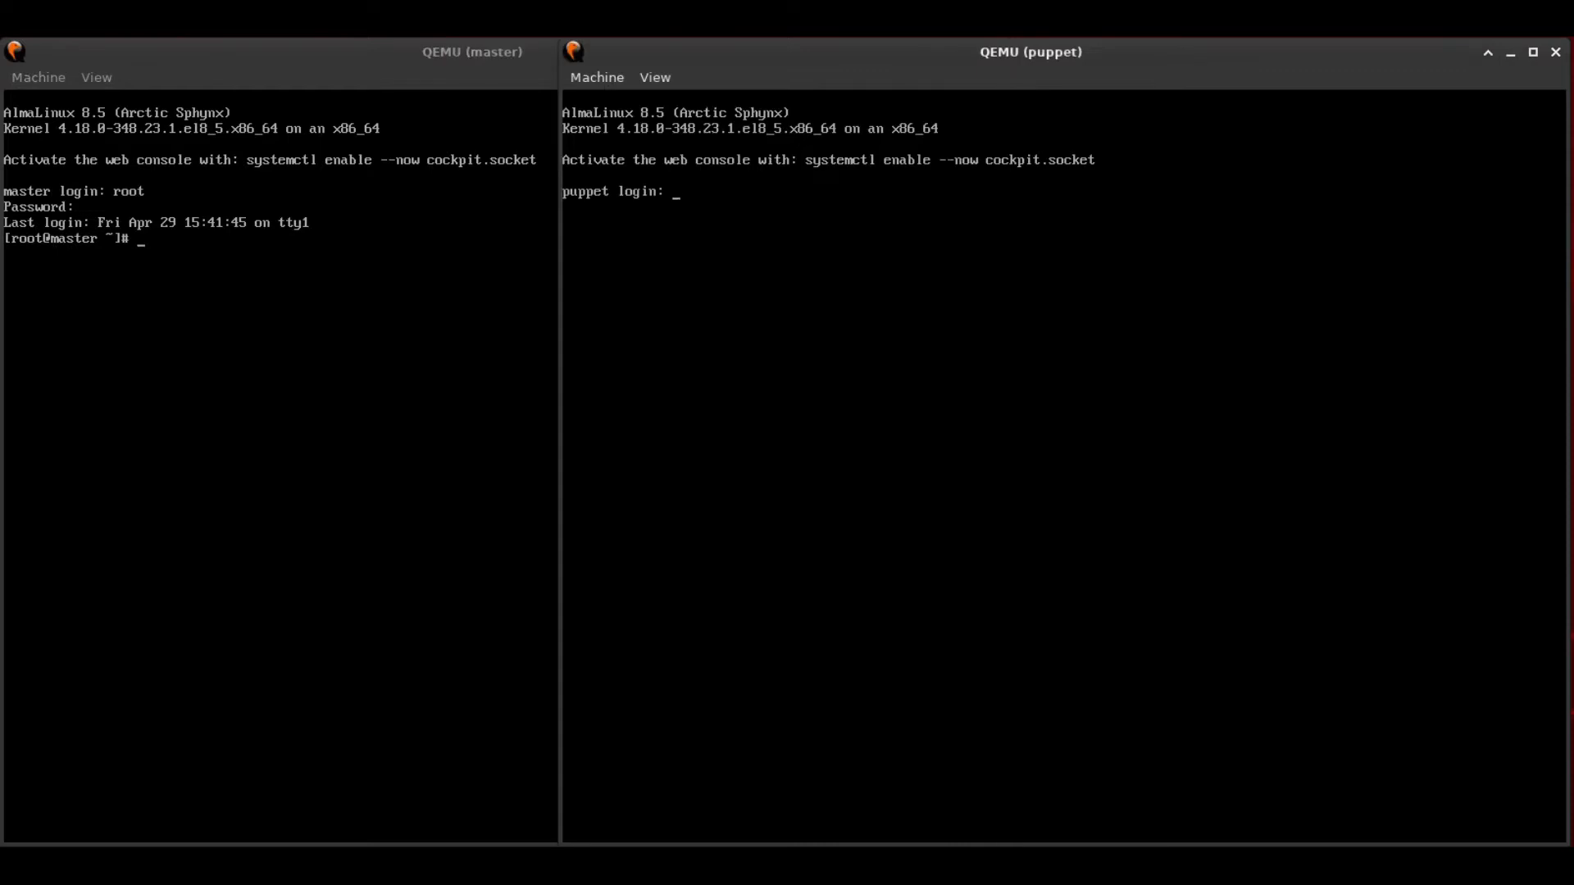
Log in as root on the puppet VM, retrying the password after a failed attempt
text(root)
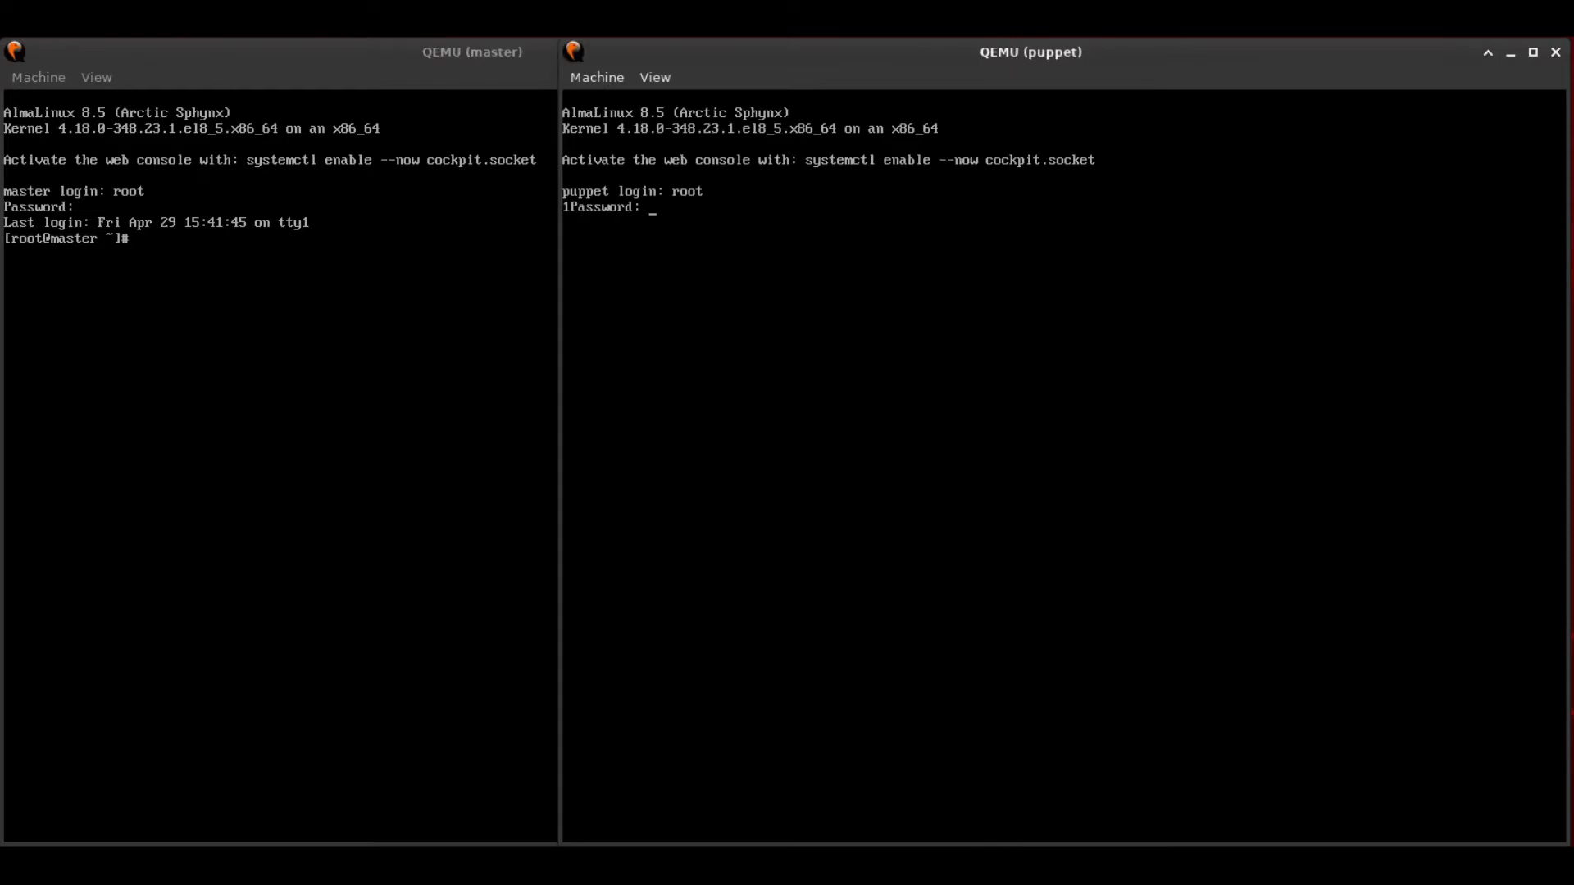
key(Return)
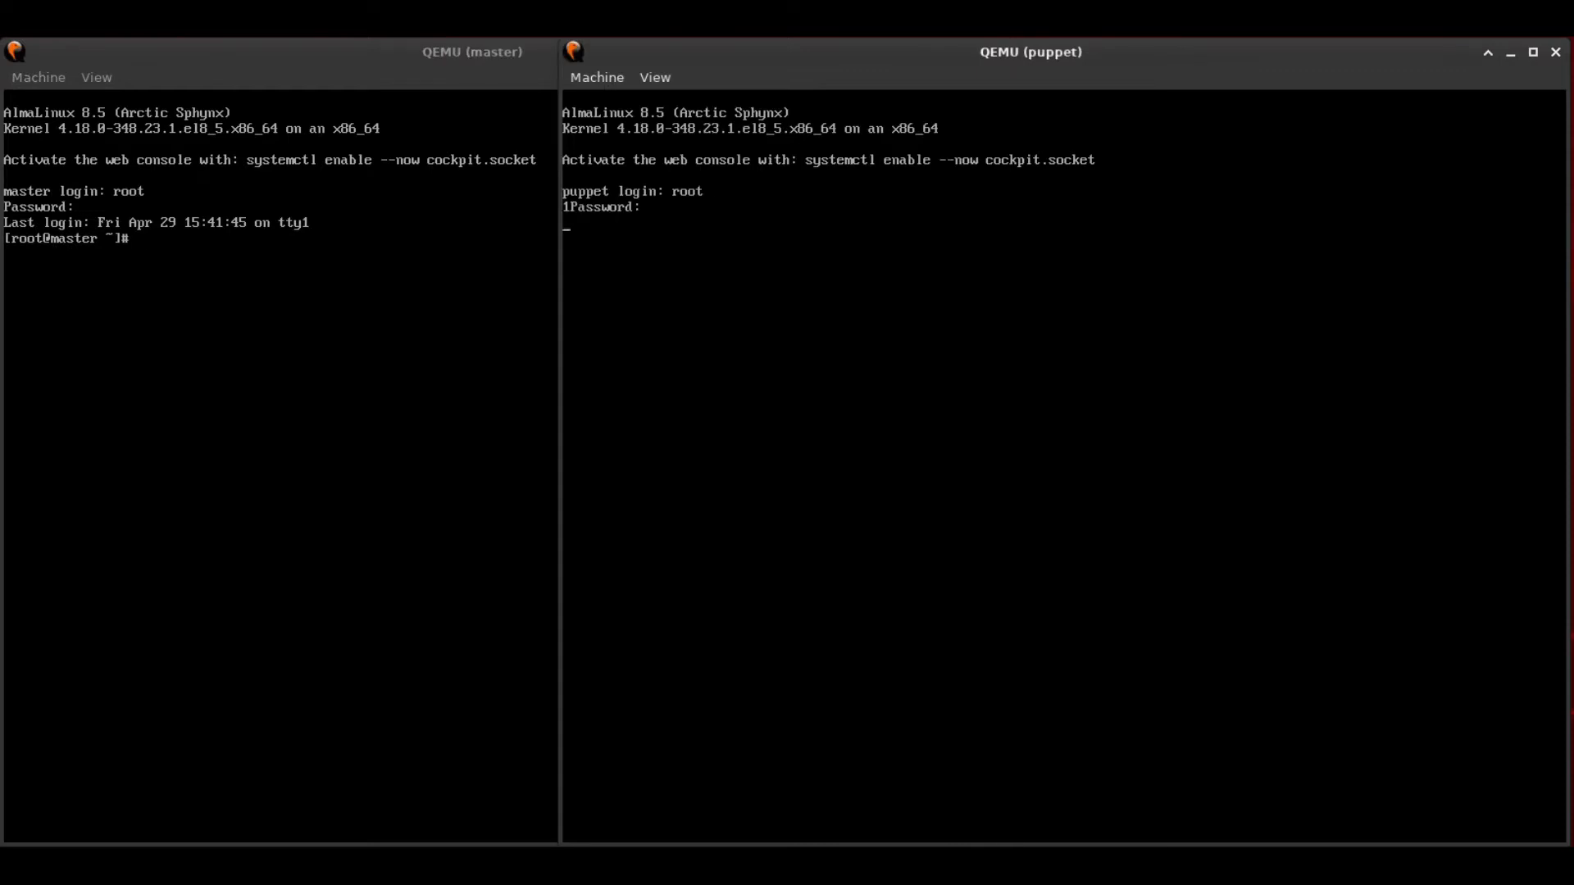
key(Return)
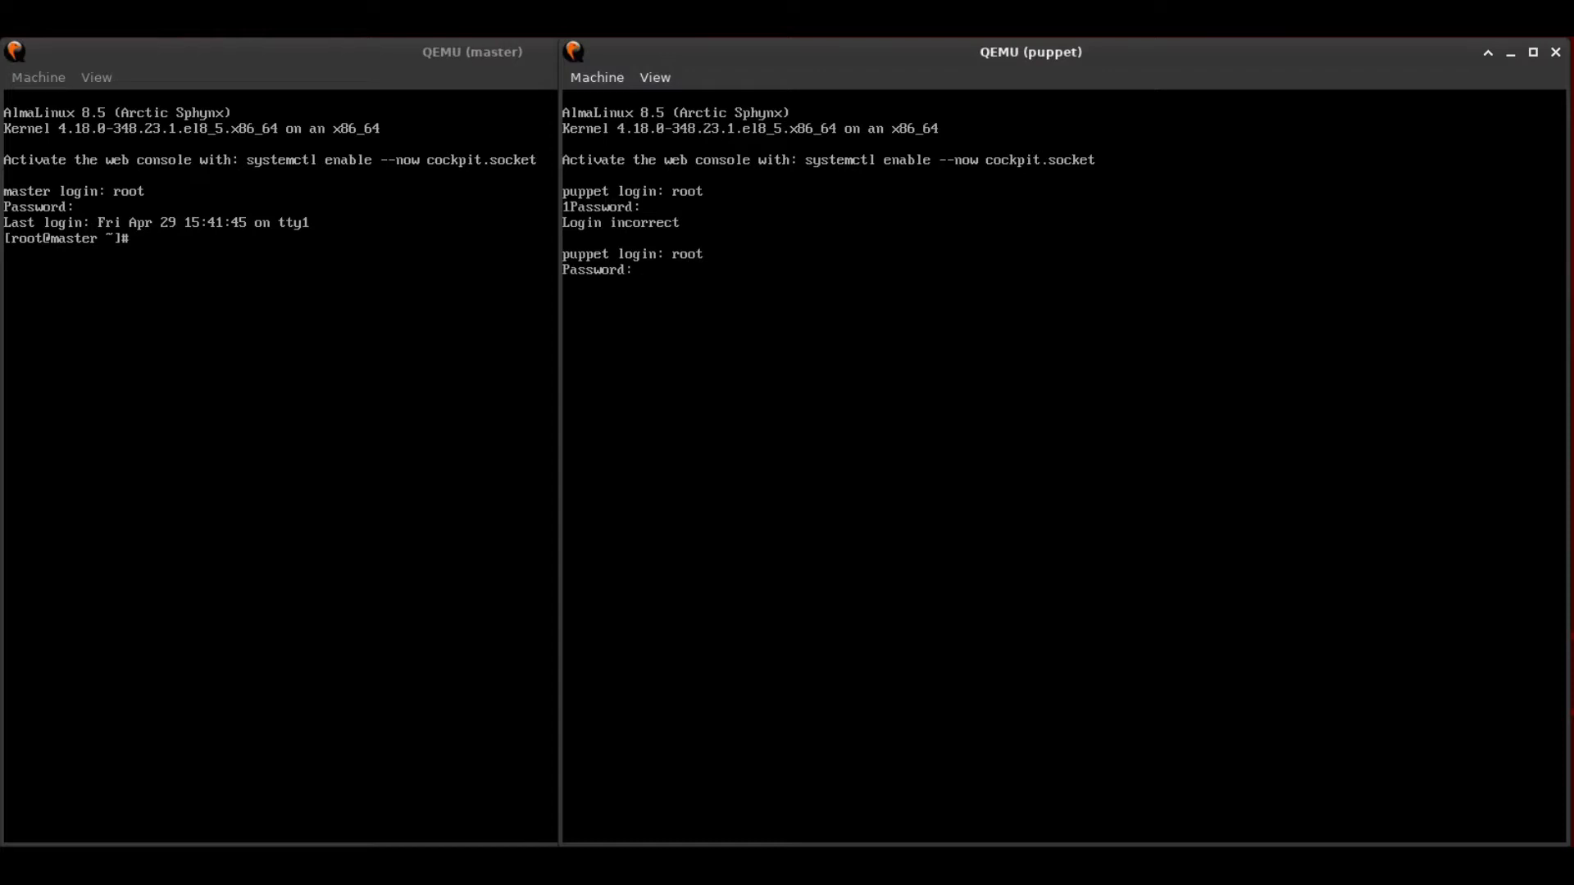
key(Return)
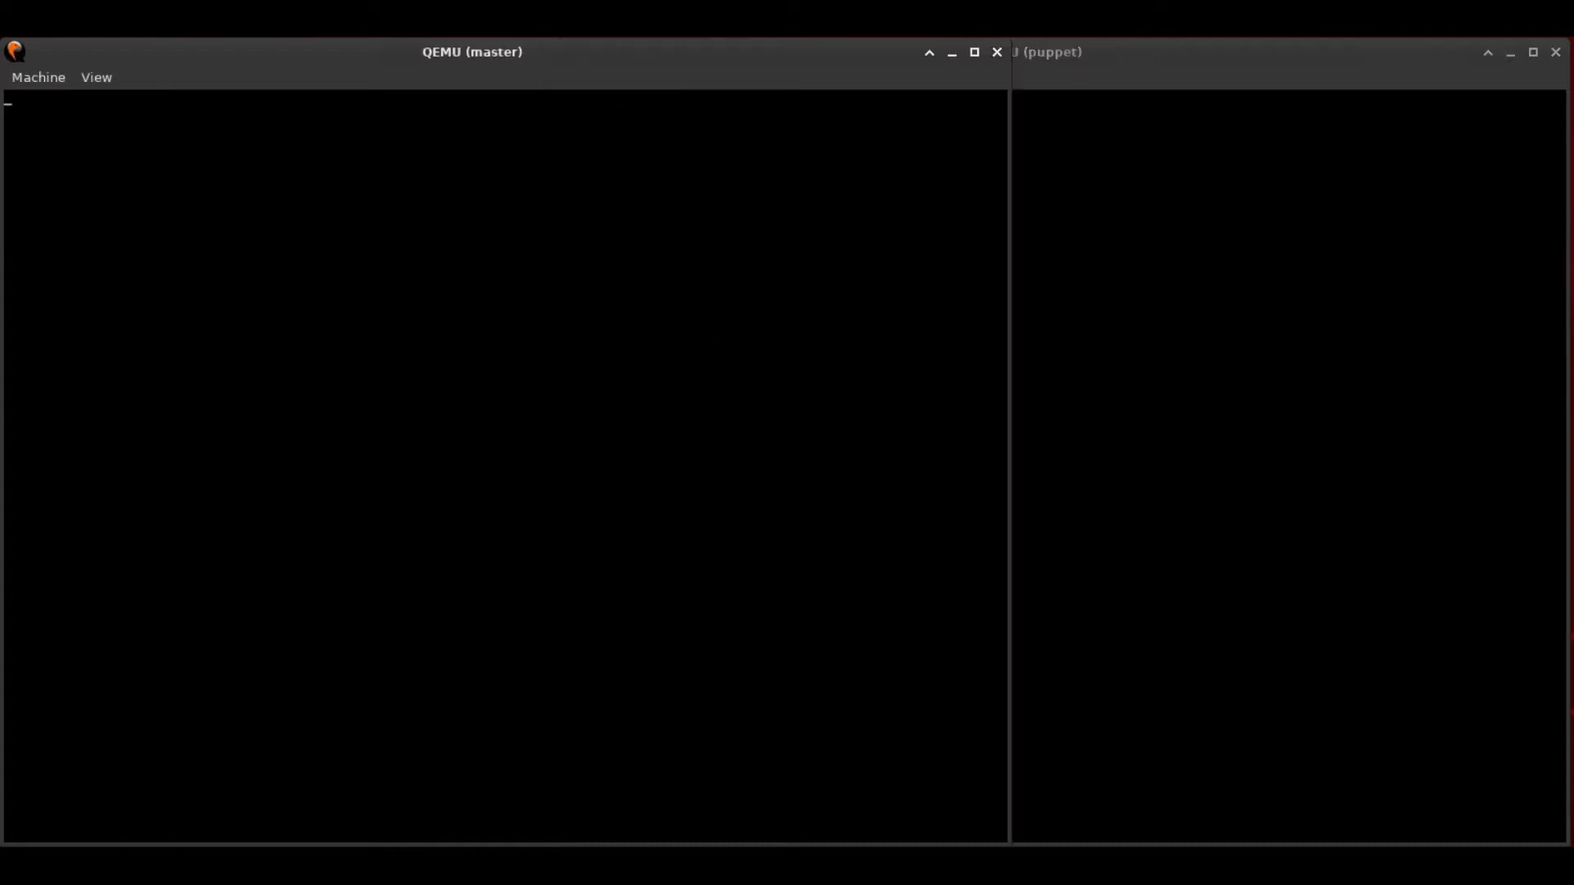
Open /etc/hosts in vim on the master and on the puppet VM
text(vim /etc/host)
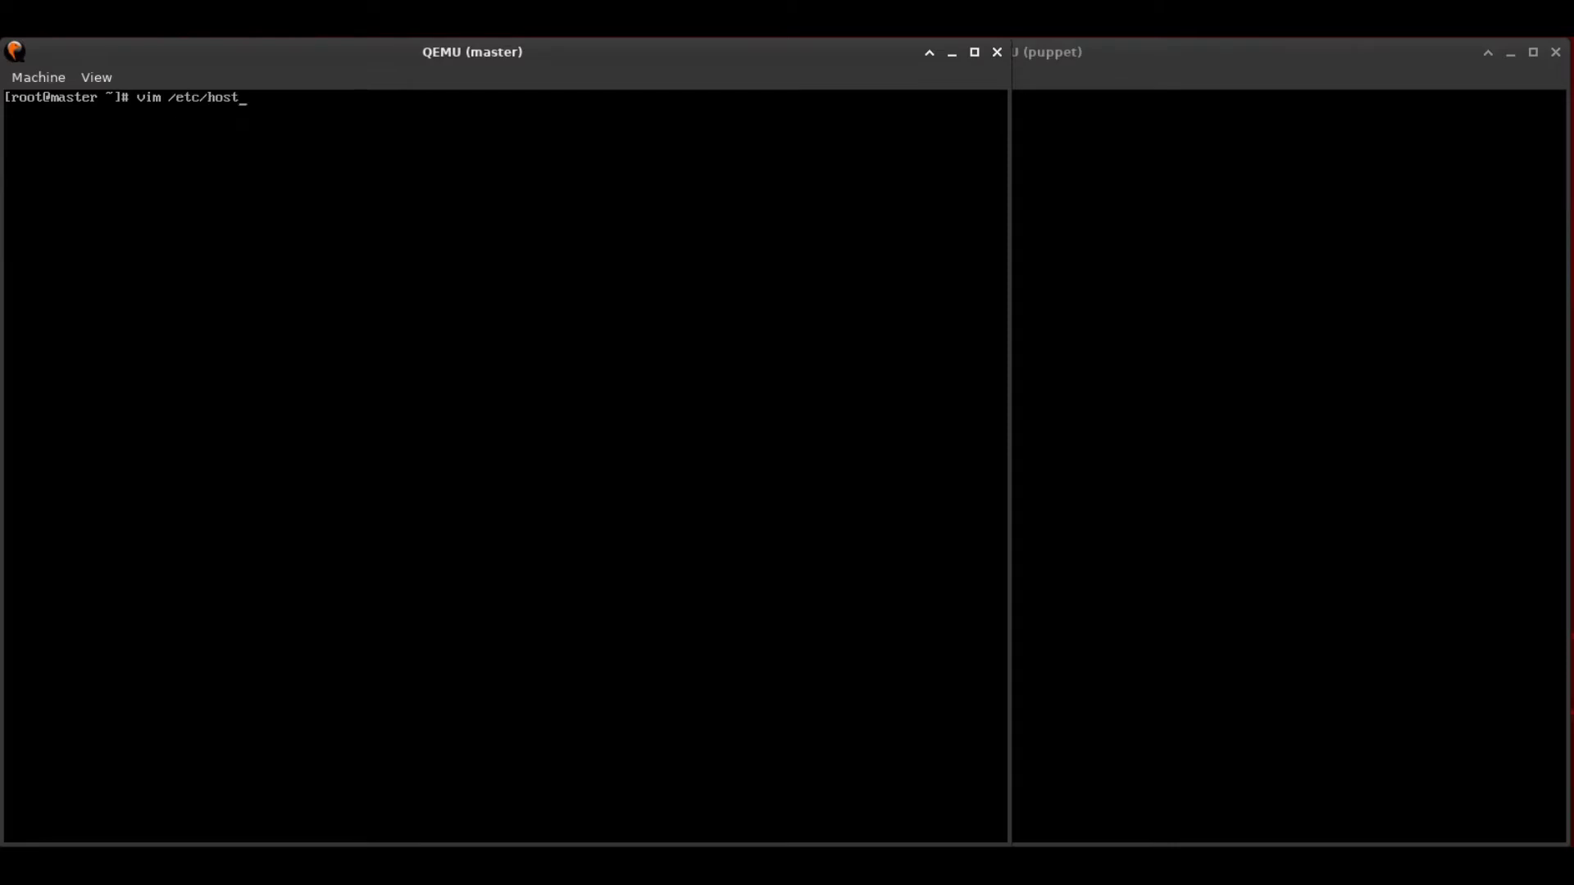
key(Return)
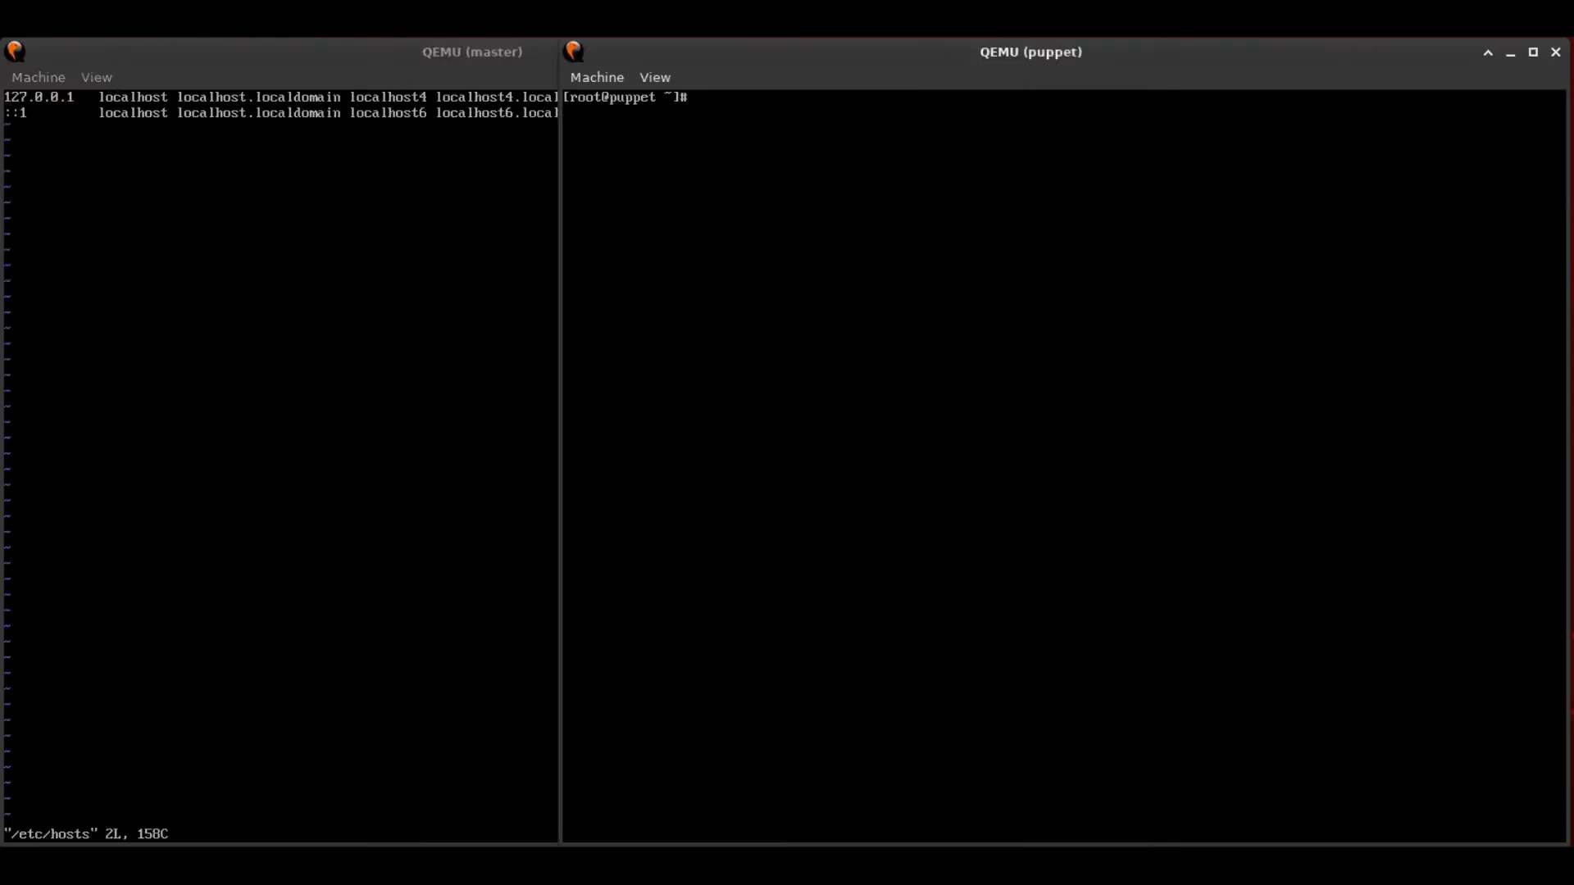
text(vim /etc/hosts)
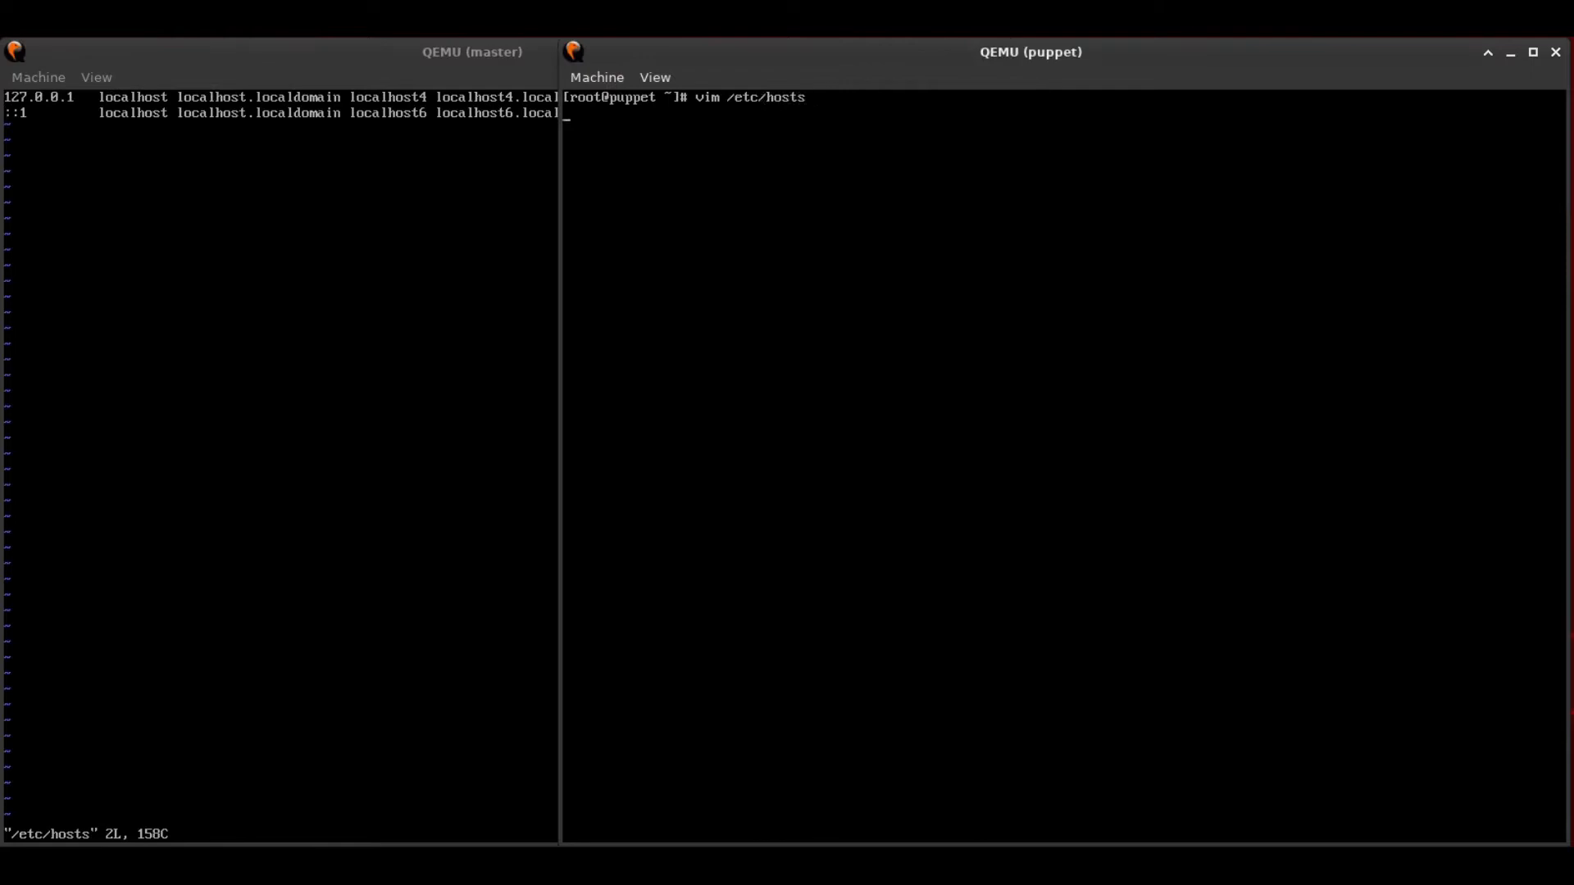
key(Return)
text(rpm)
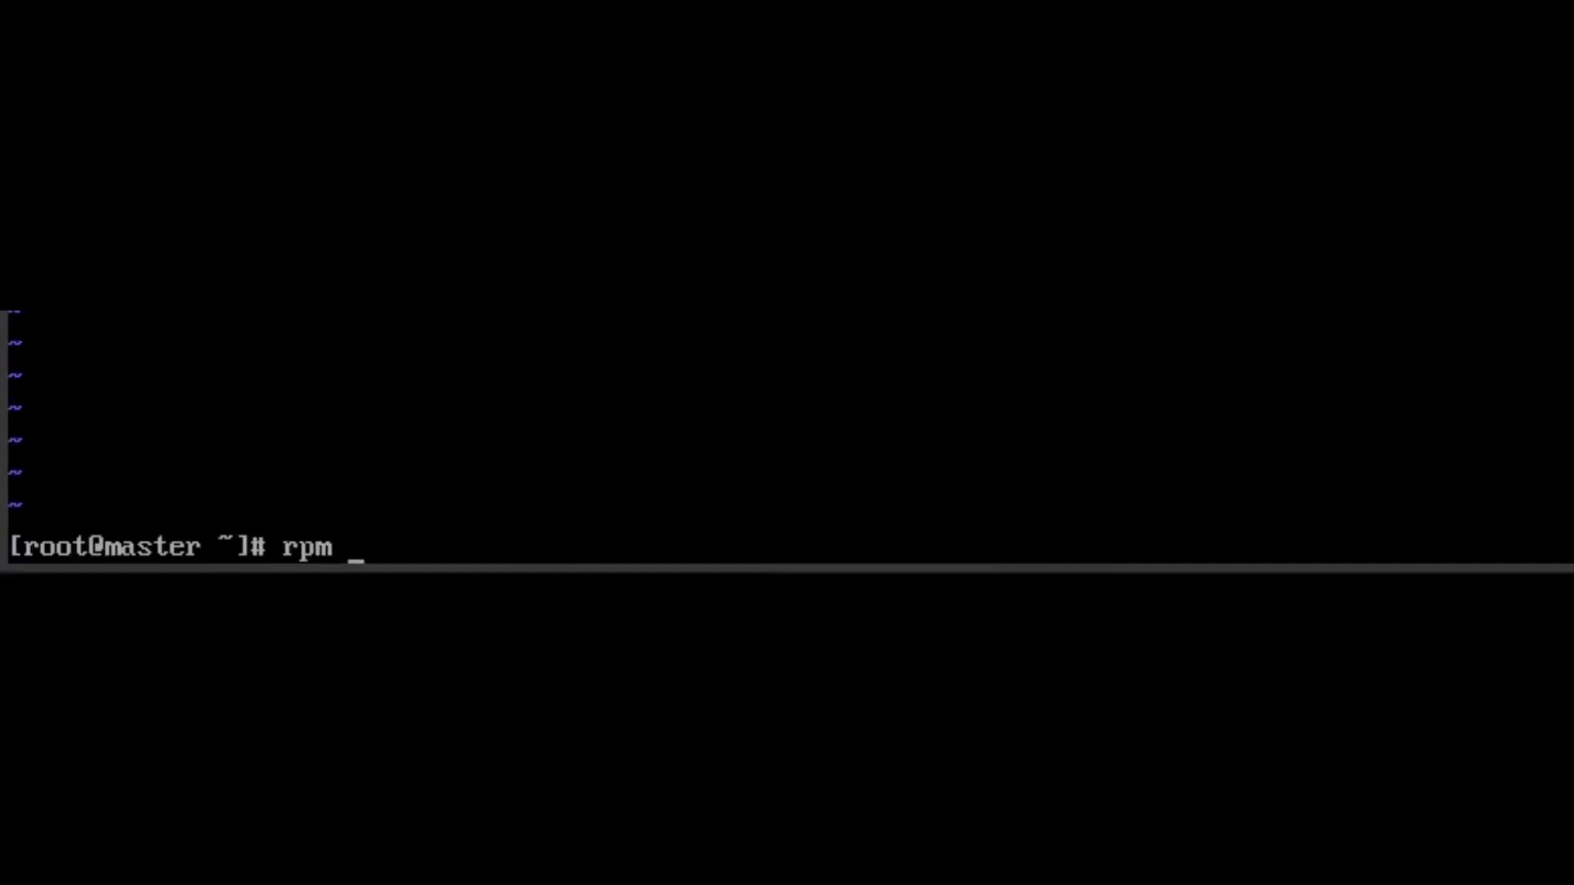
Add the Puppet 7 release repository with rpm -Uvh on the VMs
text(-Uvh https://yum.puppet.com/puppet7-release)
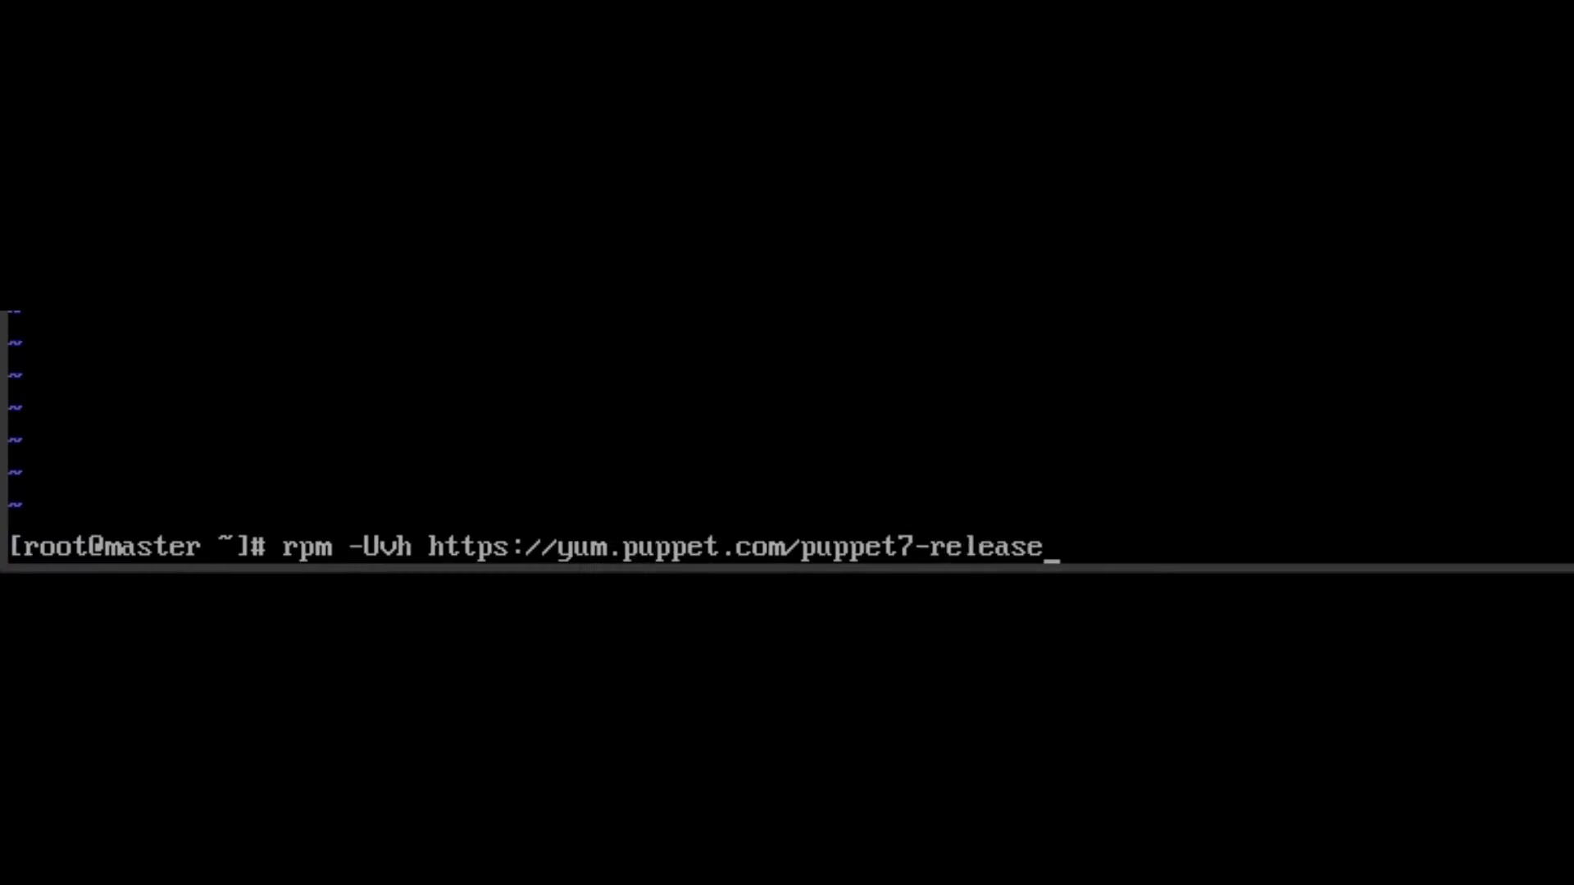
key(Return)
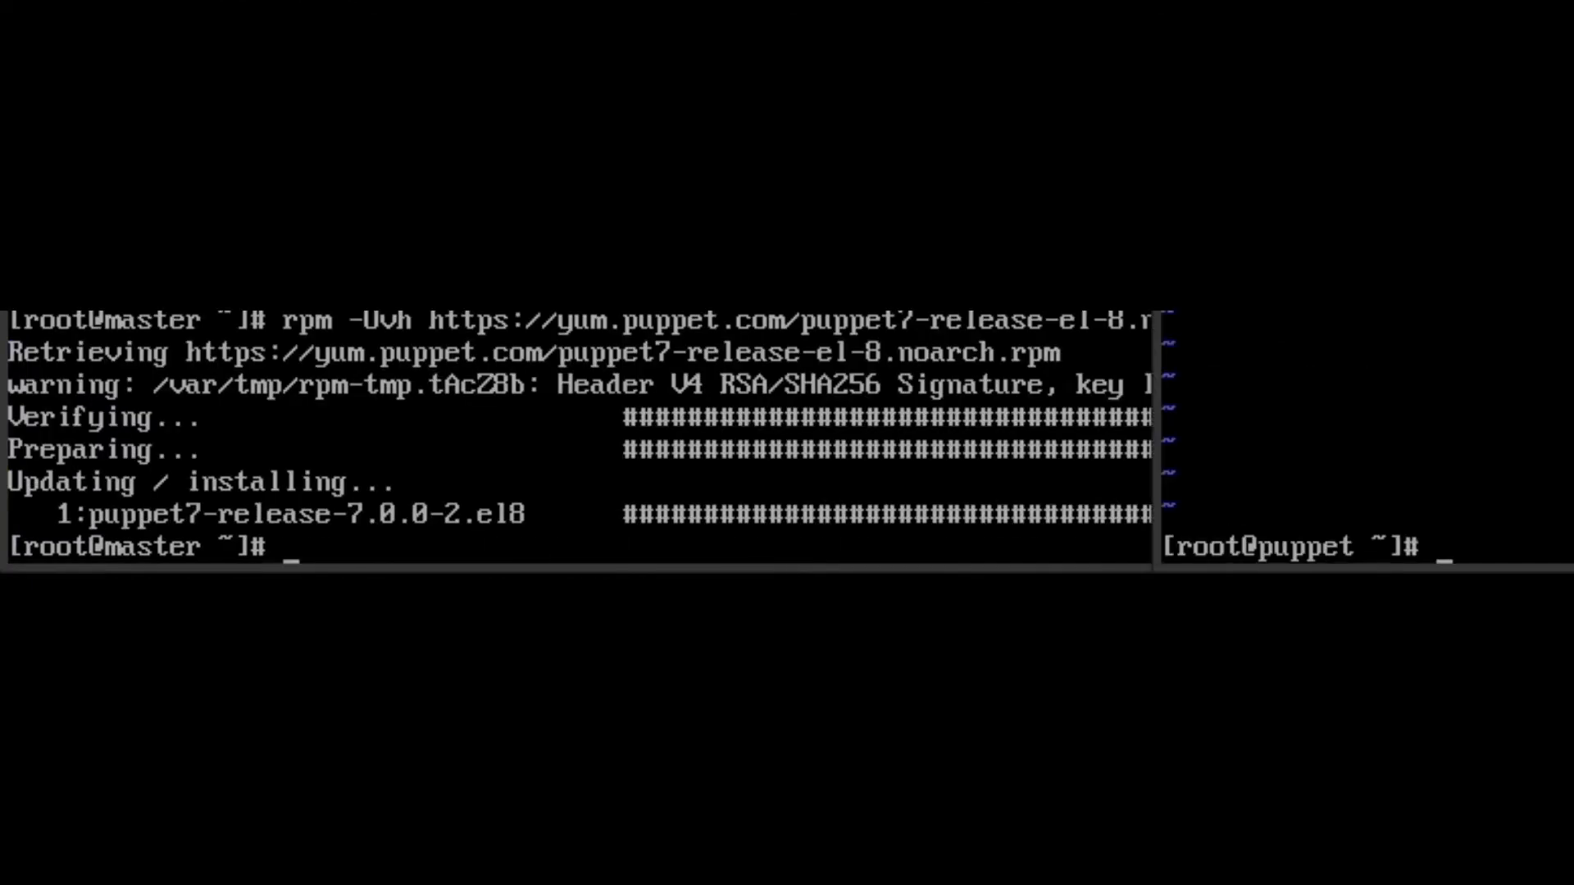
text(rpm -Uvh)
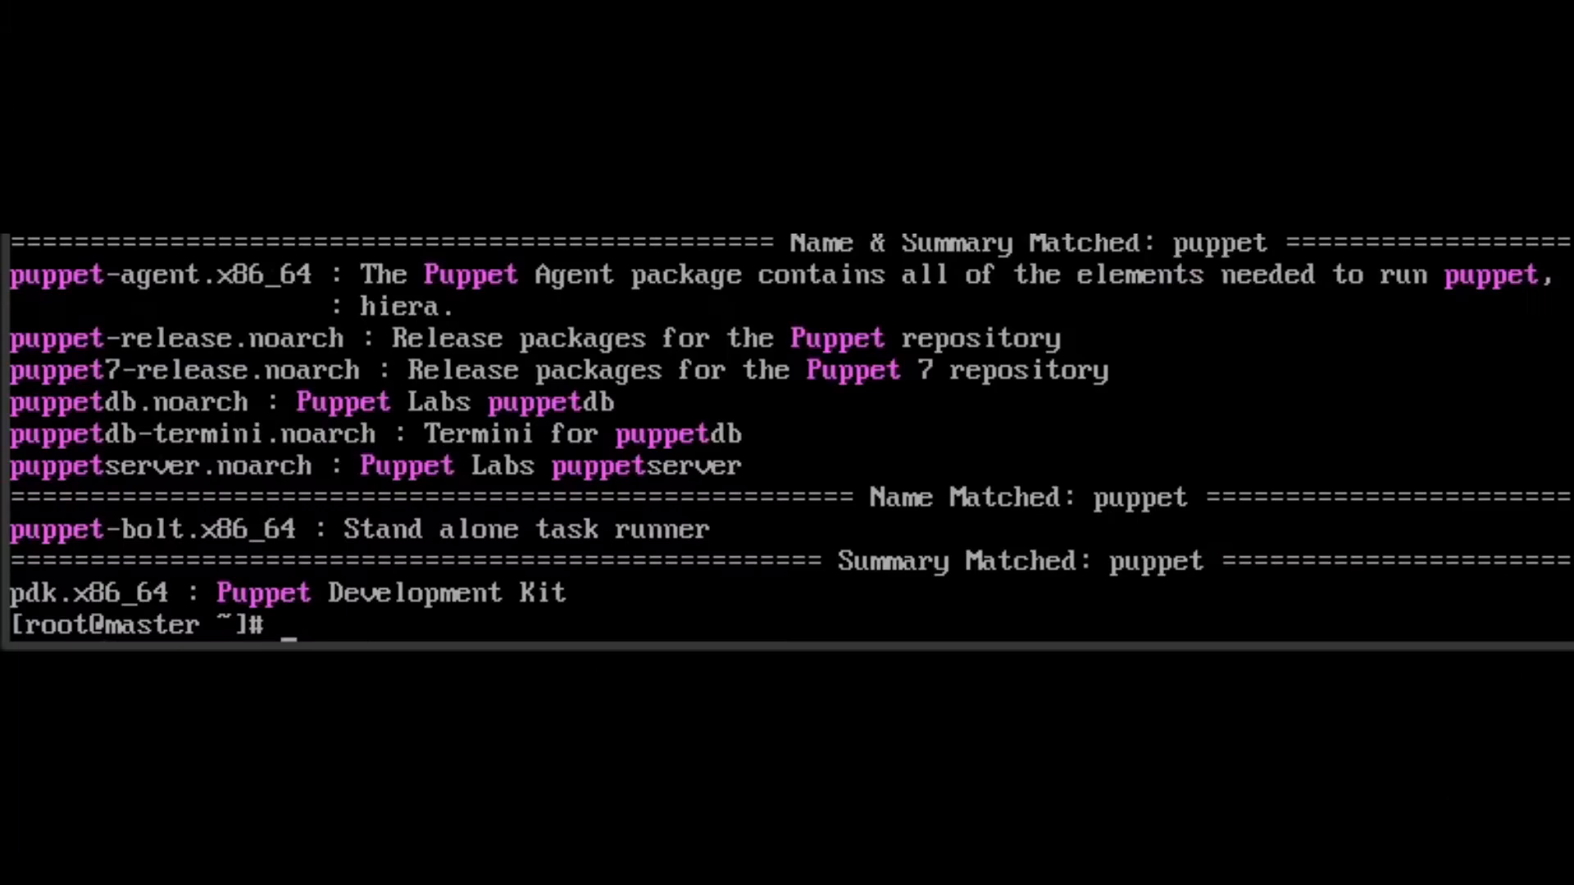
Install puppetserver on the master with dnf, confirming with y
text(dnf install puppet)
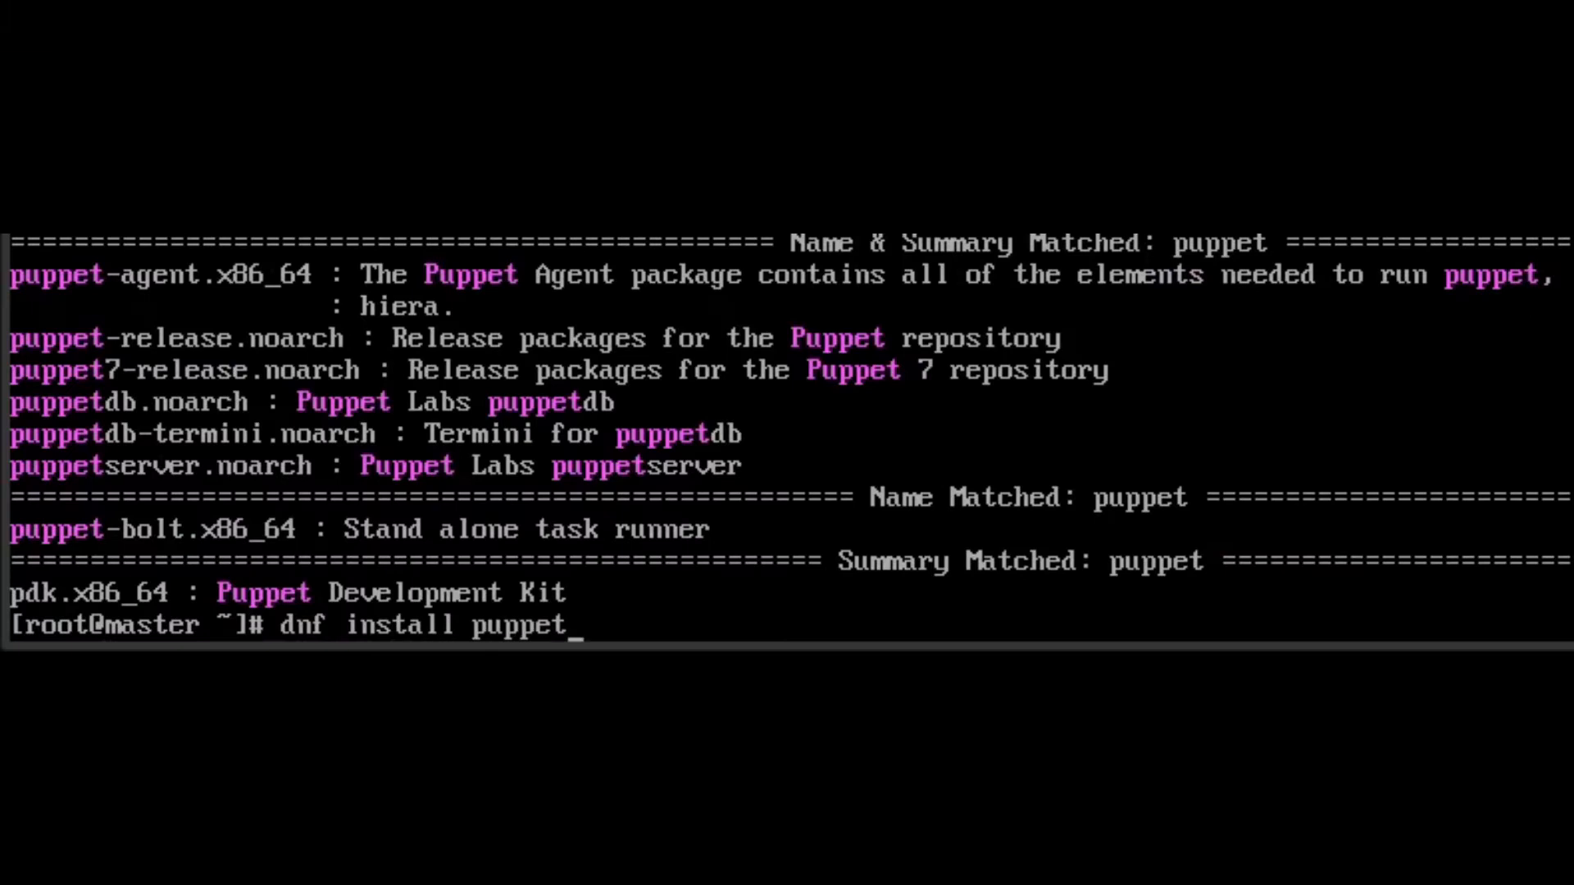
text(server)
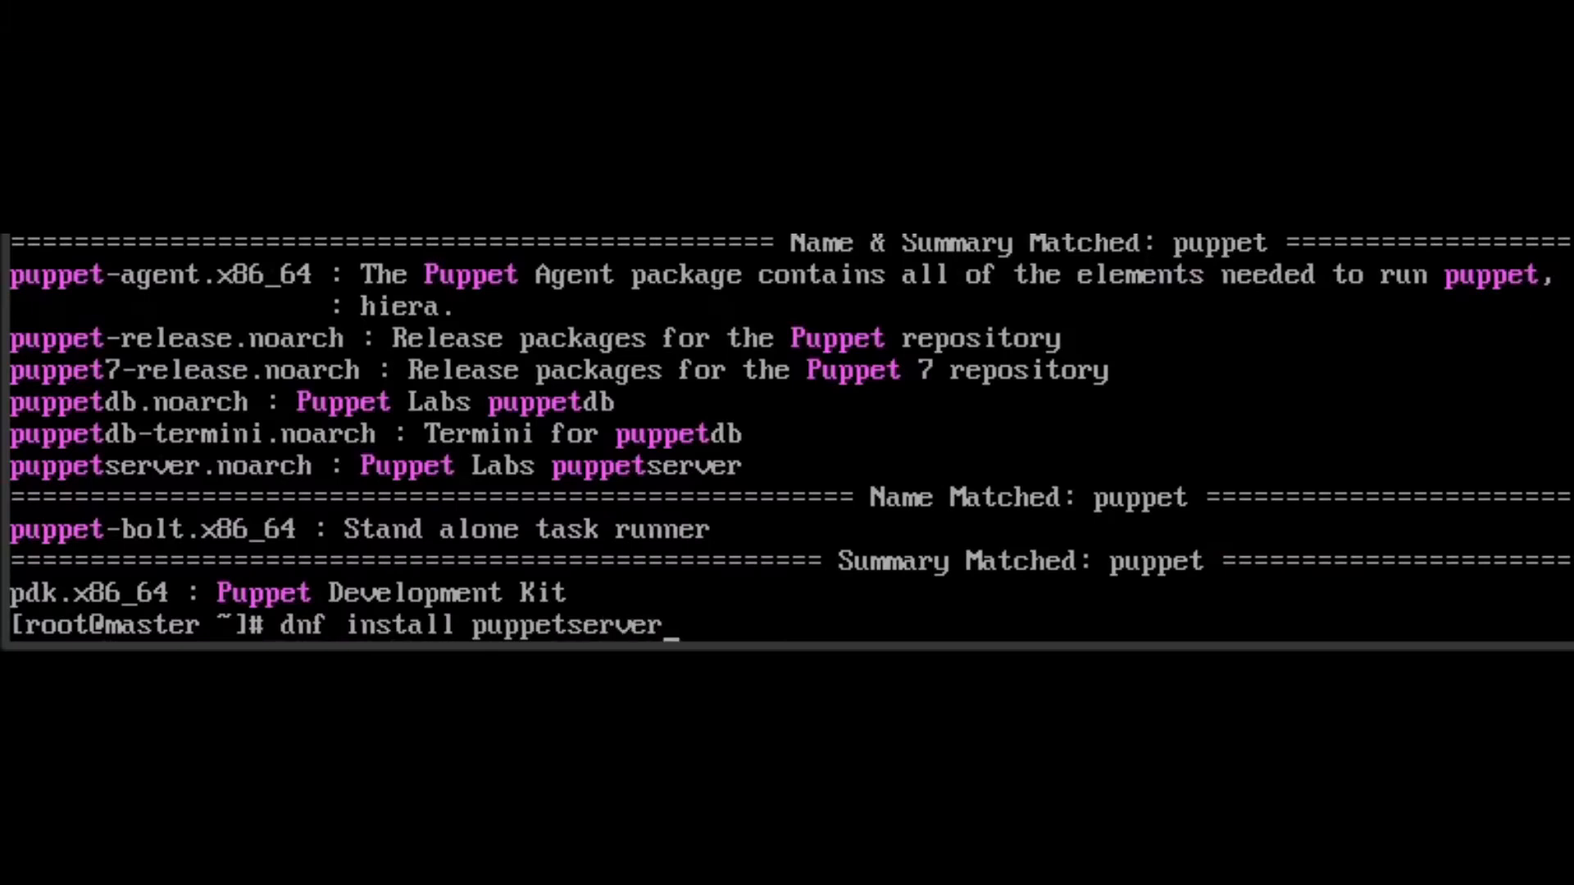
key(Return)
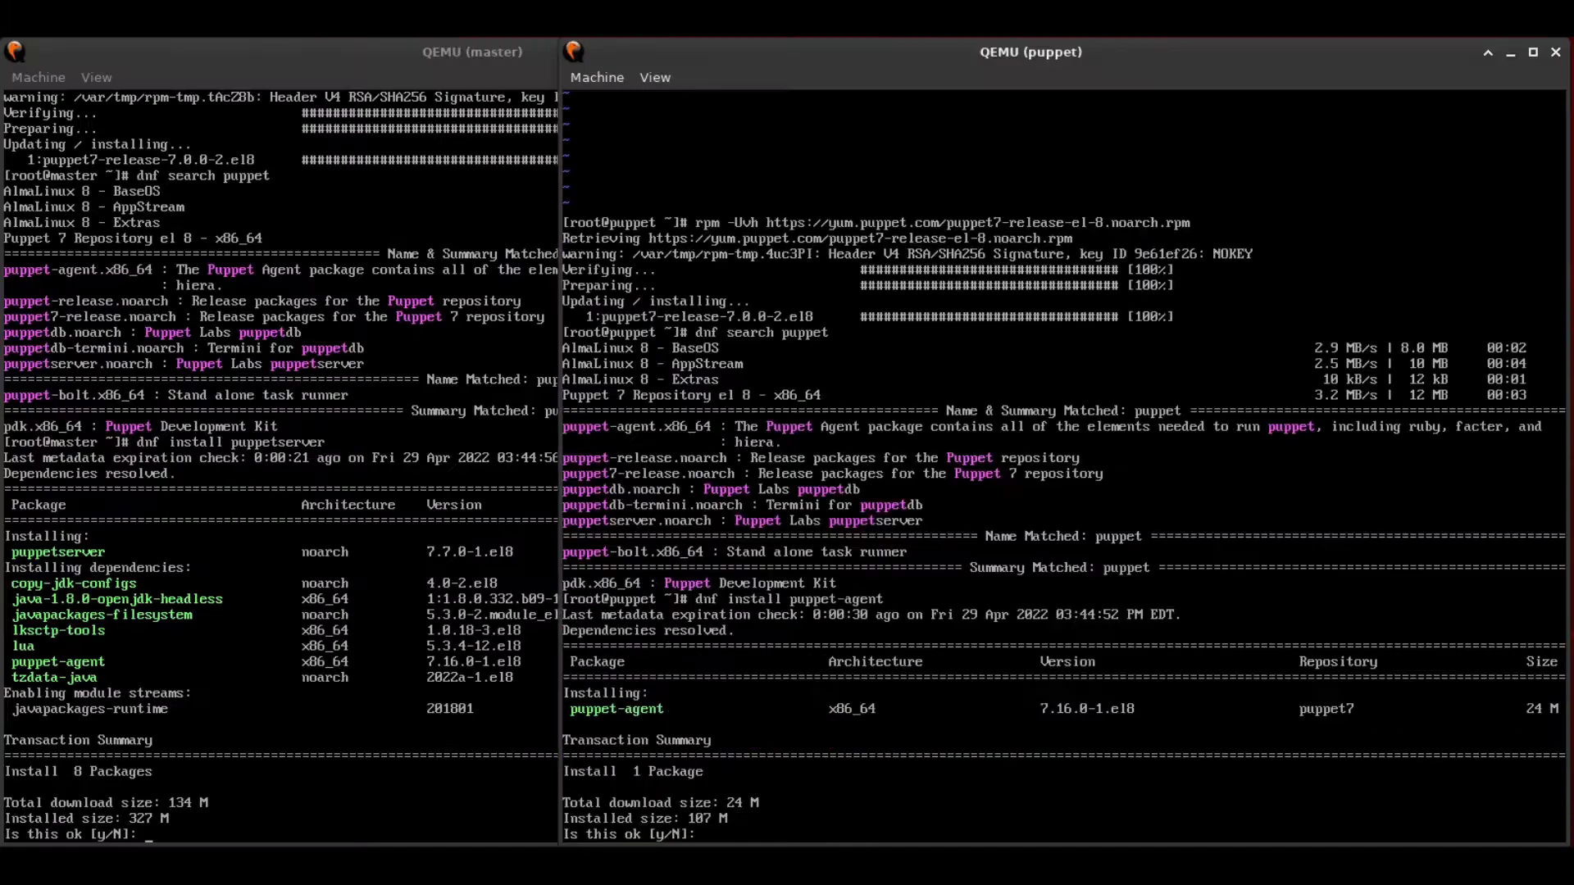
text(y/N]: y)
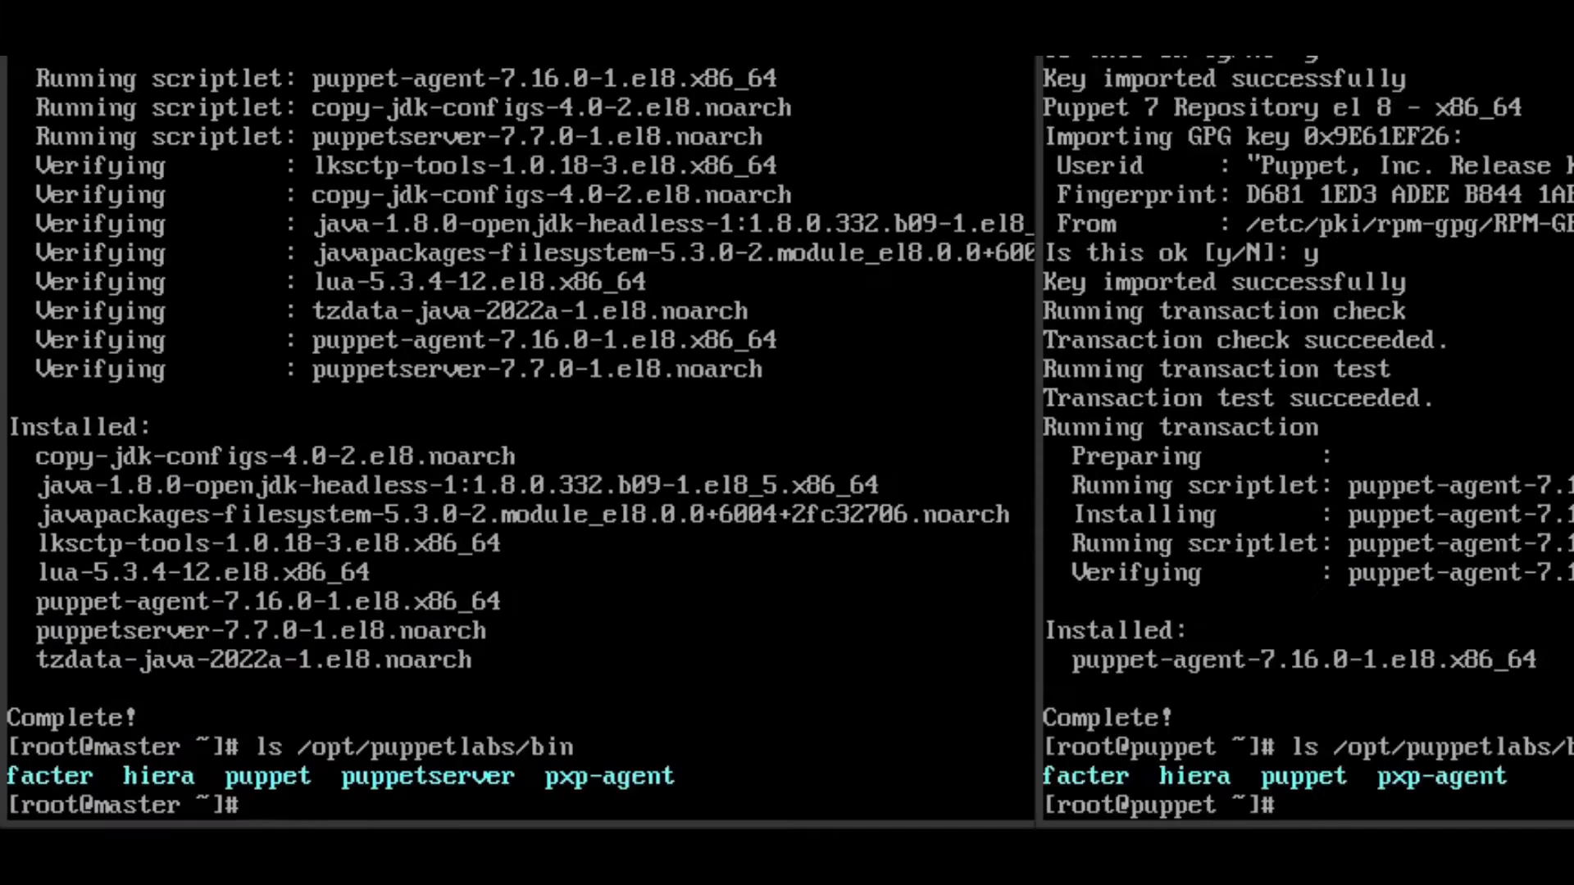
Set dns_alt_names 'master,master.local' and server 'master.local' in the main section
text(/opt/puppetlabs/)
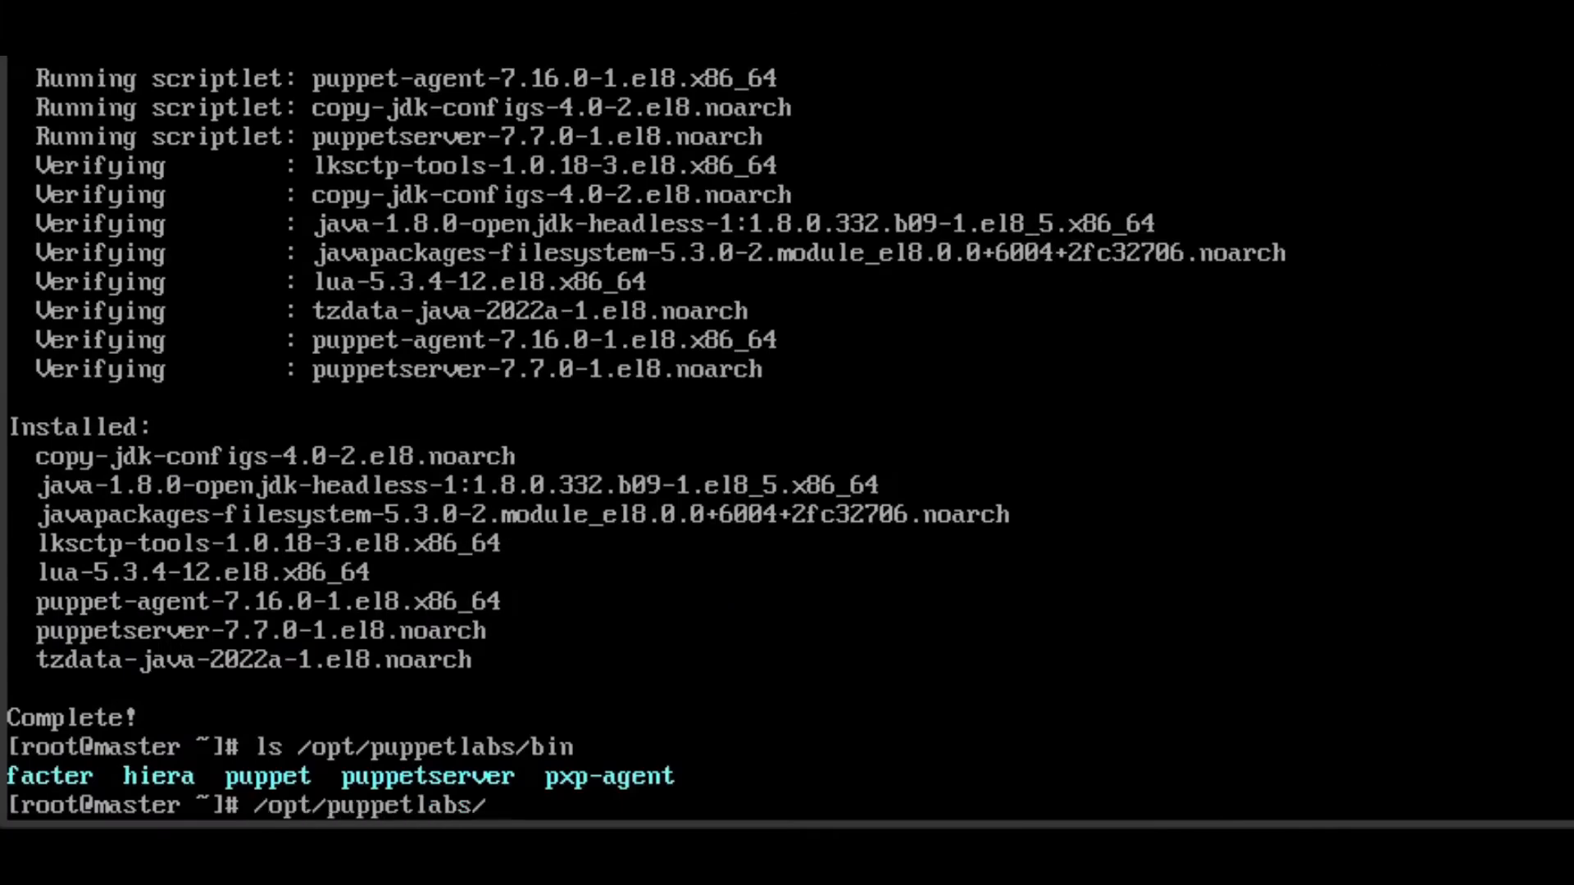
text(bin/puppet config set)
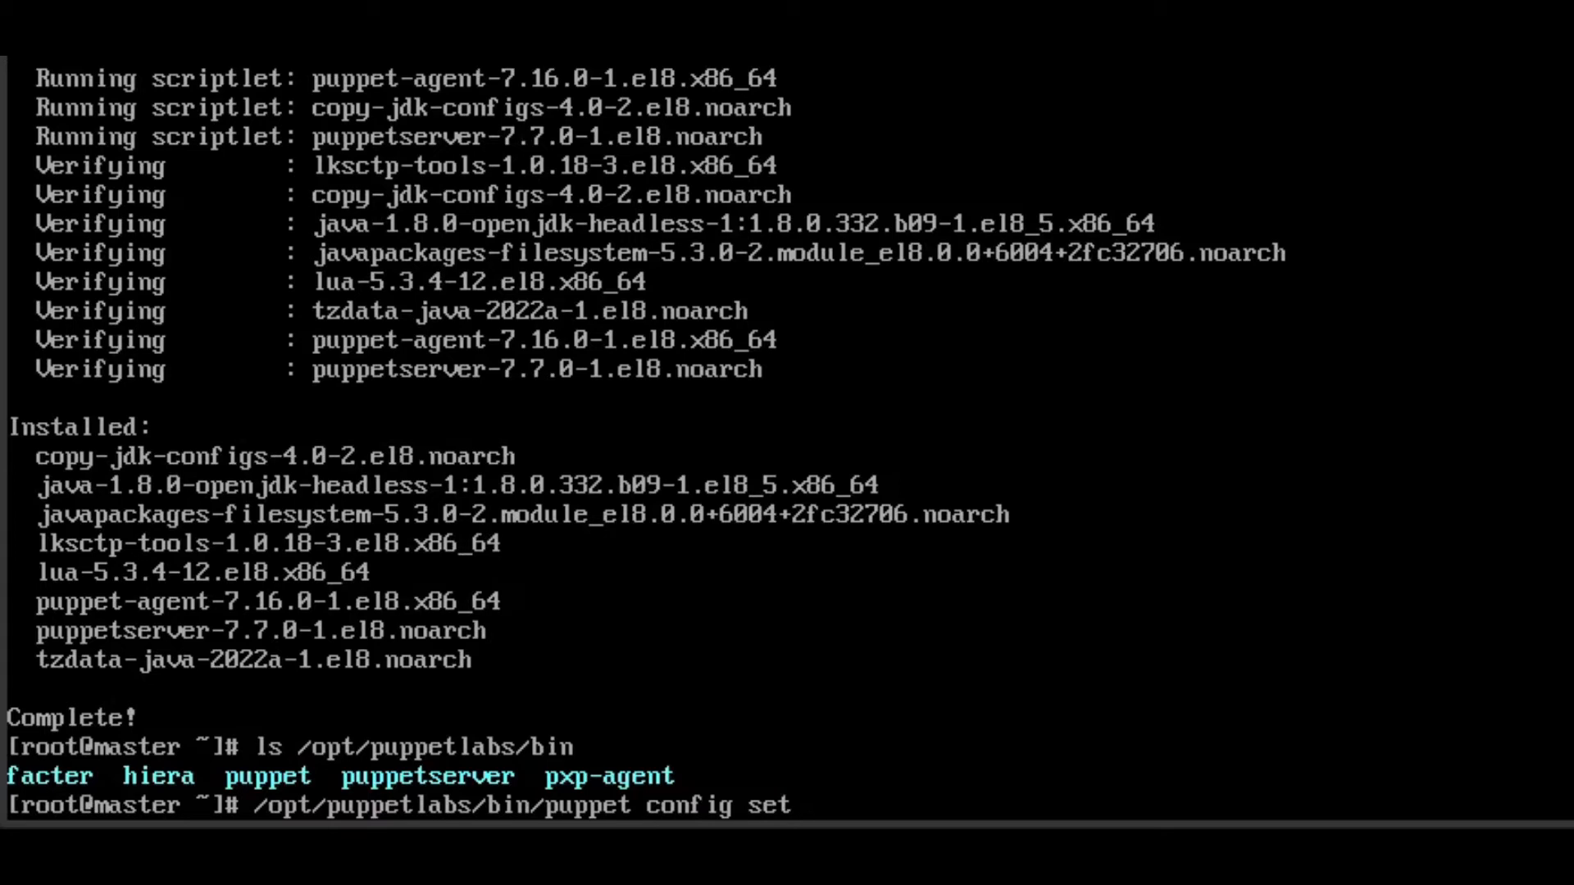
text(dns_alt_names 'master,master.local' --section main)
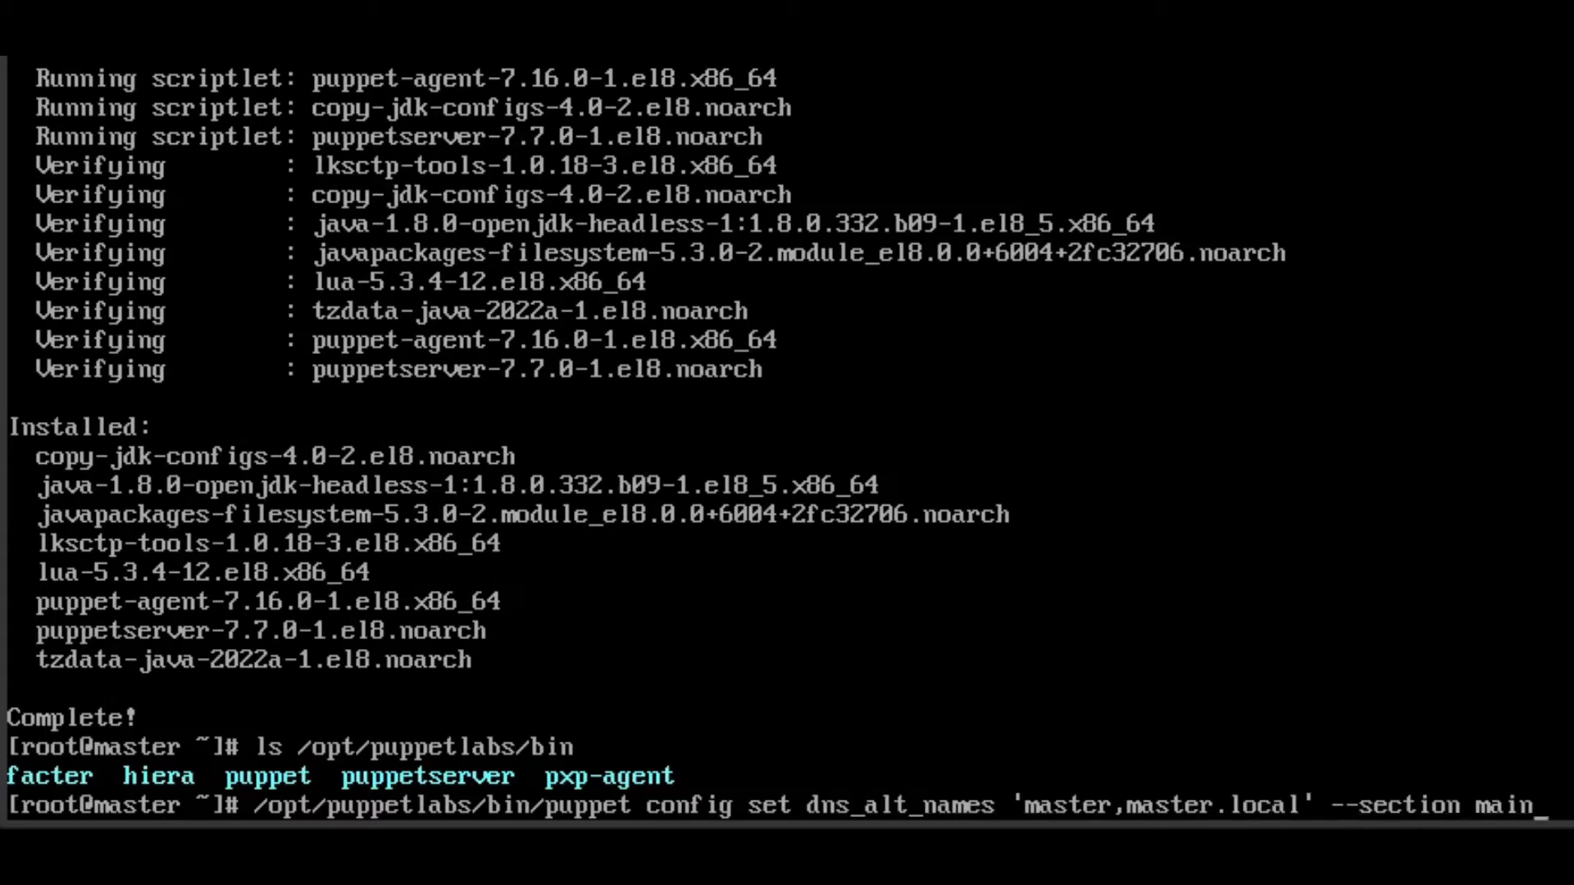
key(Return)
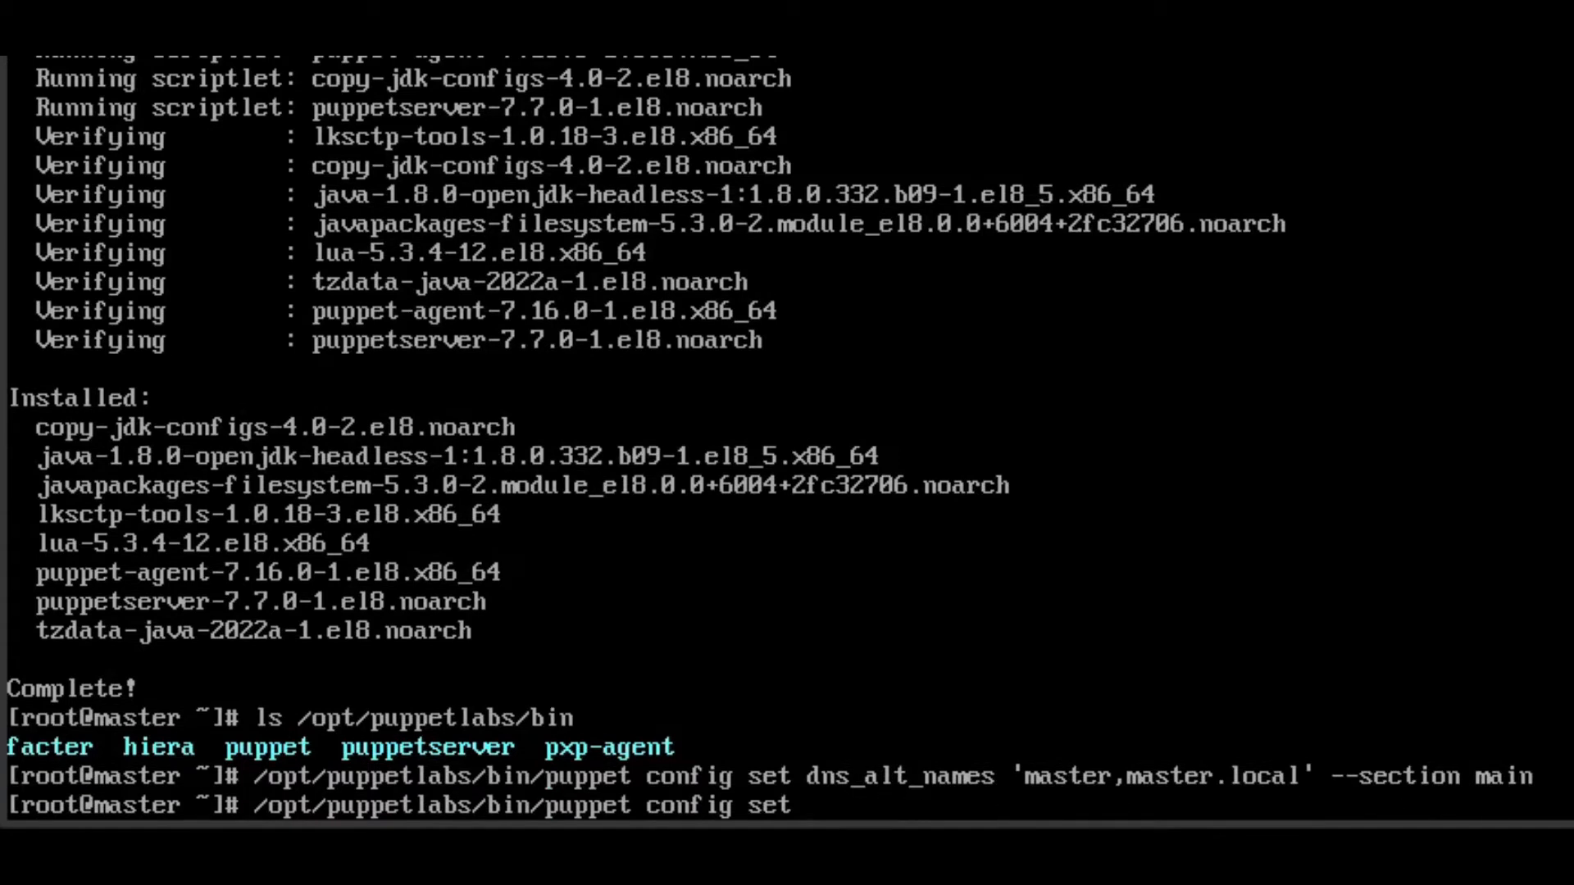
text(server 'master.local' --section main)
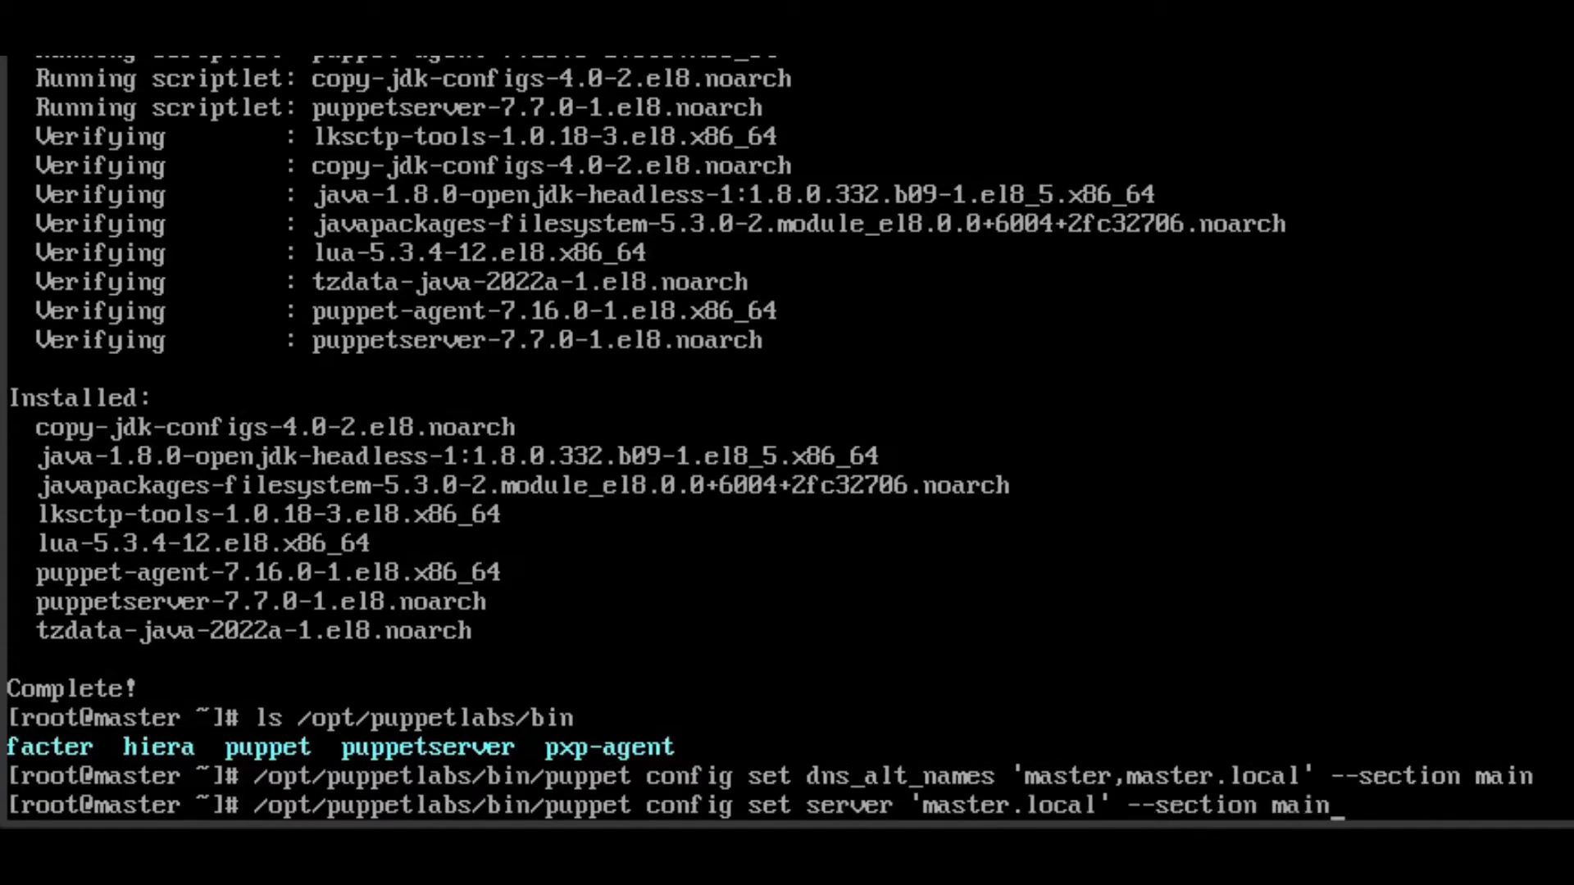
key(Return)
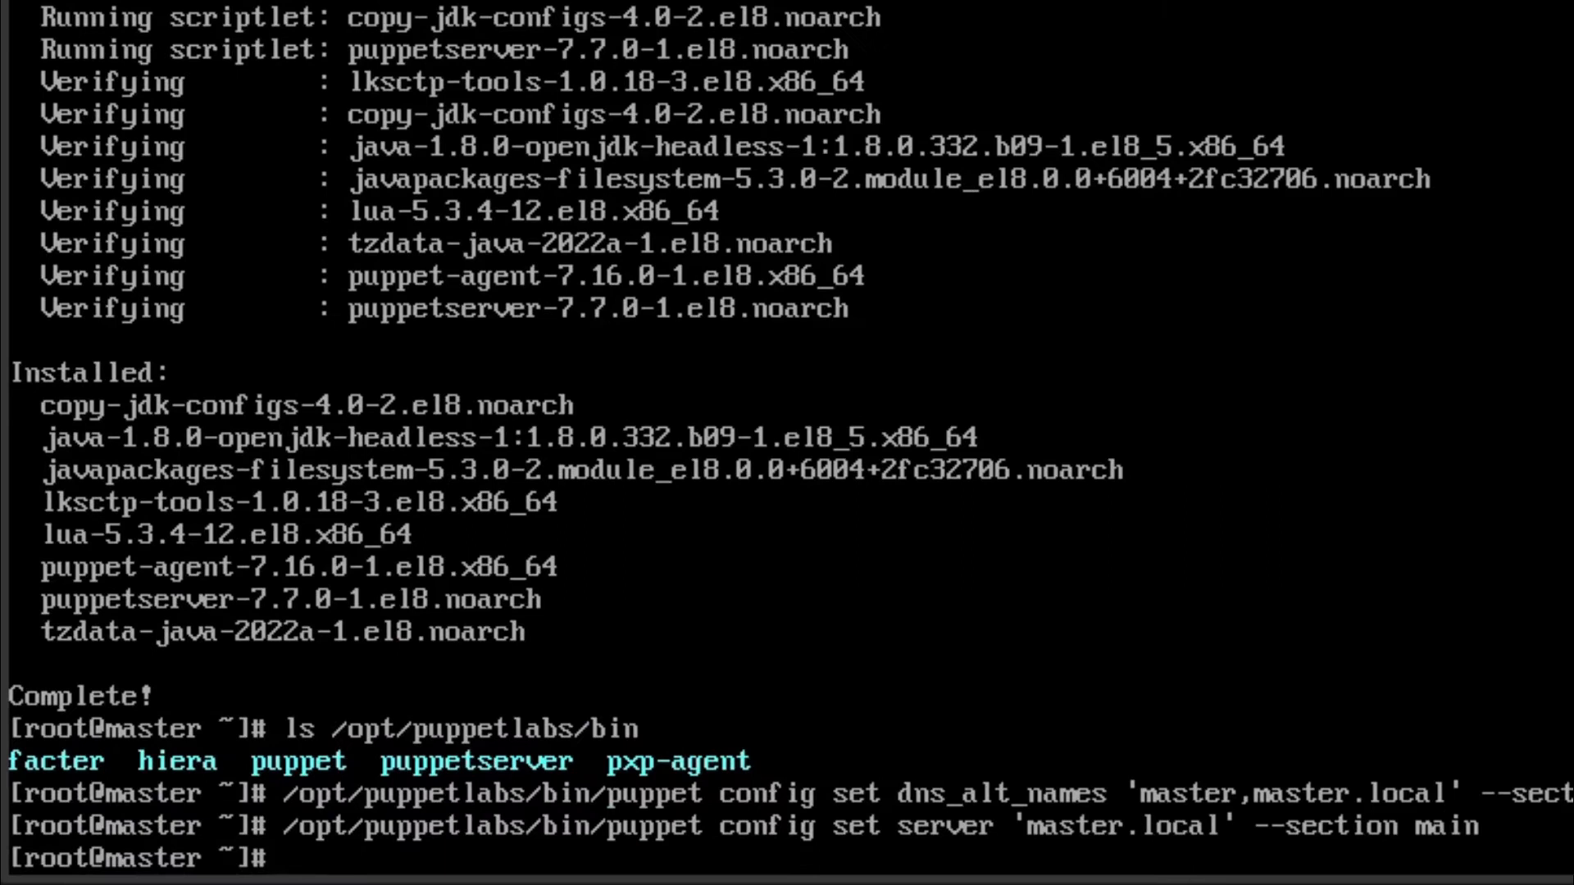
Open /etc/sysconfig/puppetserver in vim to review its settings
text(vim /etc/sysco)
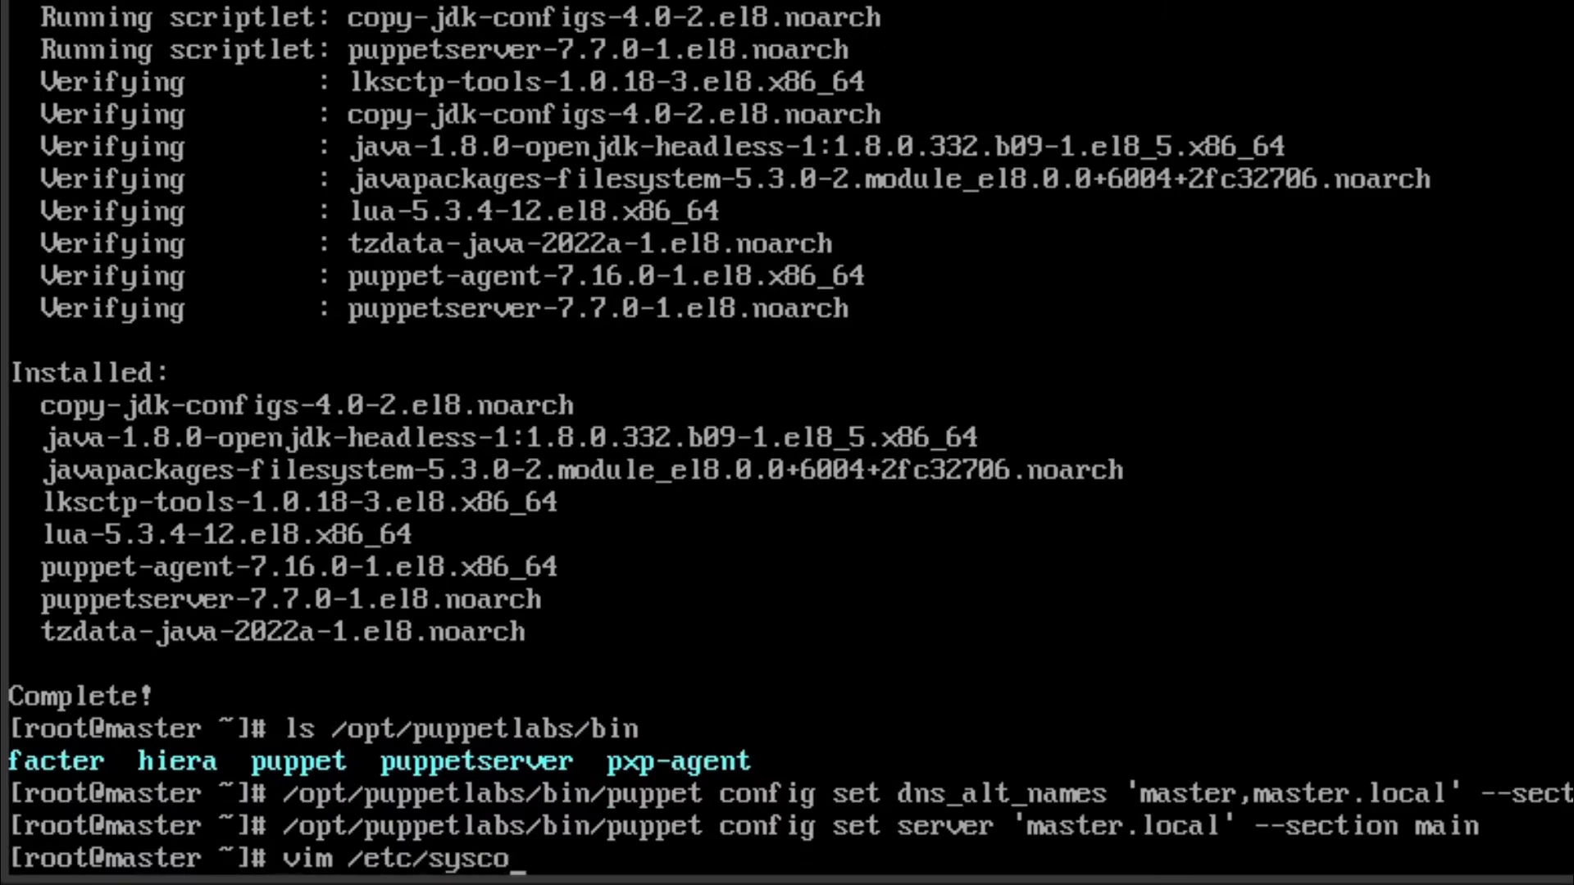
text(nfig/puppetserver)
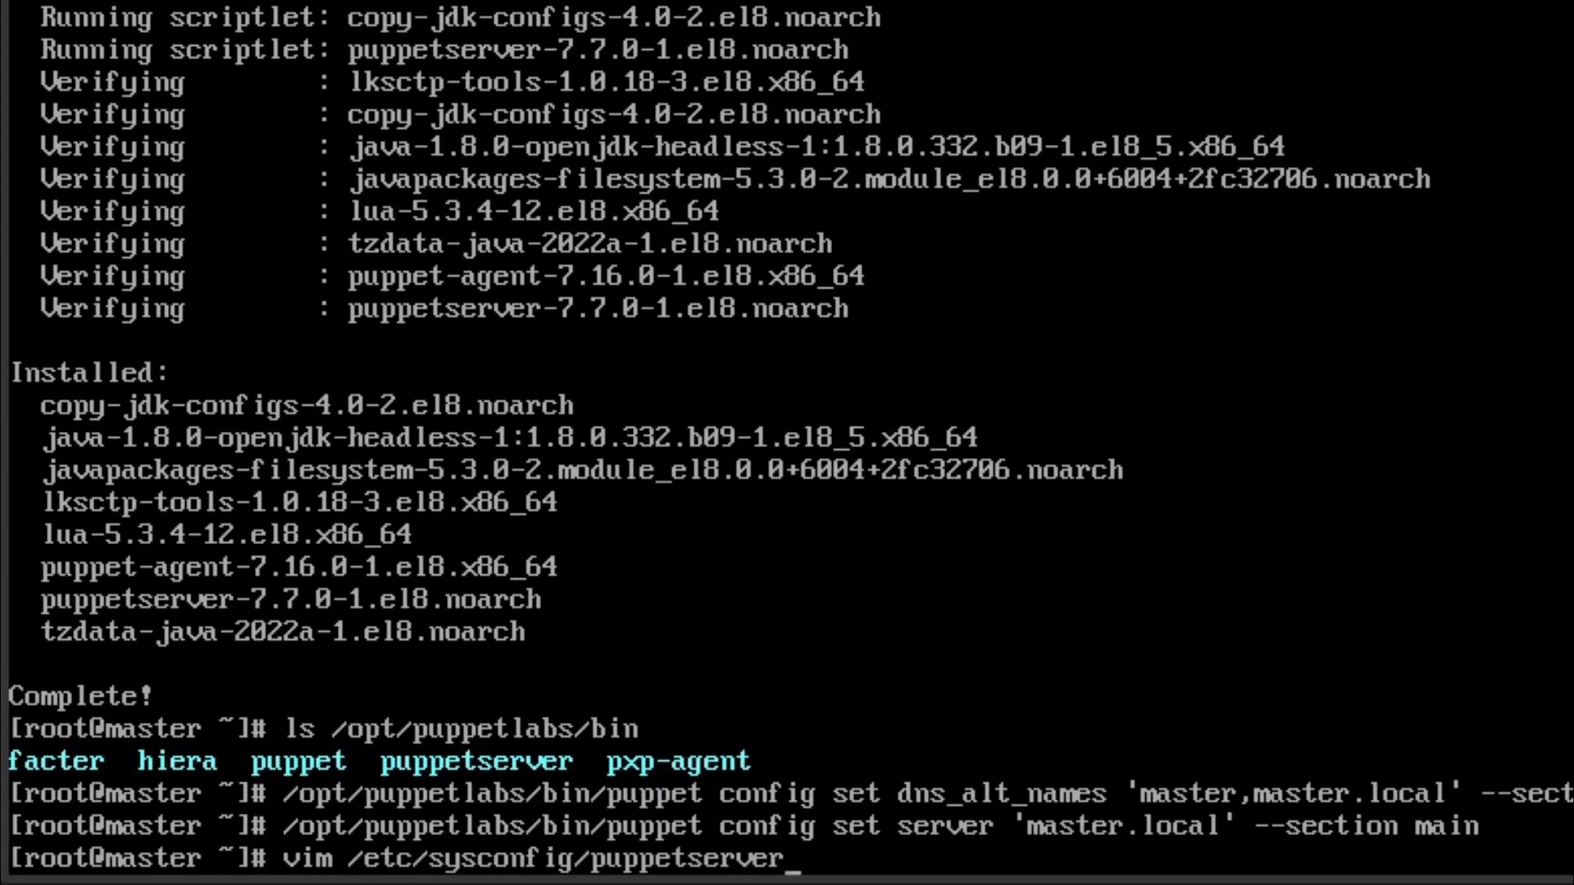
key(Return)
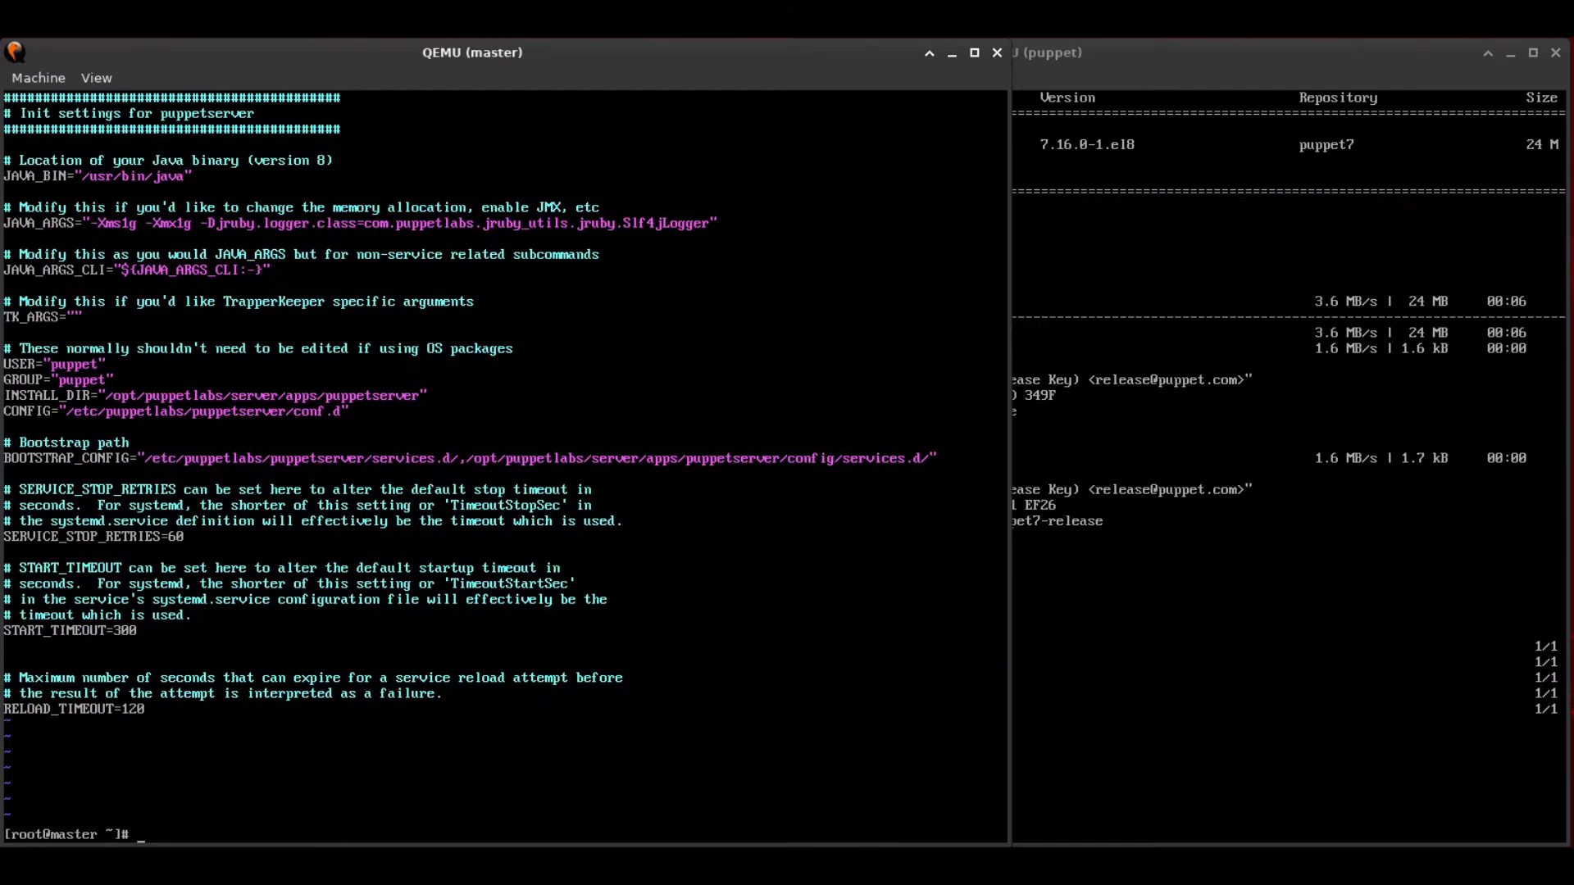
Permanently add port 8140/tcp to the public zone and restart firewalld
text(fire)
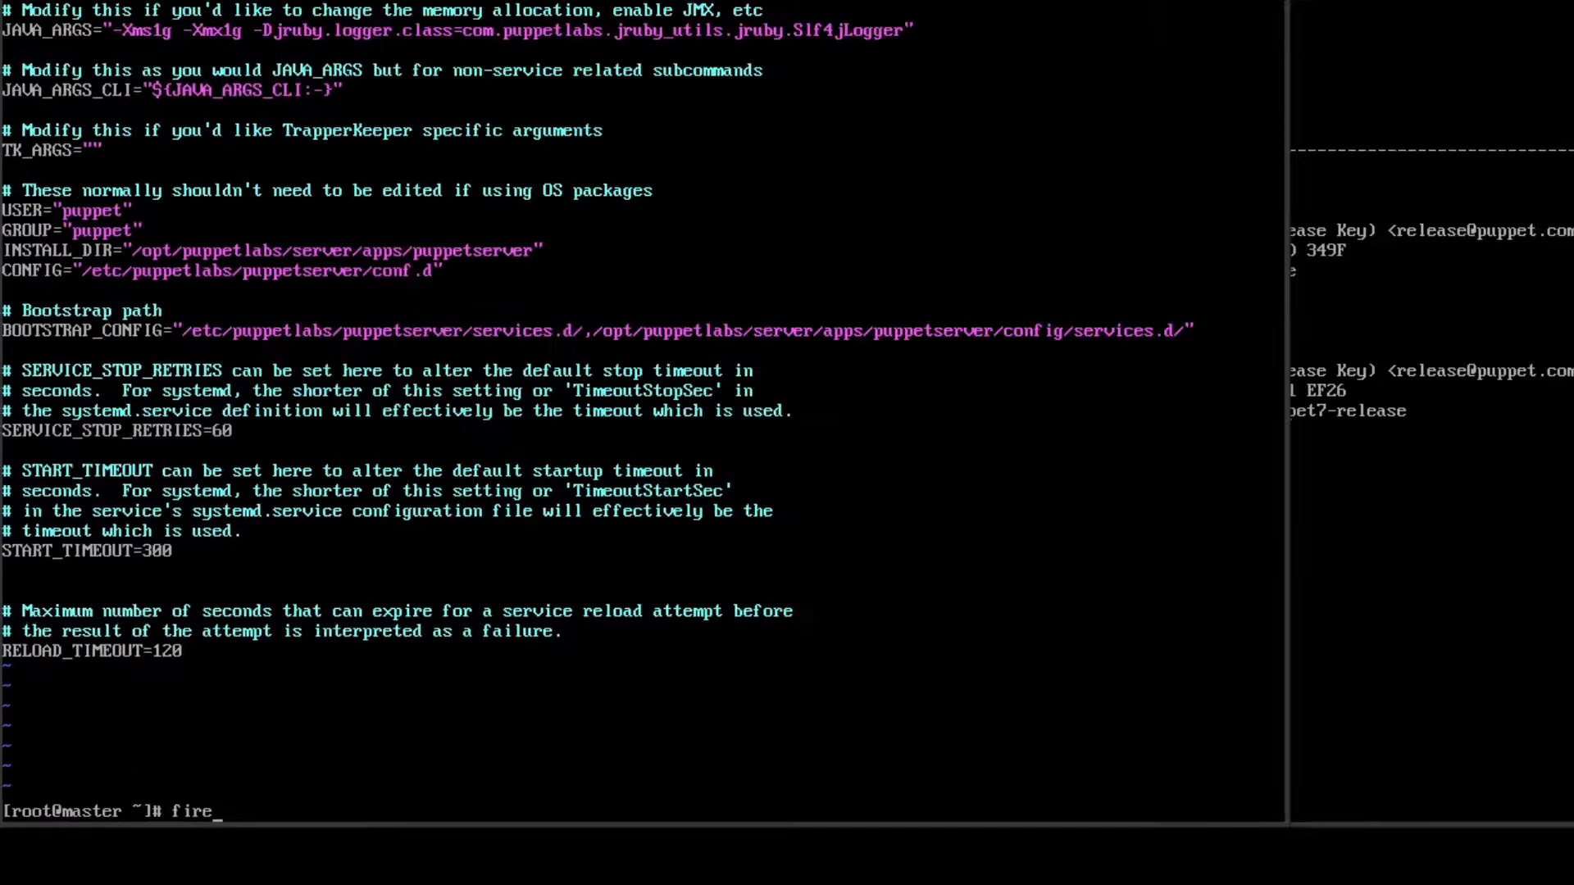
text(wall-cmd)
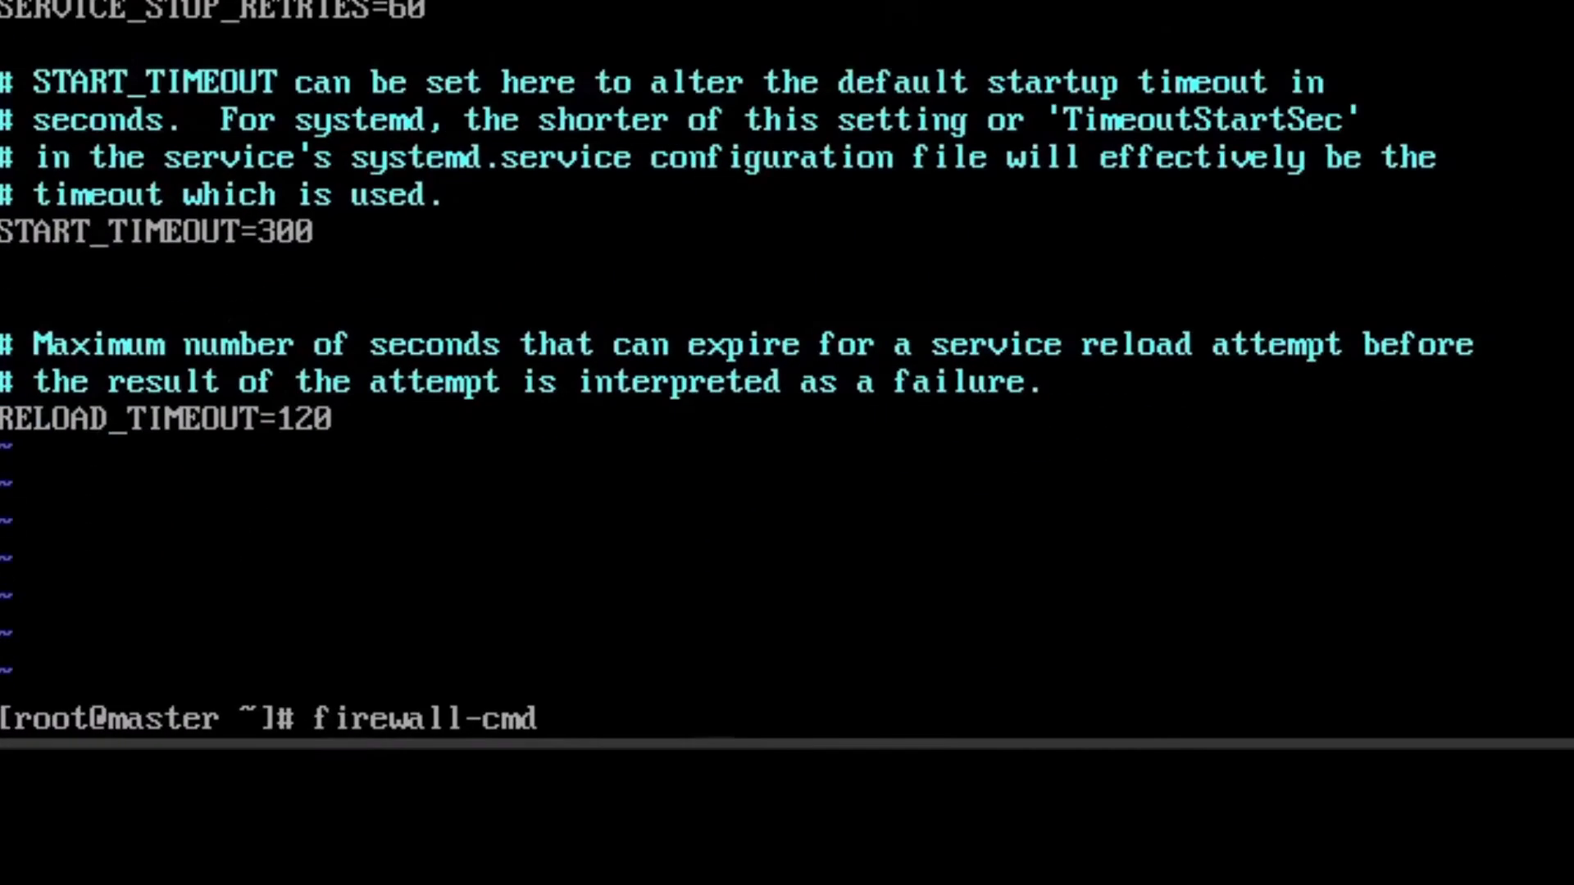
text(--zone=public)
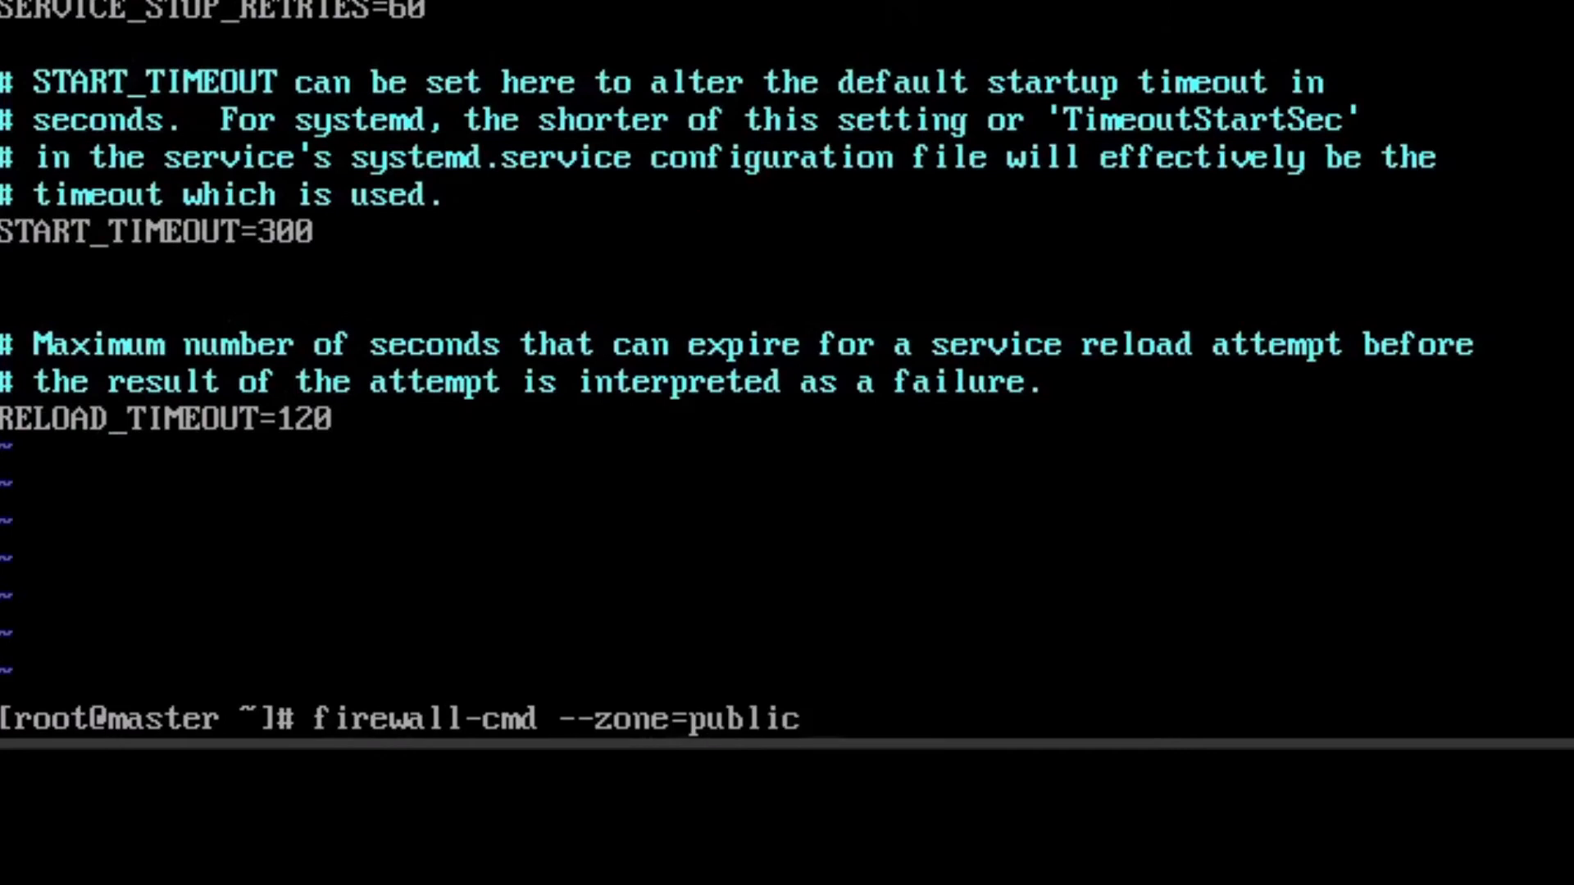
text(--permanent)
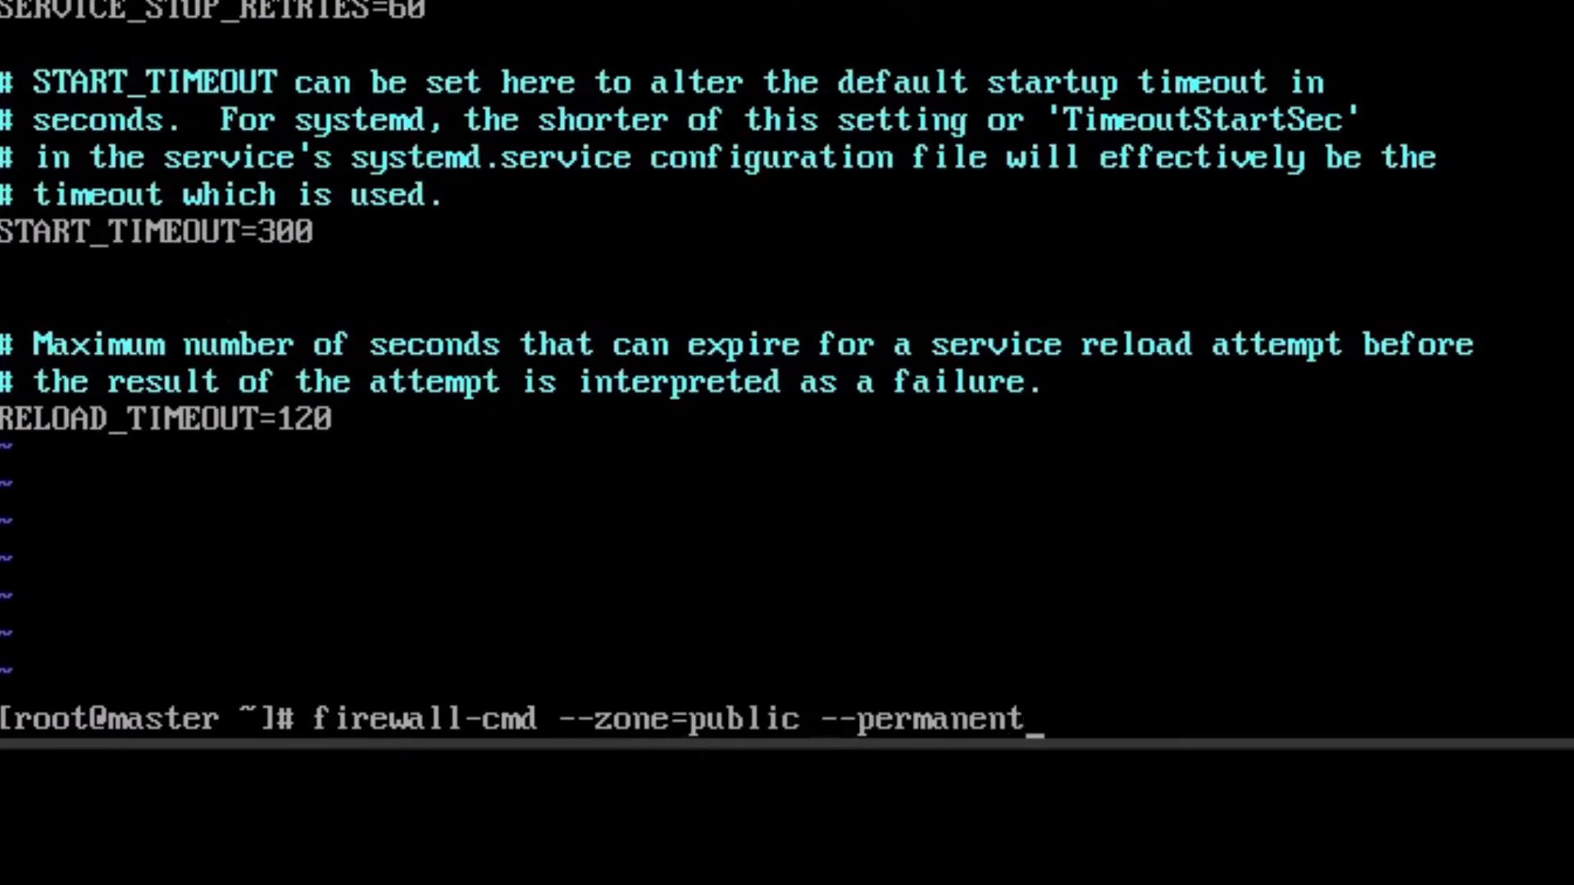
text(--add-port)
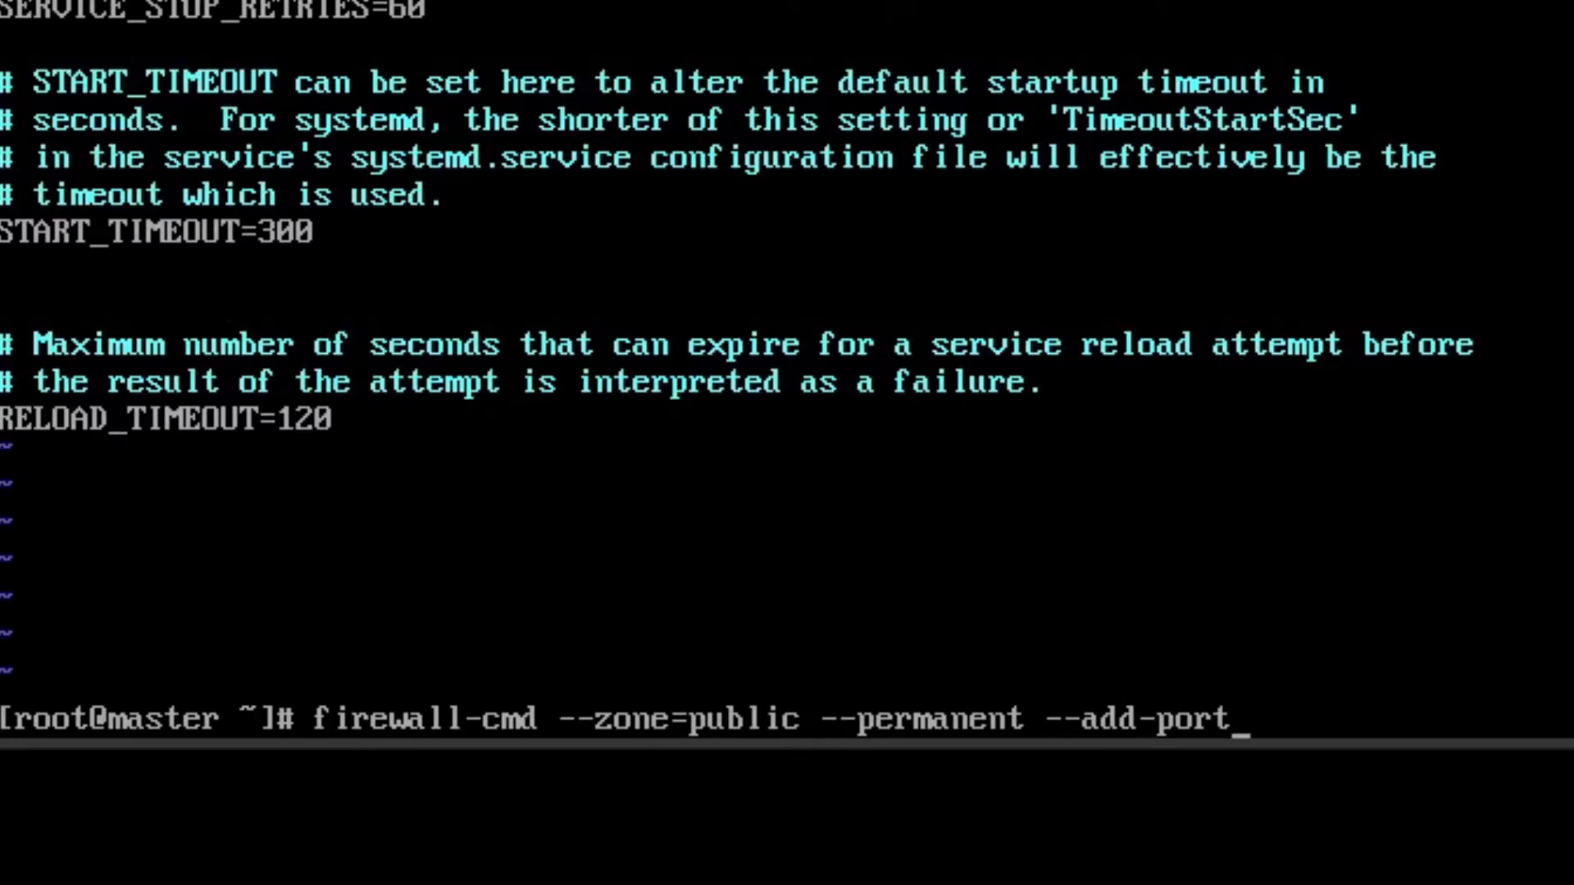
text(=8140/tc)
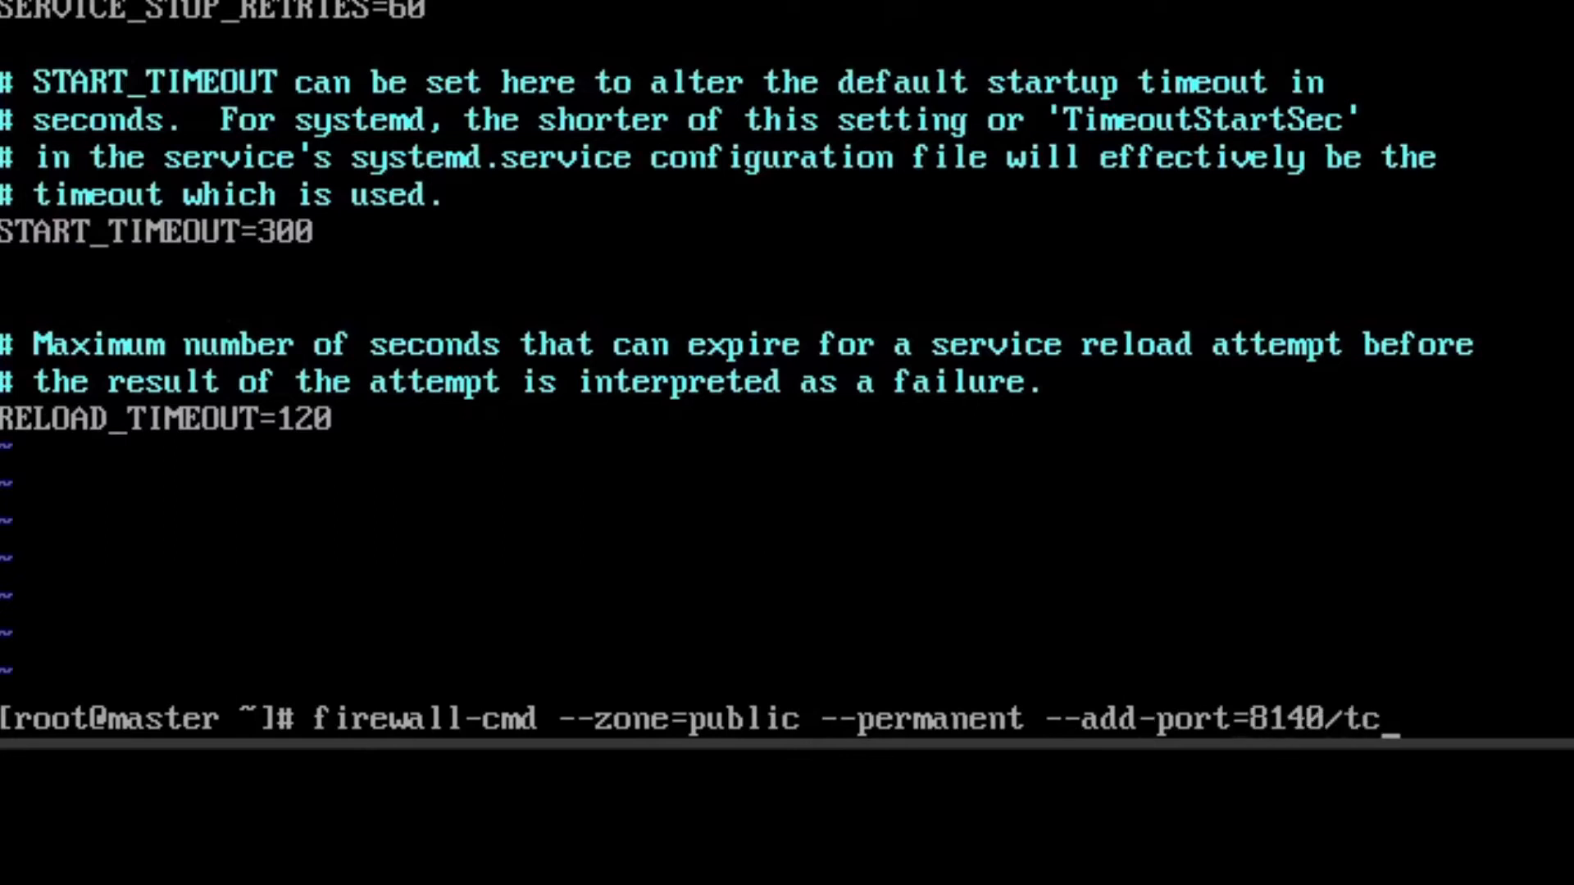
key(Return)
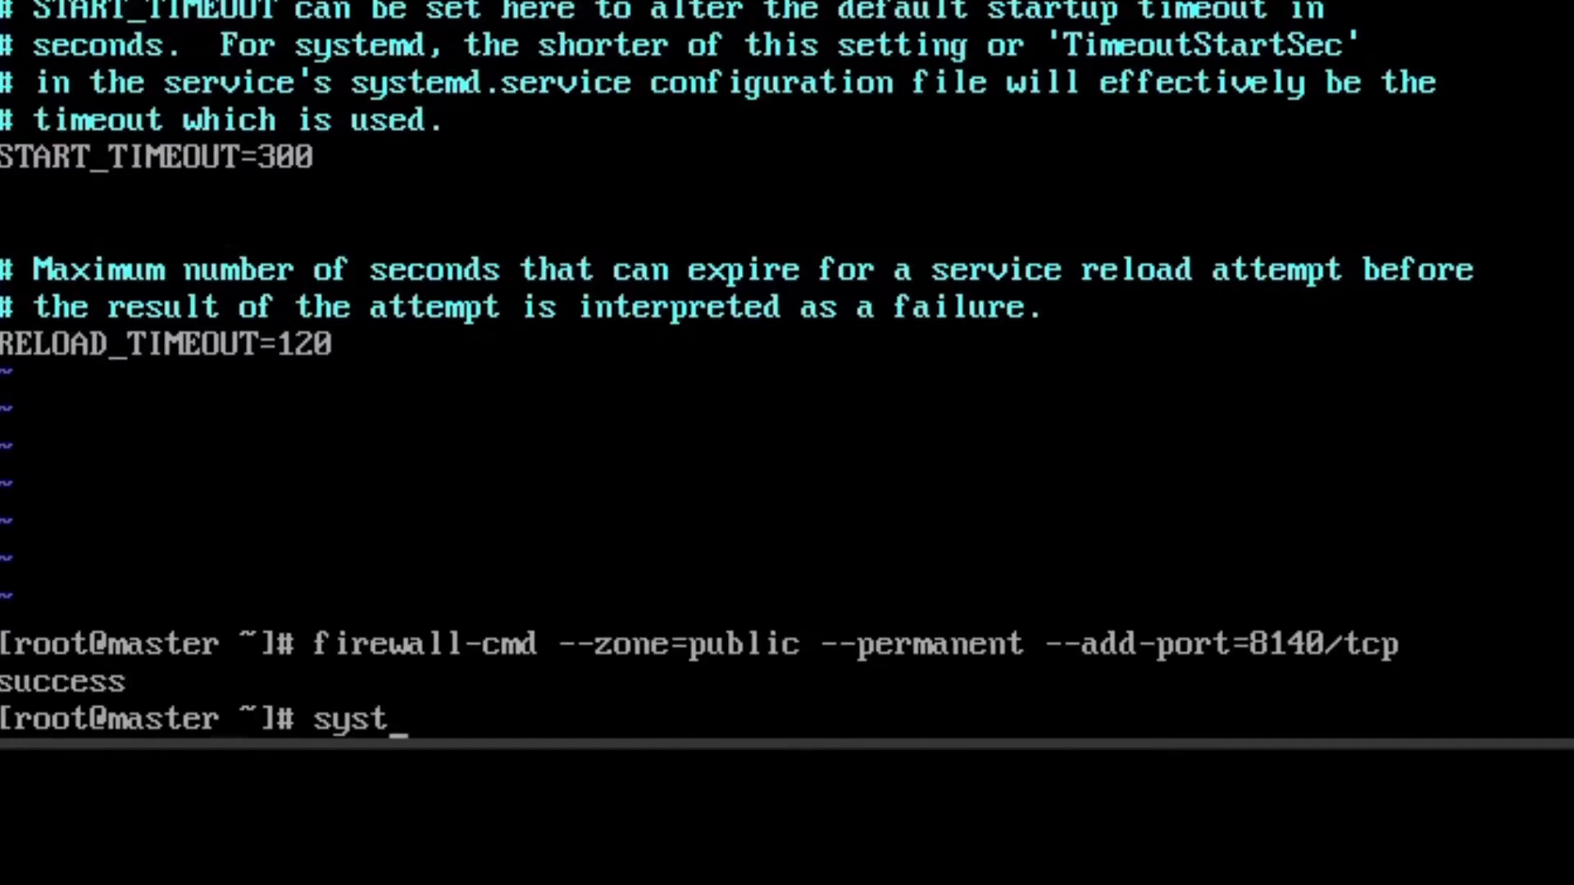
text(emctl restart)
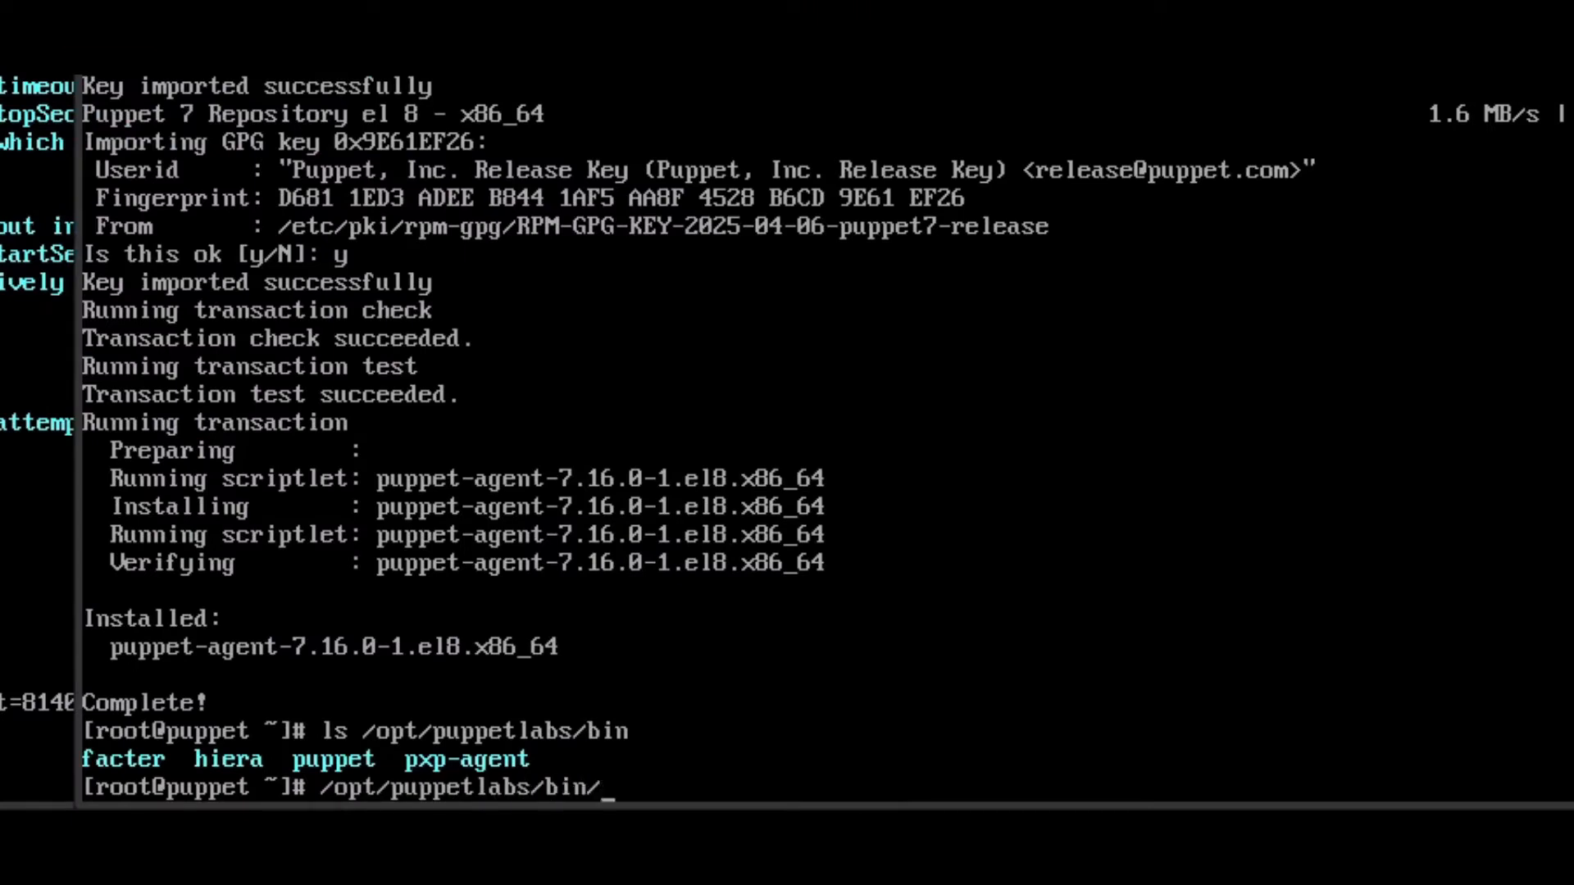
Set the agent's server to 'master.local' and telnet to master on port 8140
text(puppet)
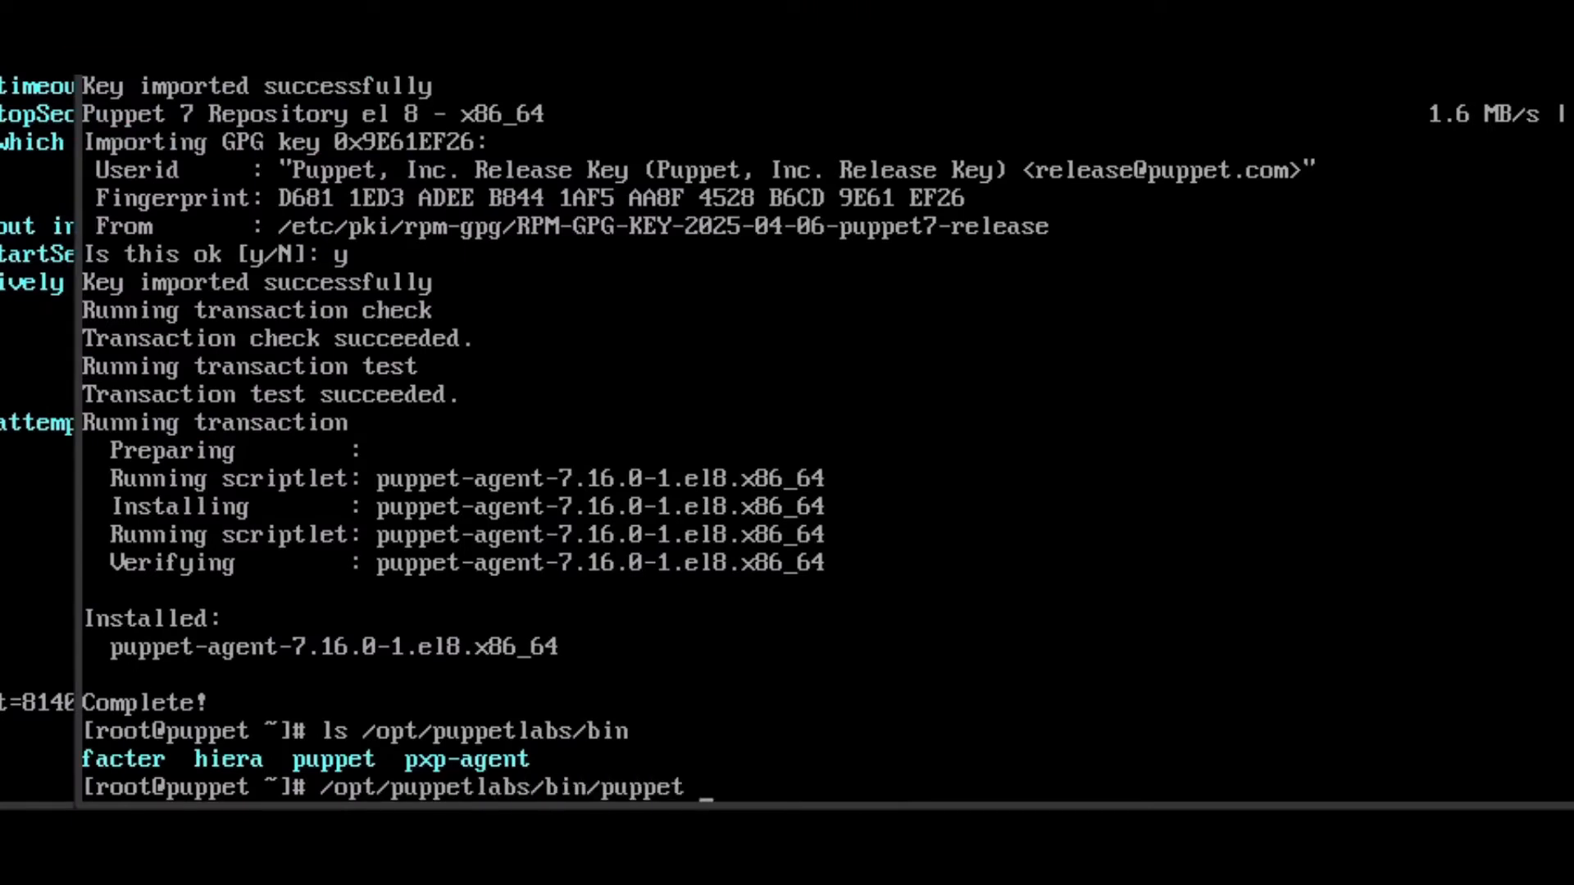
text(con)
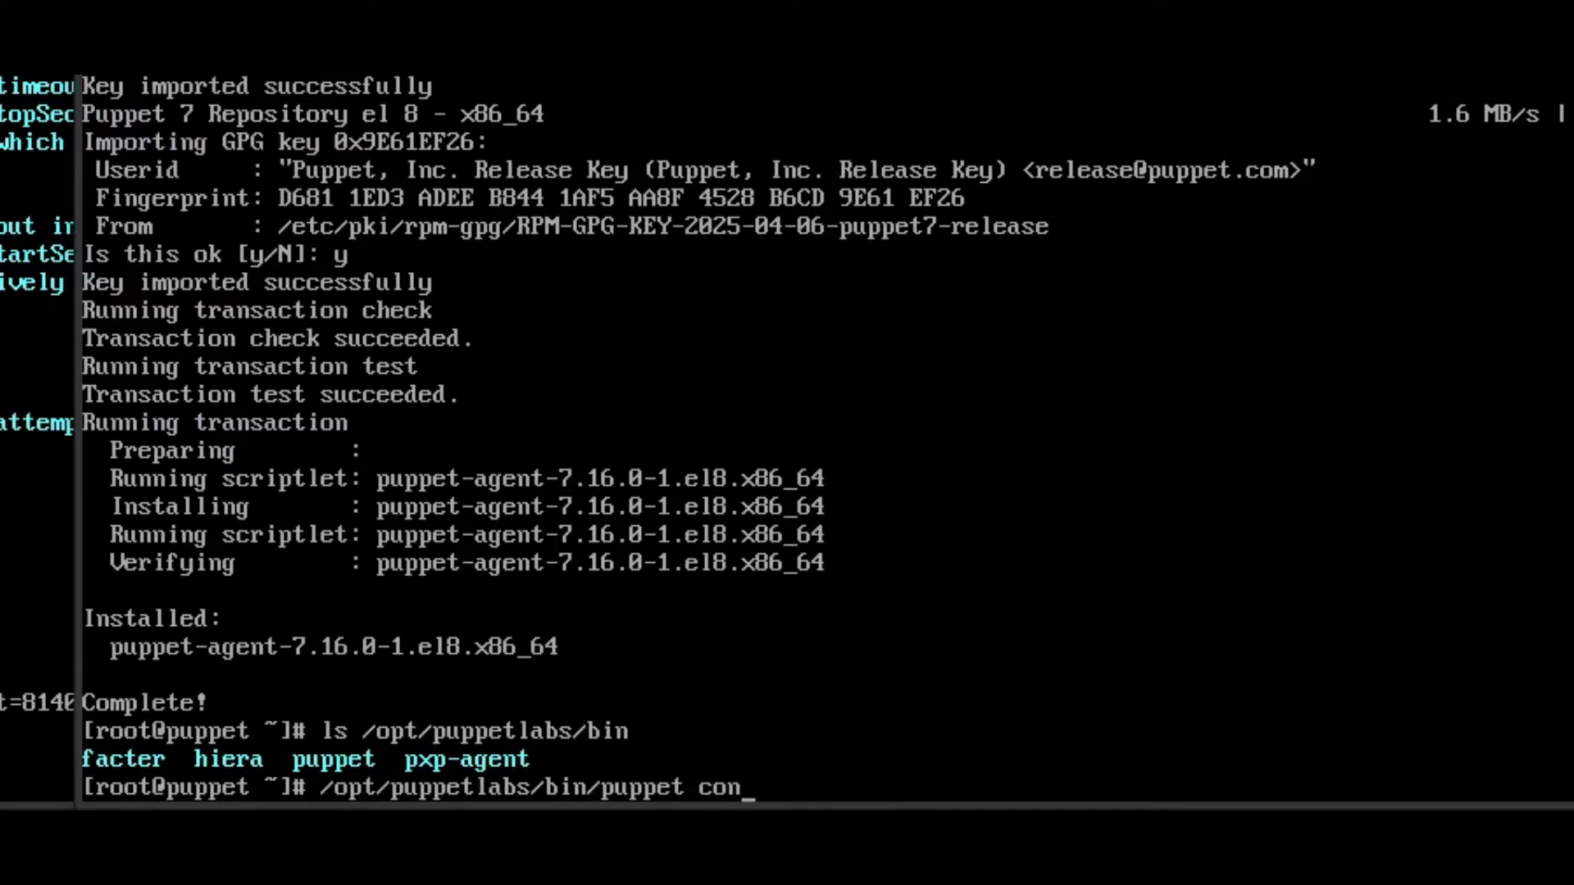
text(fig set server ')
text(tel)
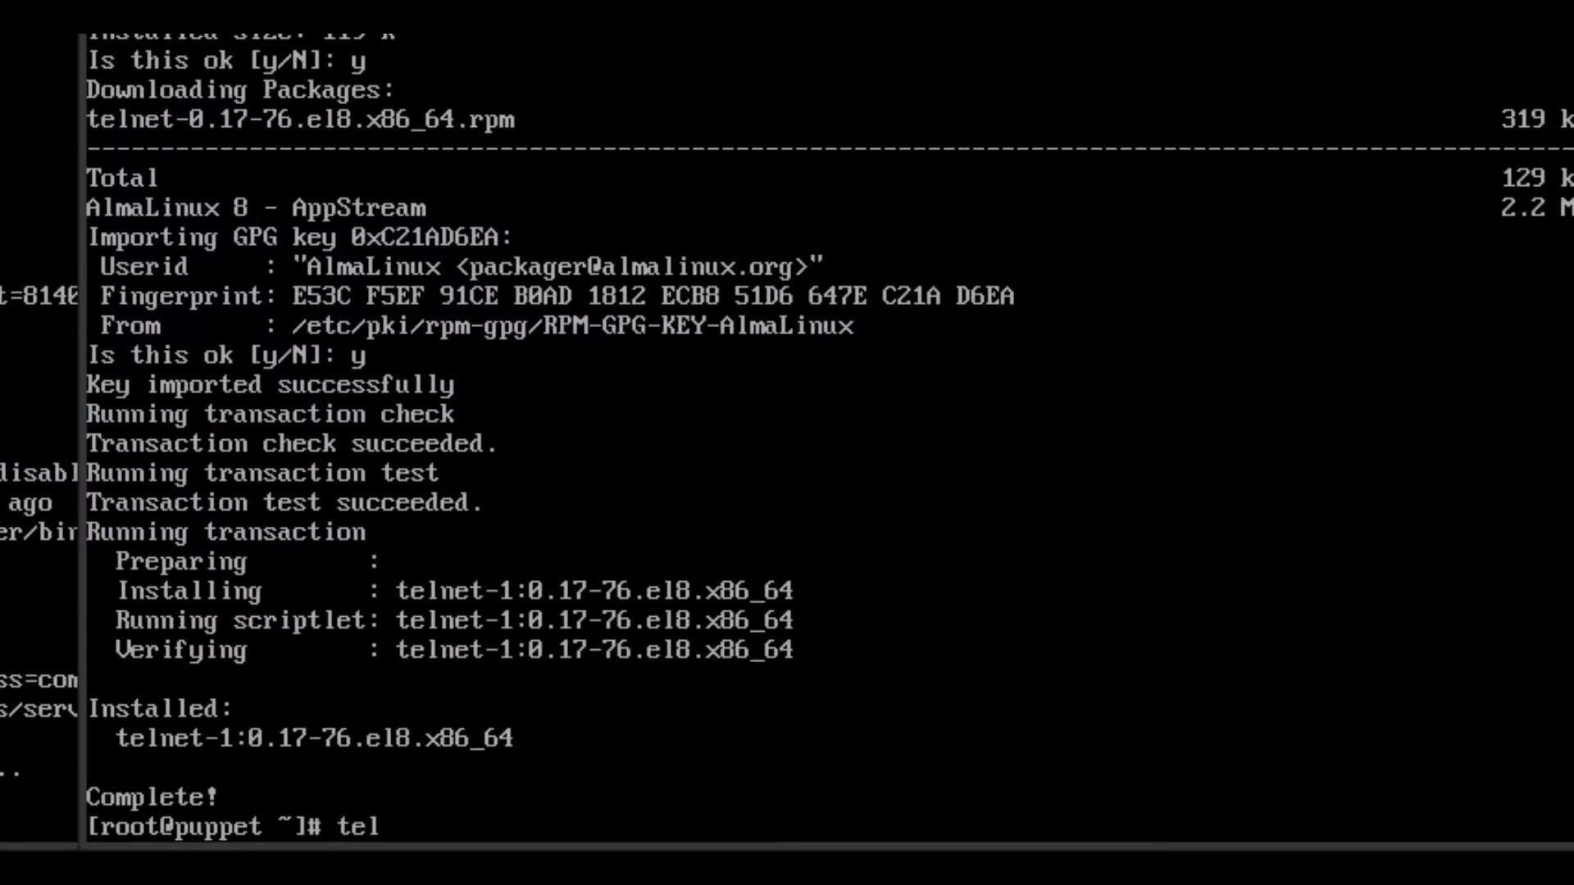
text(net master 80)
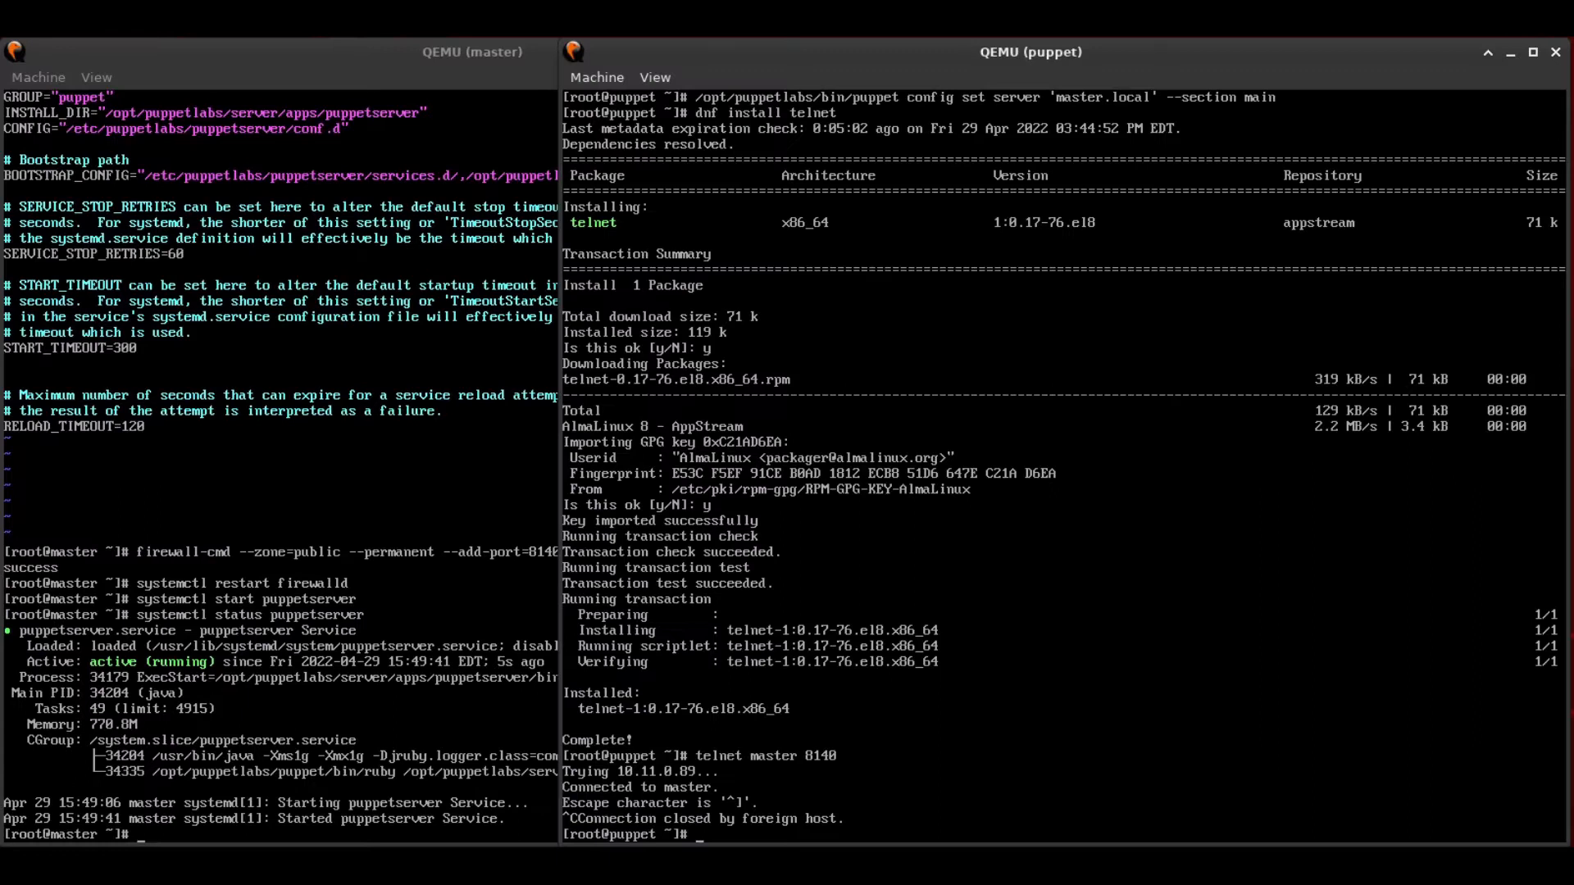
text(/opt/puppetlabs/pupp)
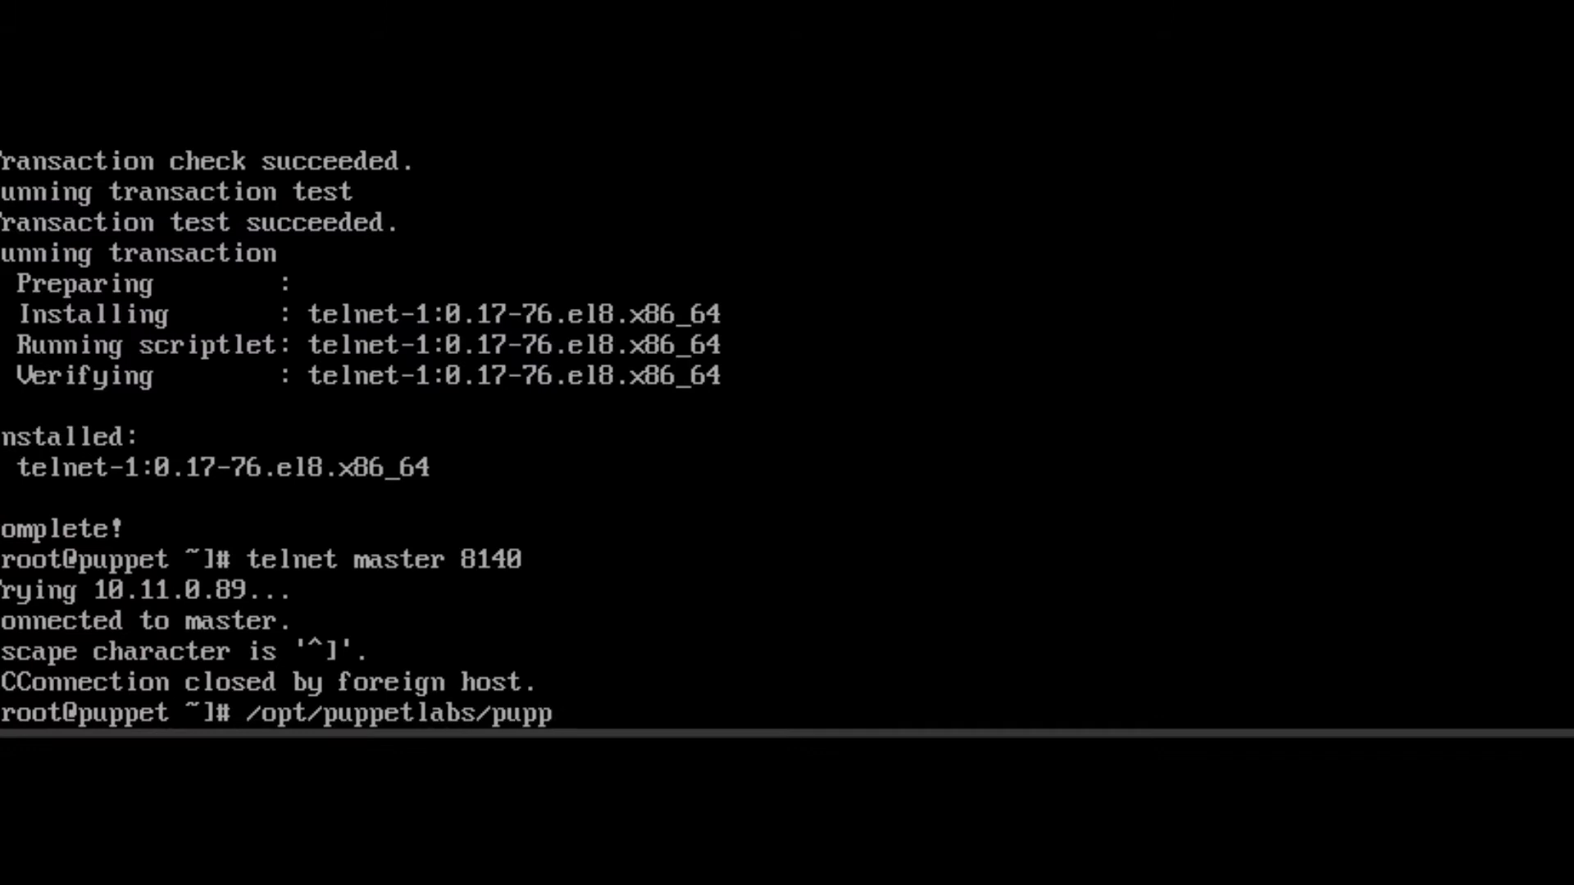
Run /opt/puppetlabs/bin/puppet agent -t -v on the puppet VM
text(bin/puppet)
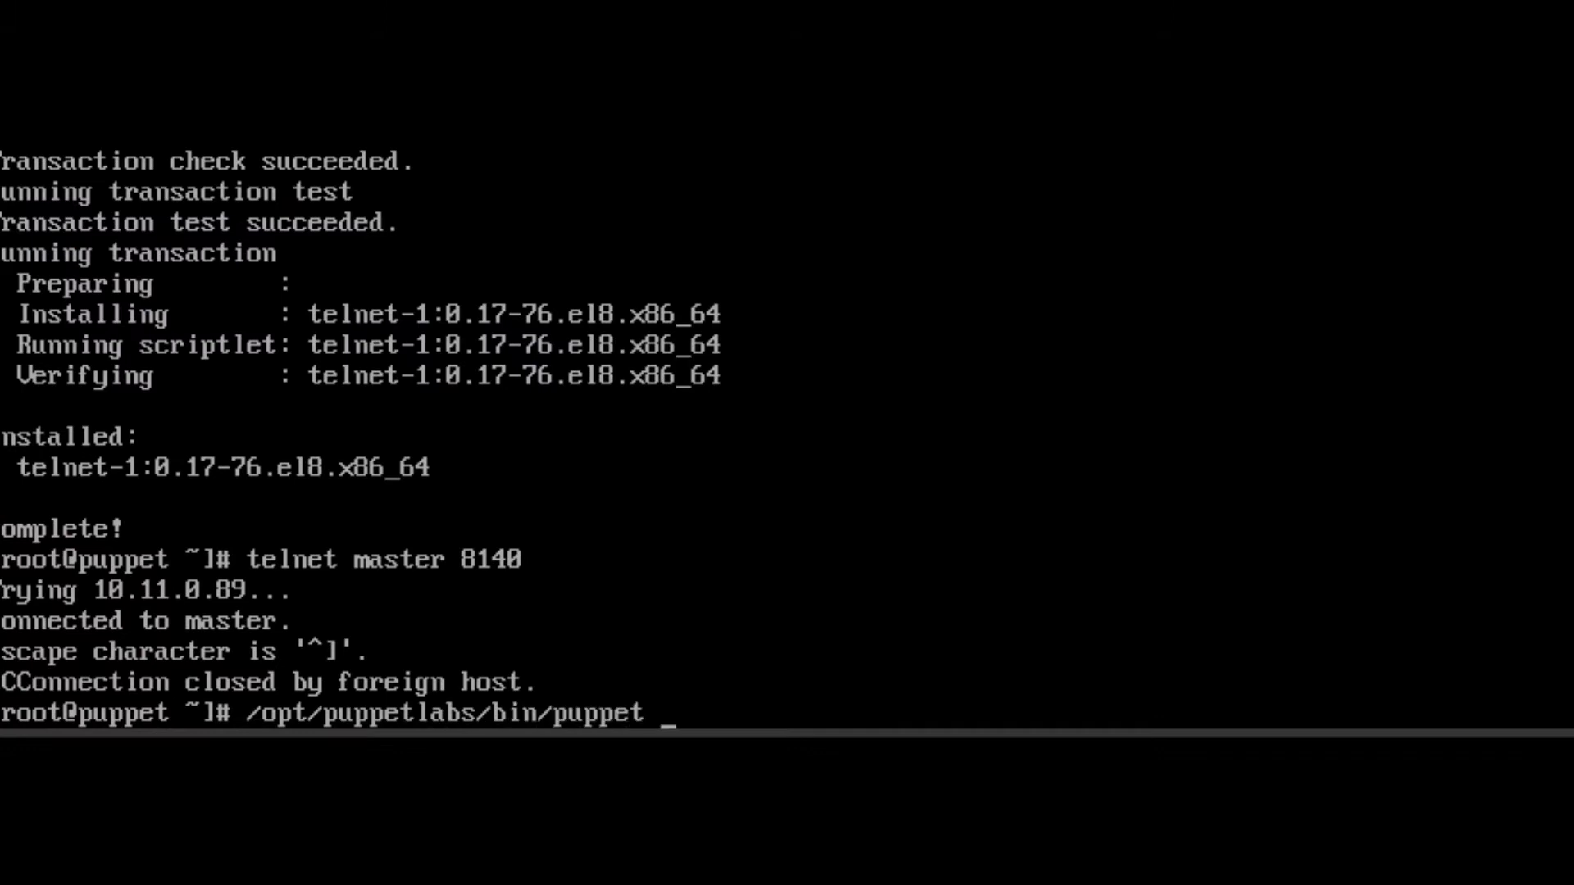
text(agent -t -v)
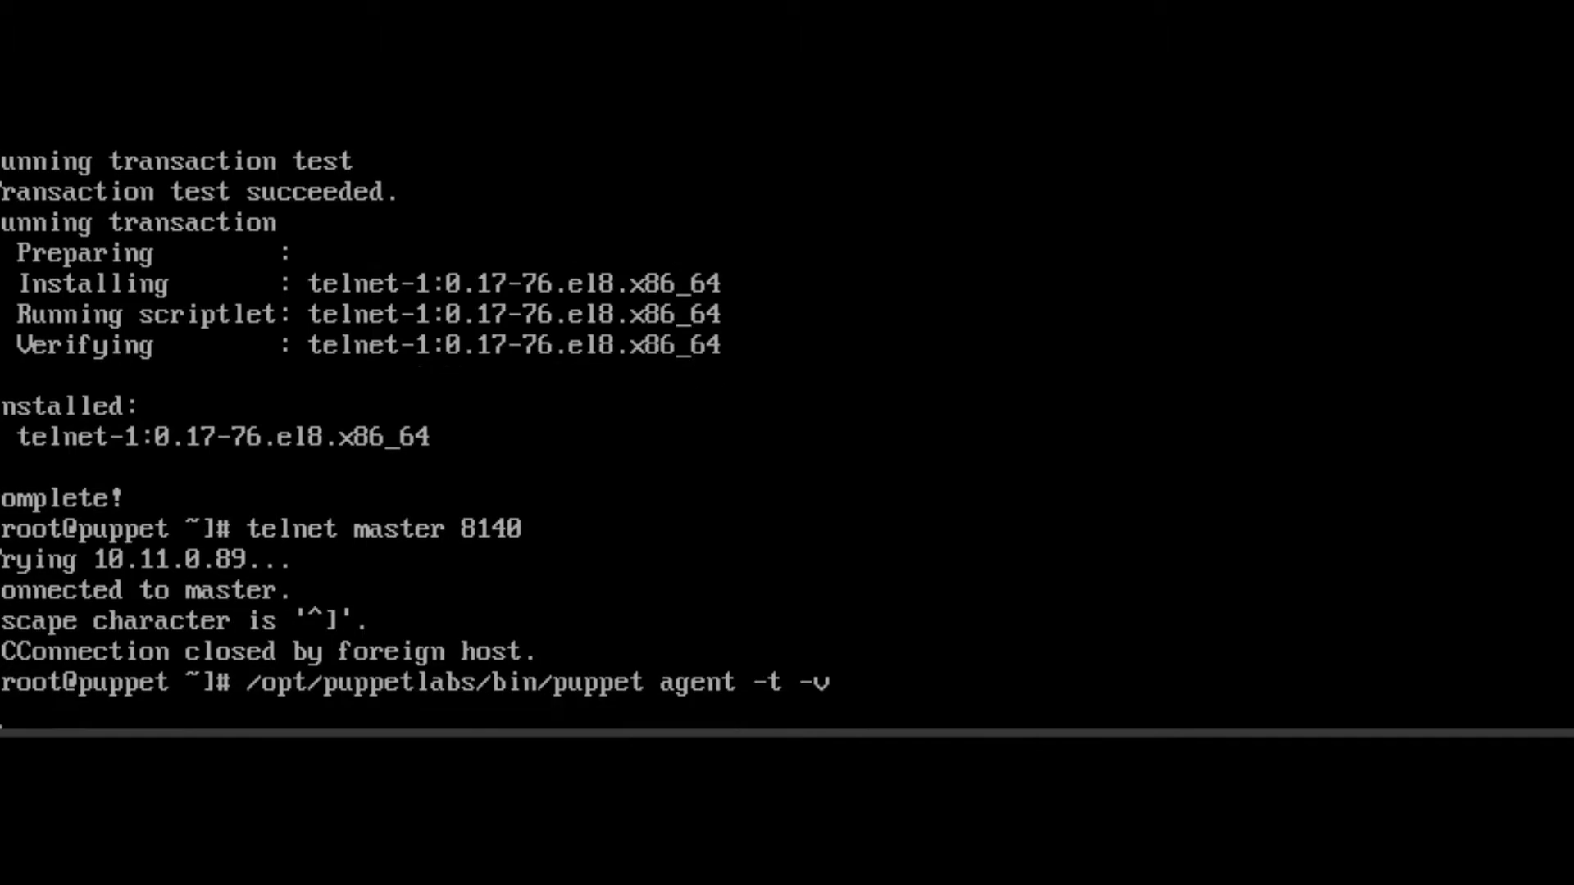
key(Return)
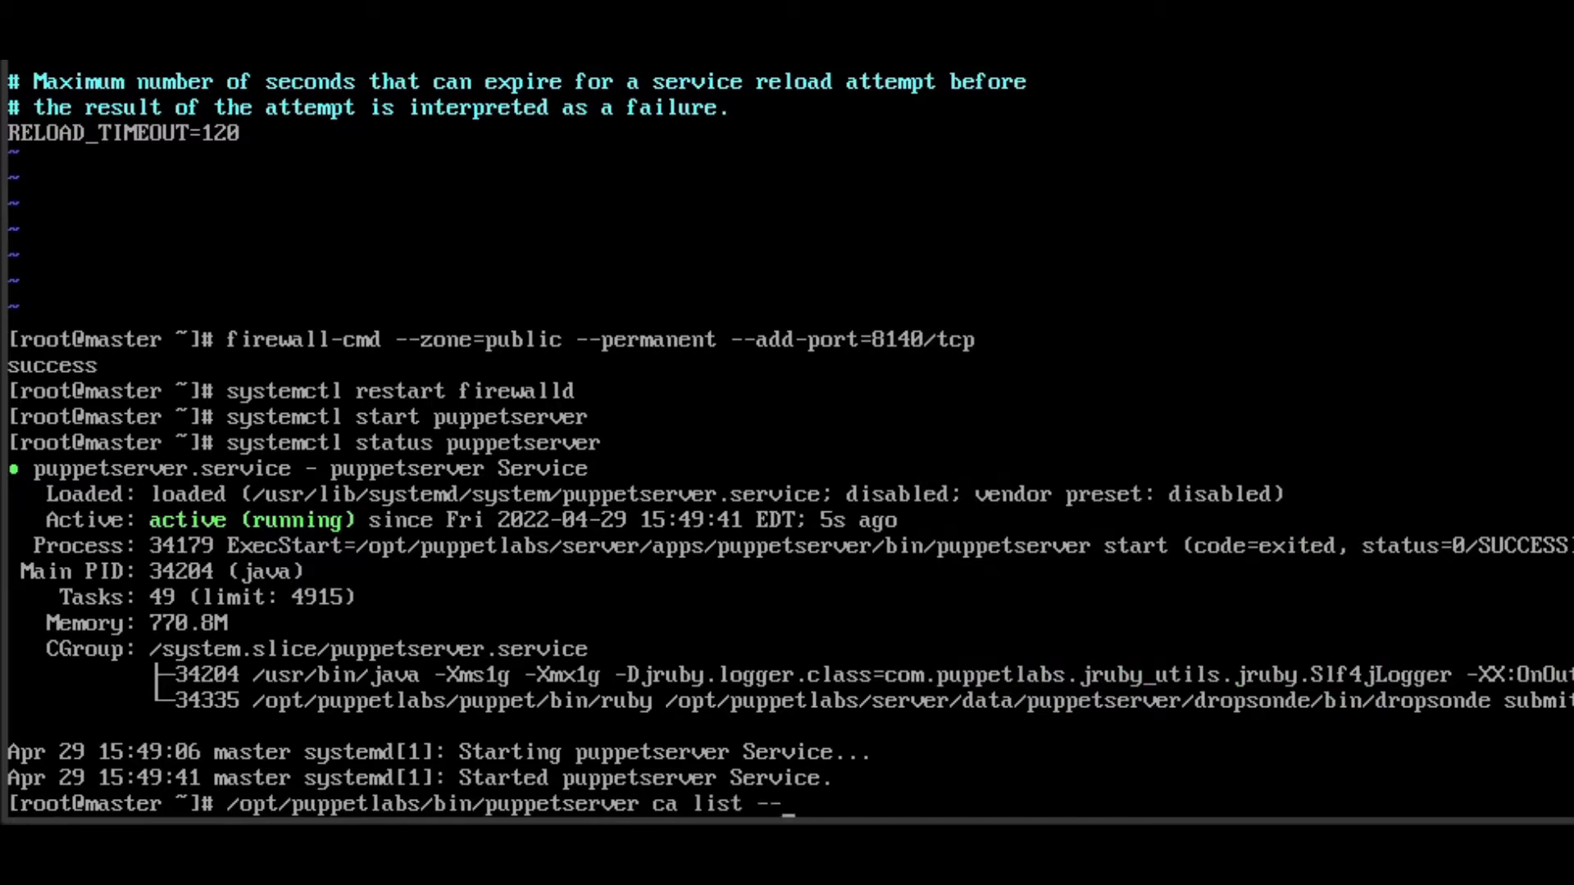
List all certificate requests, then sign the puppet.home certificate with puppetserver ca sign
text(all)
key(Return)
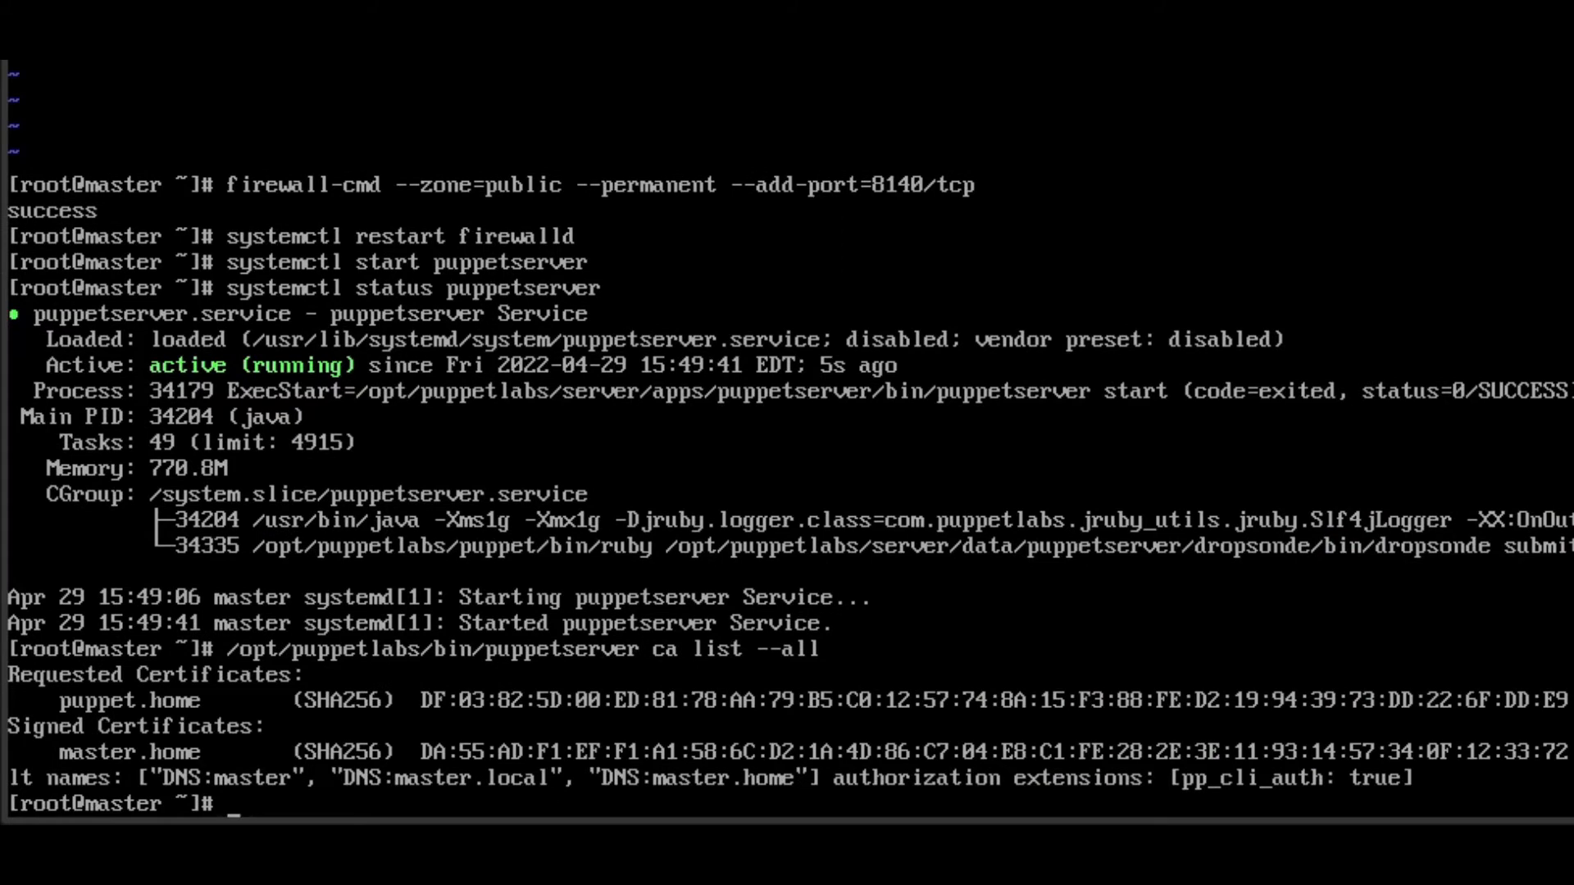
text(/opt/puppetlabs/bin/puppetserver ca sign)
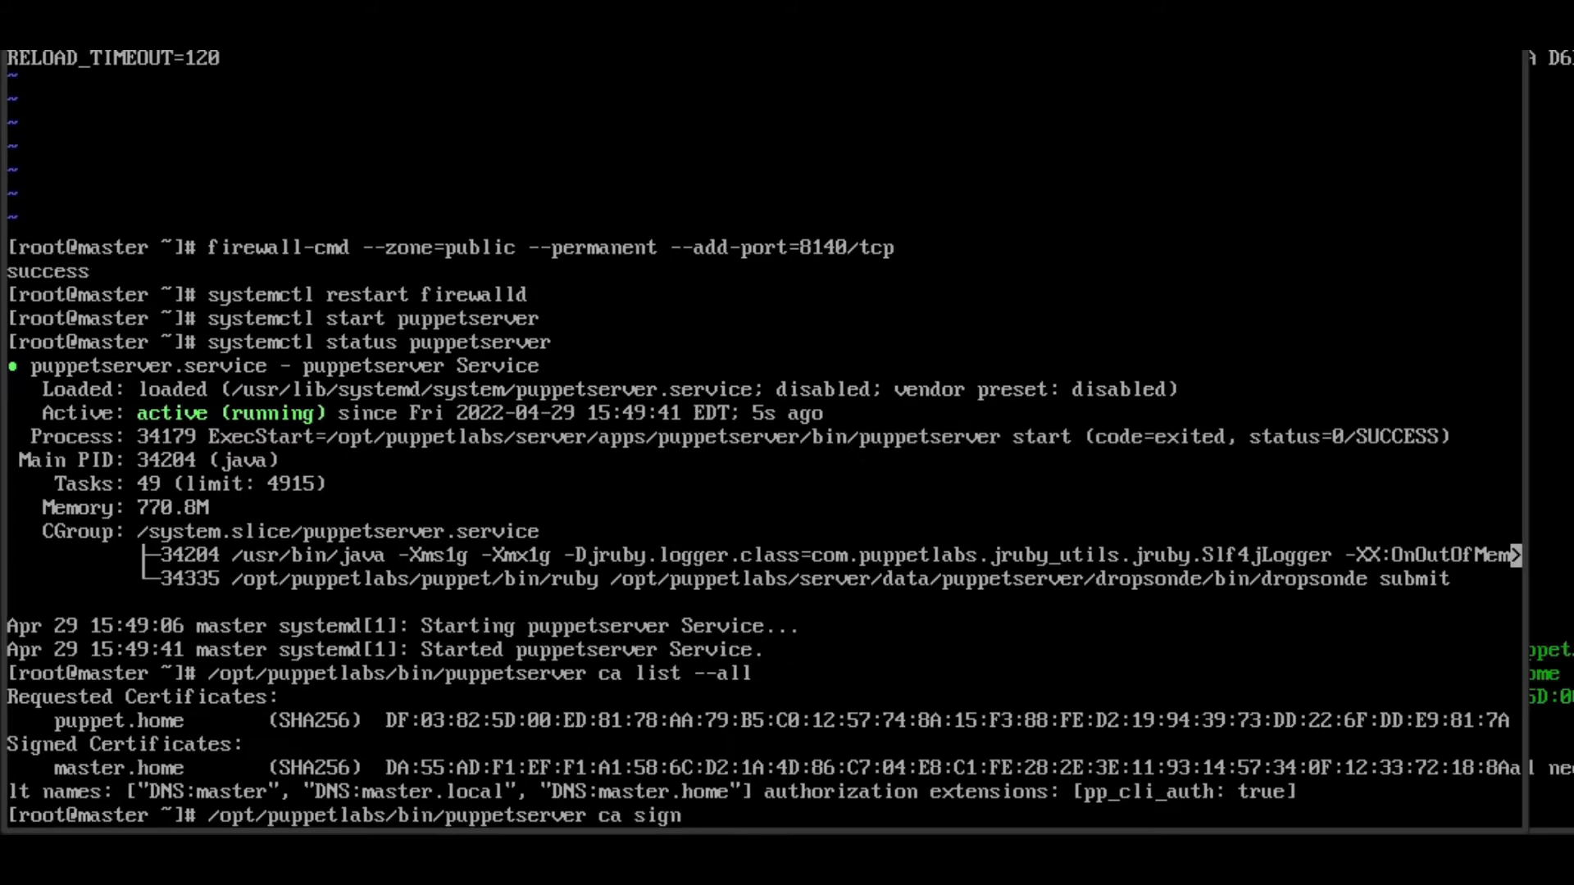
text(--certname pu)
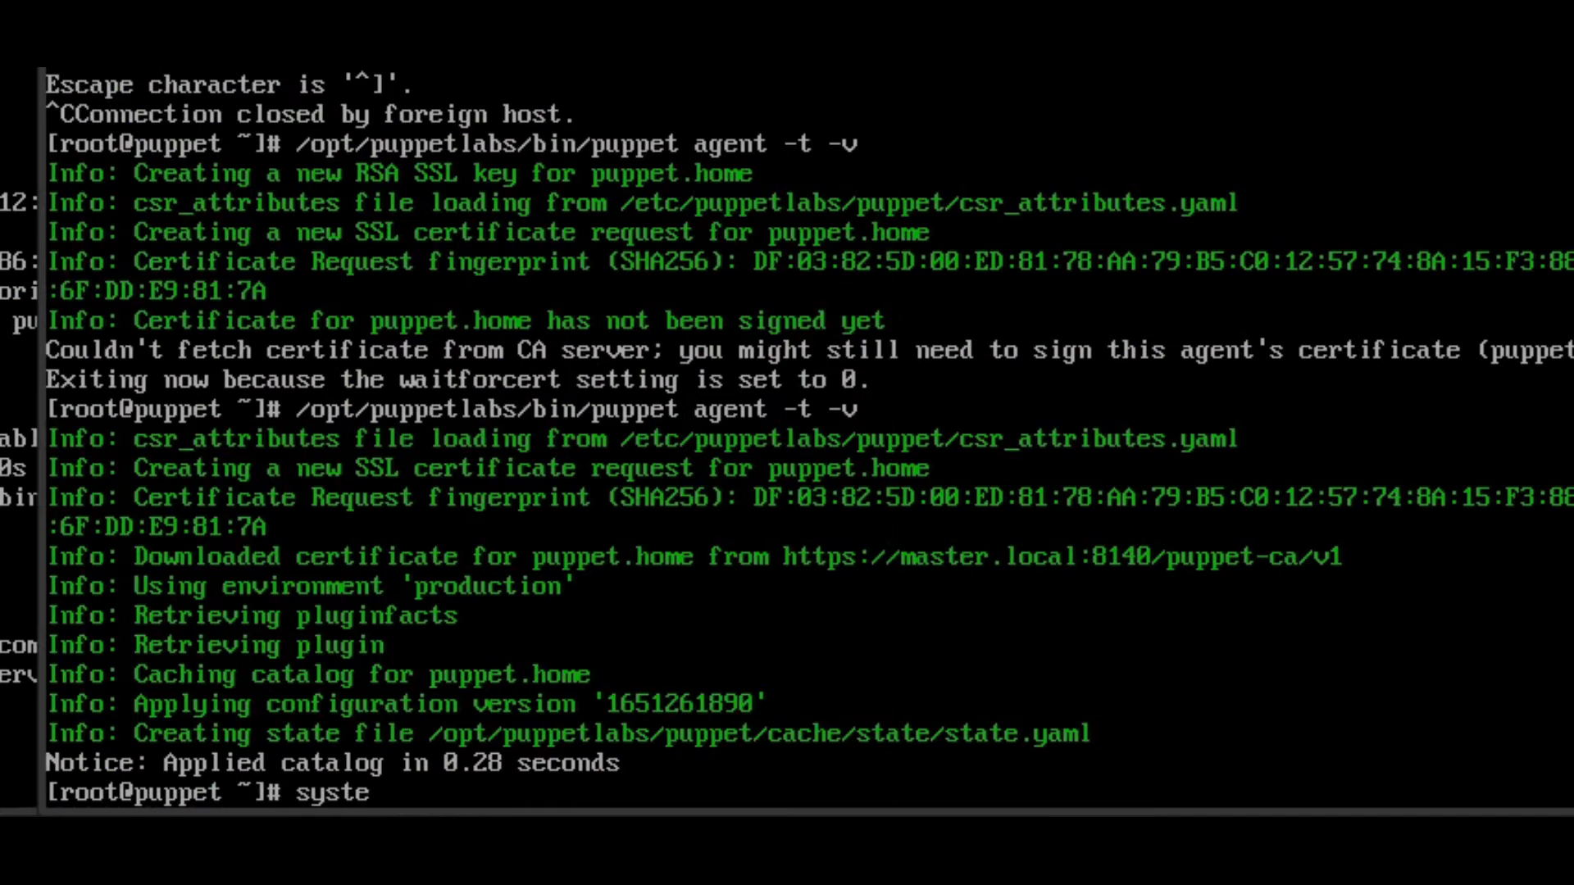
Enable the puppet service on the agent and puppetserver on the master at boot
text(mctl enable puppetserver)
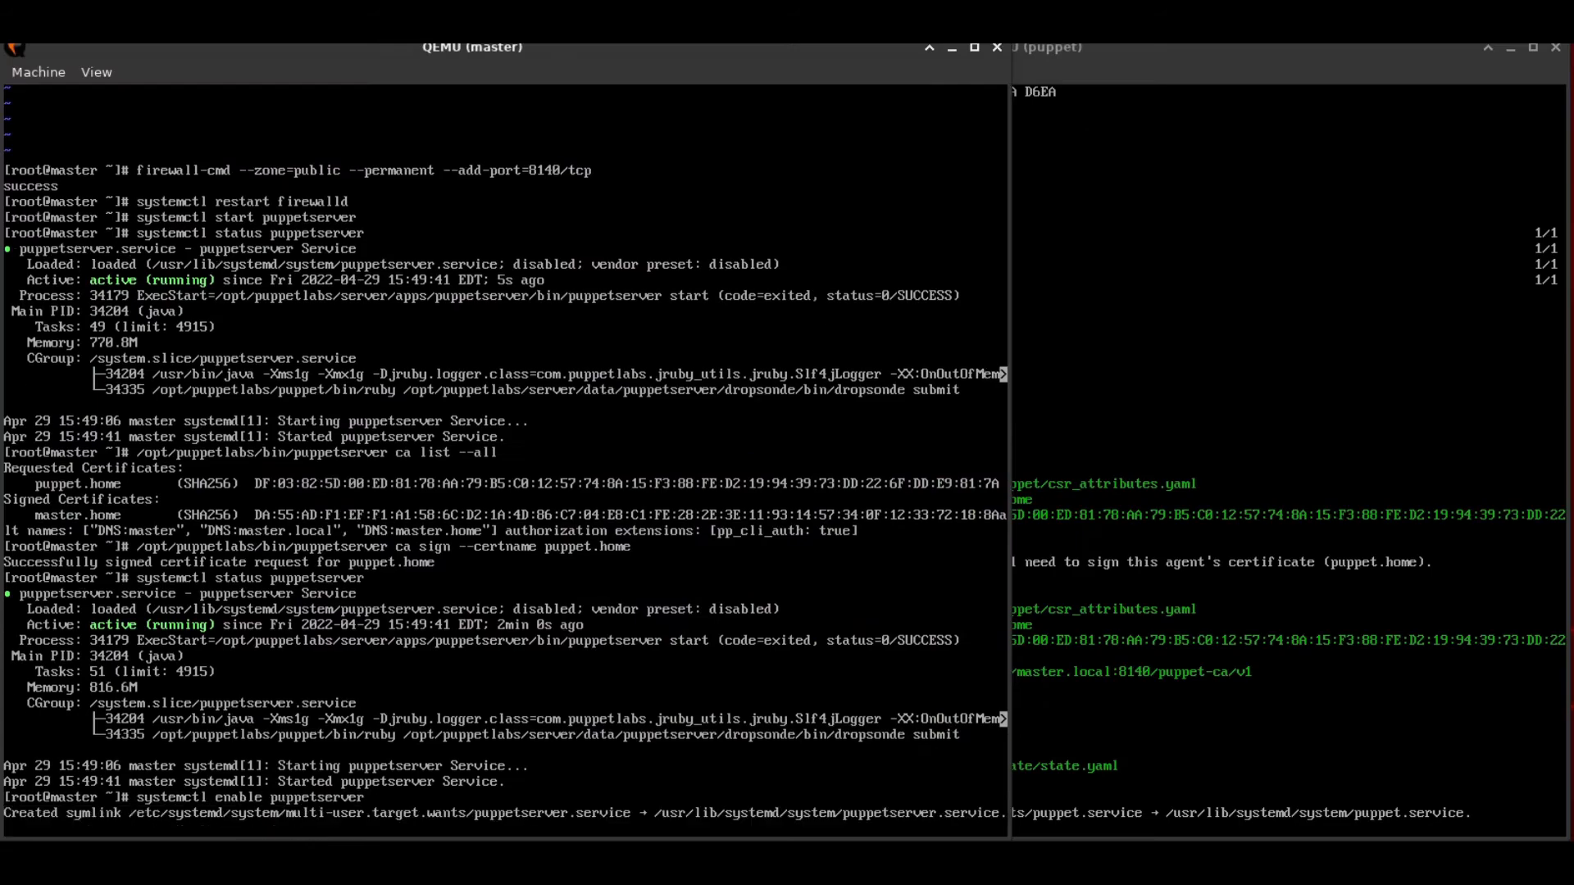
key(Return)
text(cd)
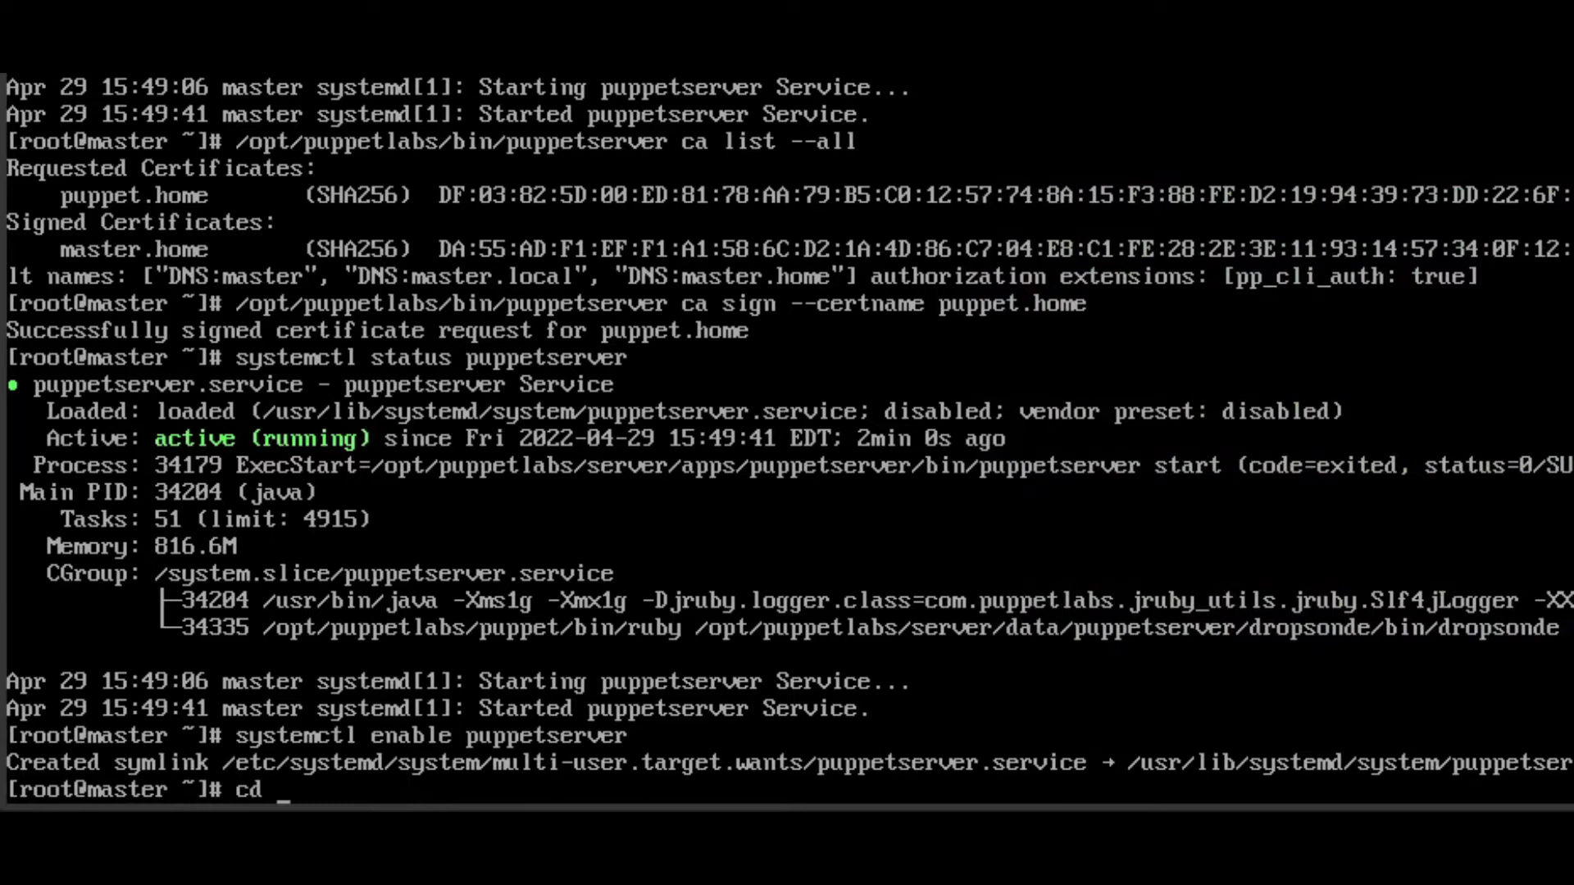
Navigate into /etc/puppetlabs/code/environments/production and list its contents
key(Return)
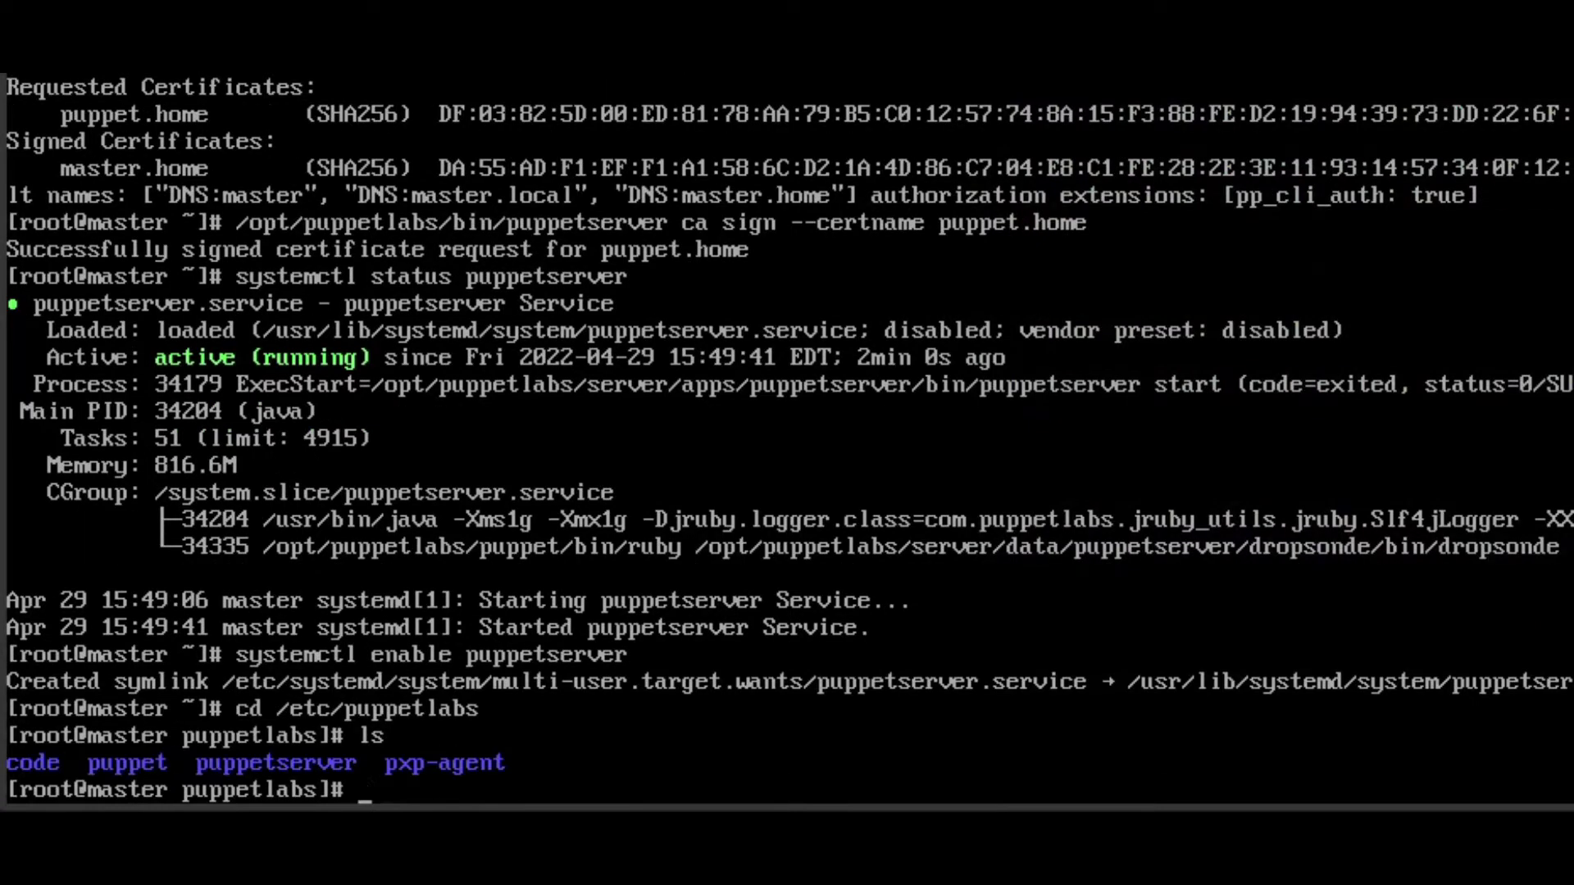
text(cd code)
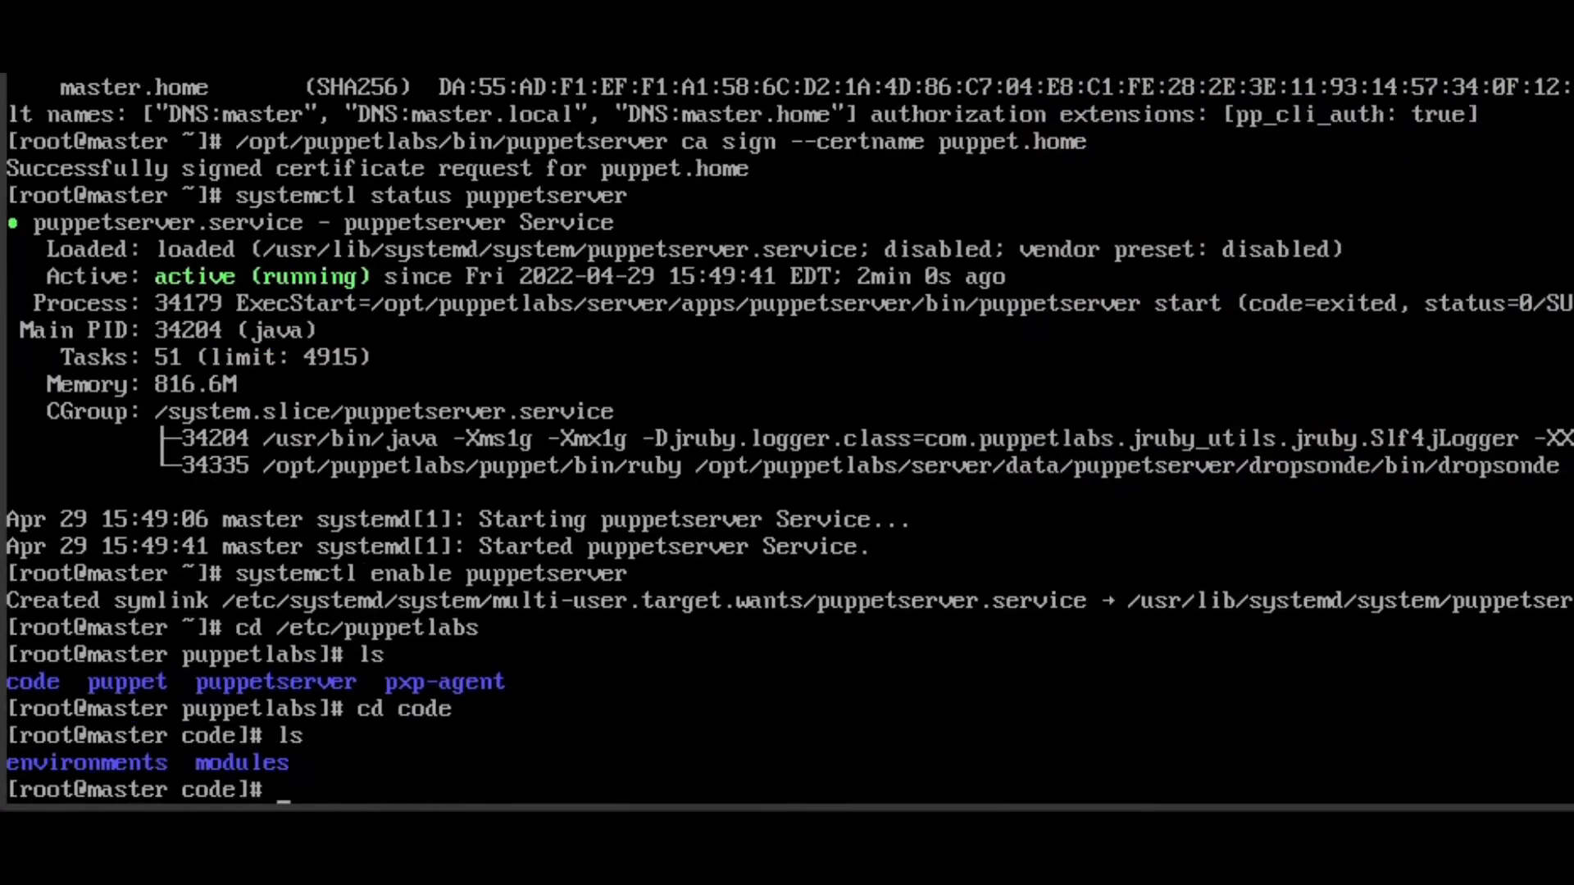
text(cd environments/pu)
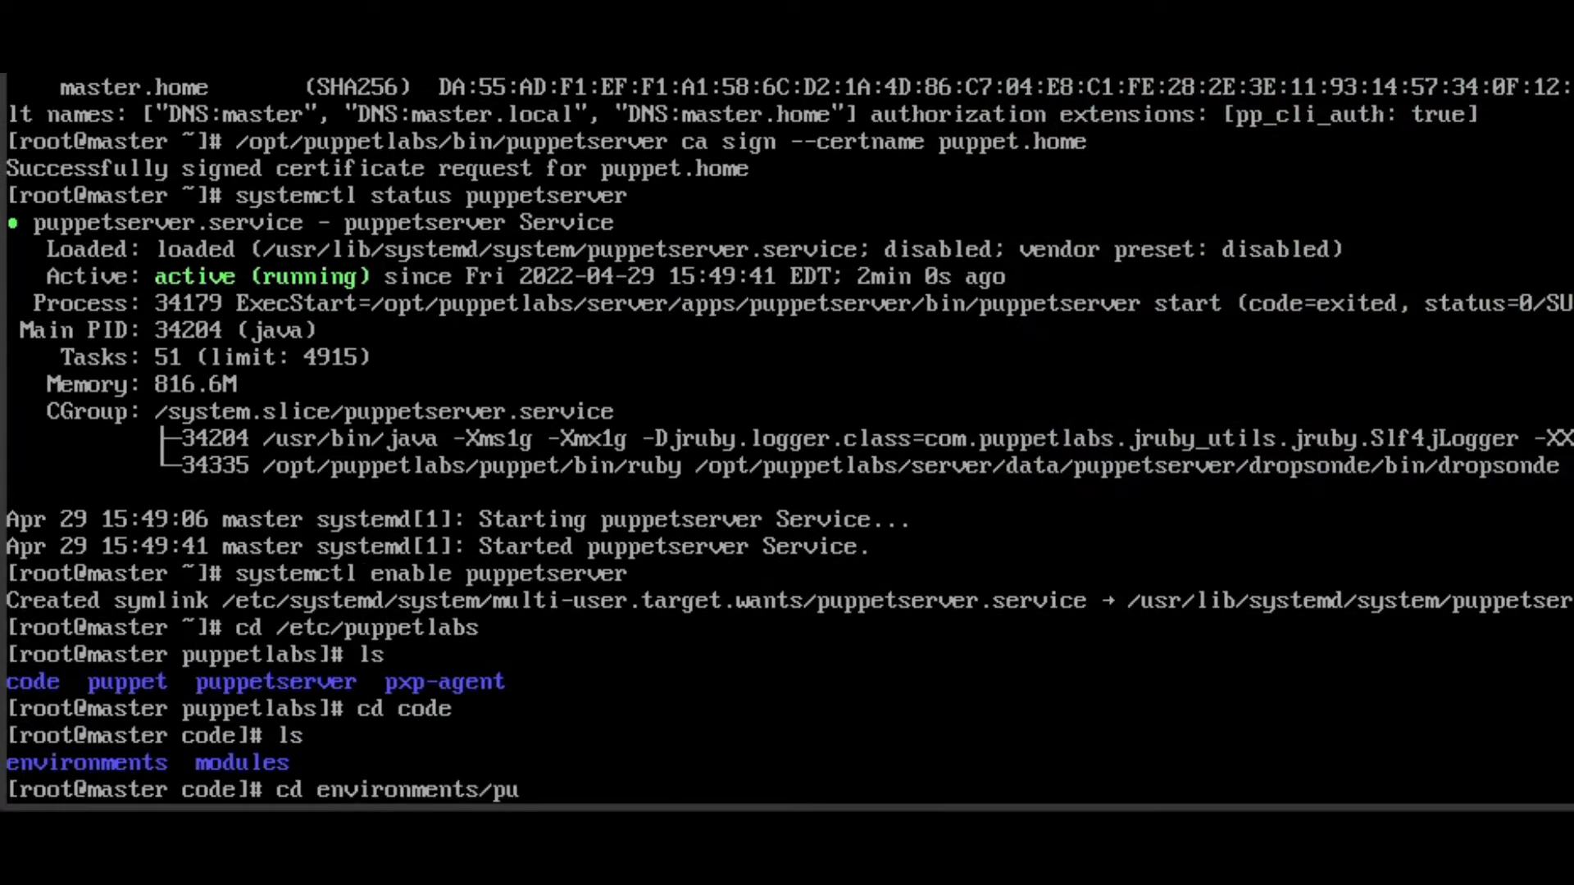
key(Return)
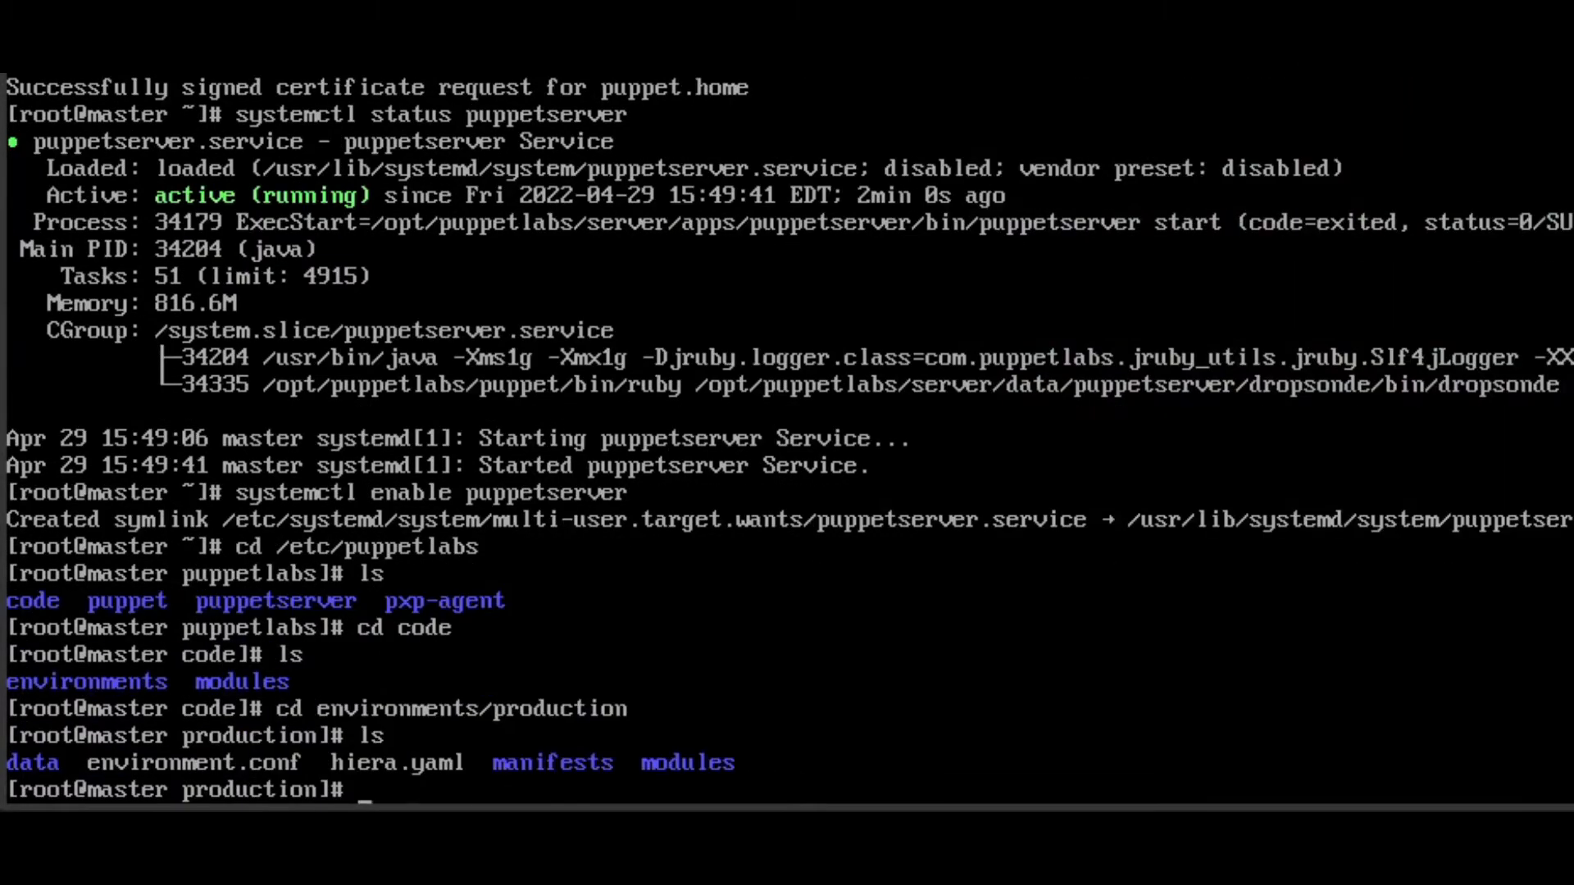
text(ls manifests)
text(cd users)
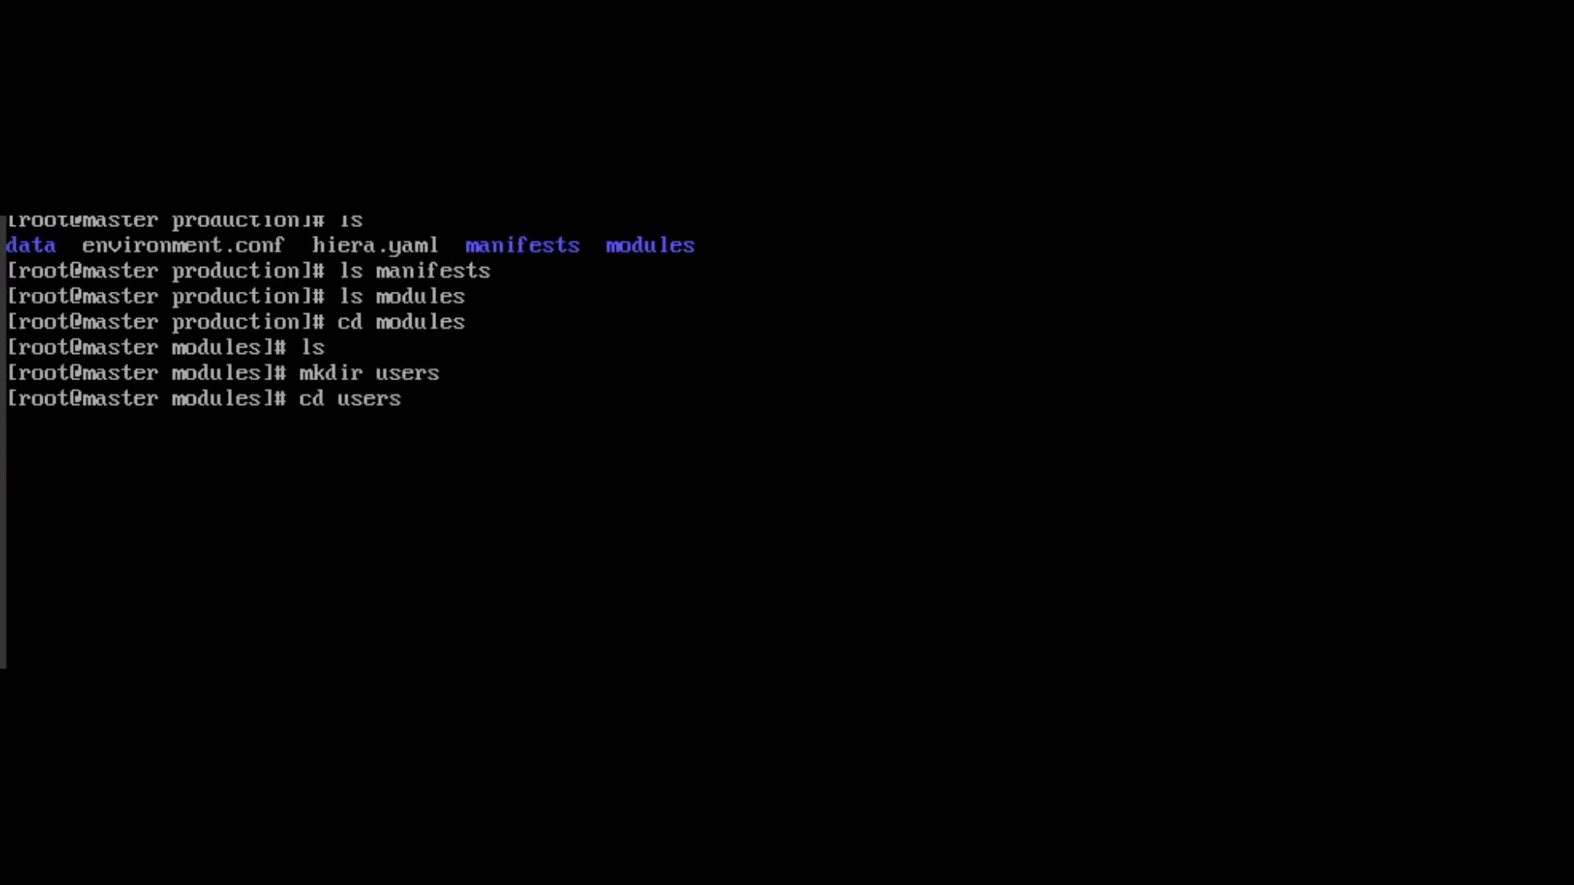
Create the users module folders manifests, files, templates and examples, then enter manifests
key(Return)
text(ls)
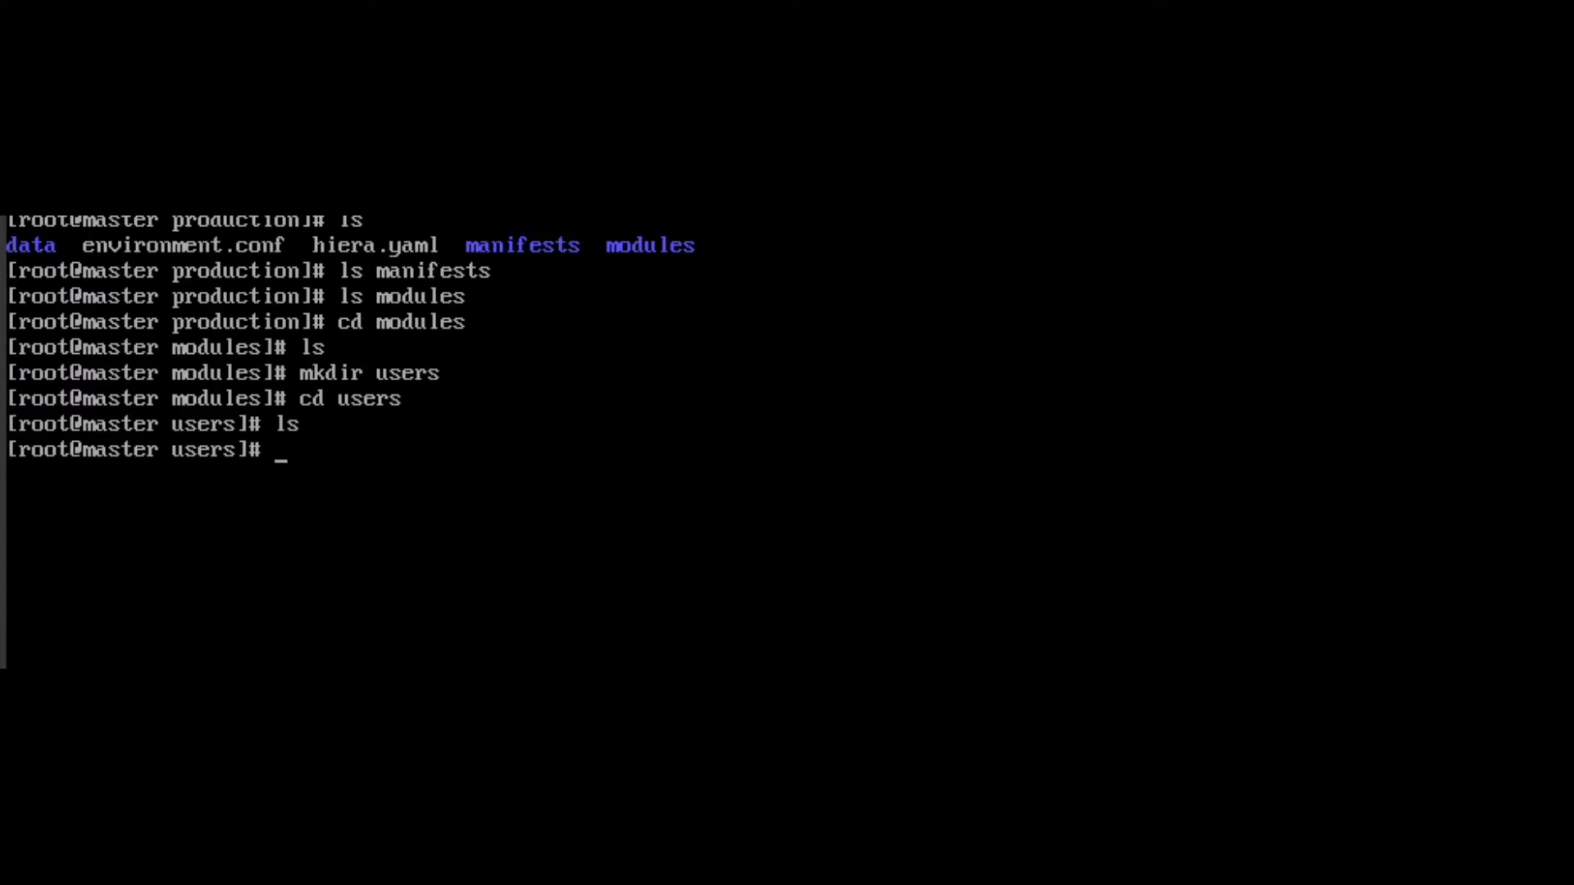
text(mkdir manifests files templates examples)
text(ls)
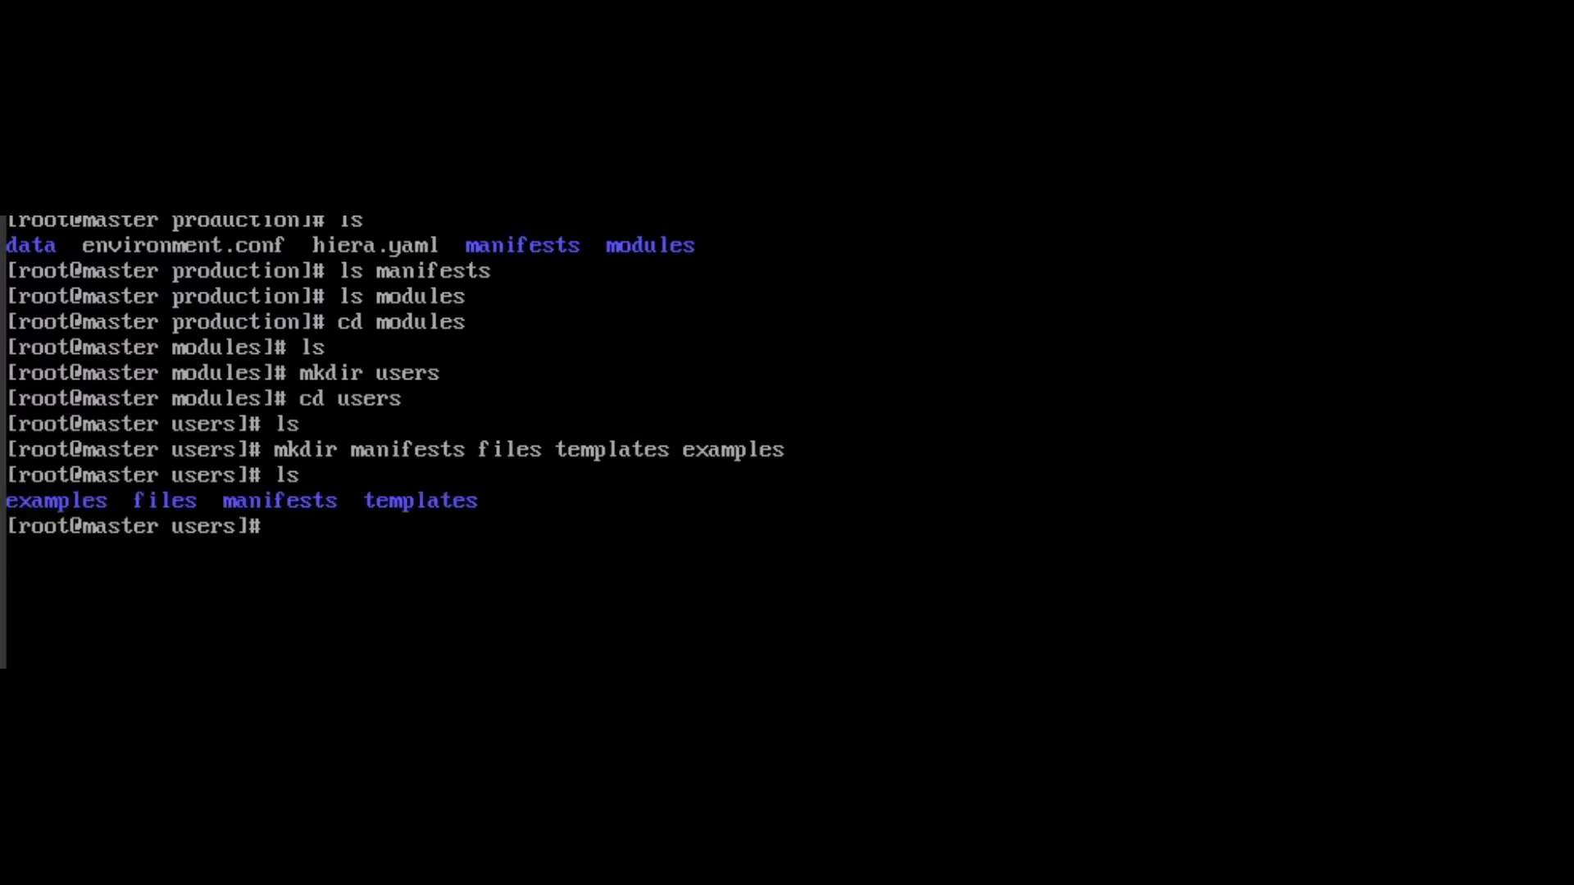
text(cd manifests)
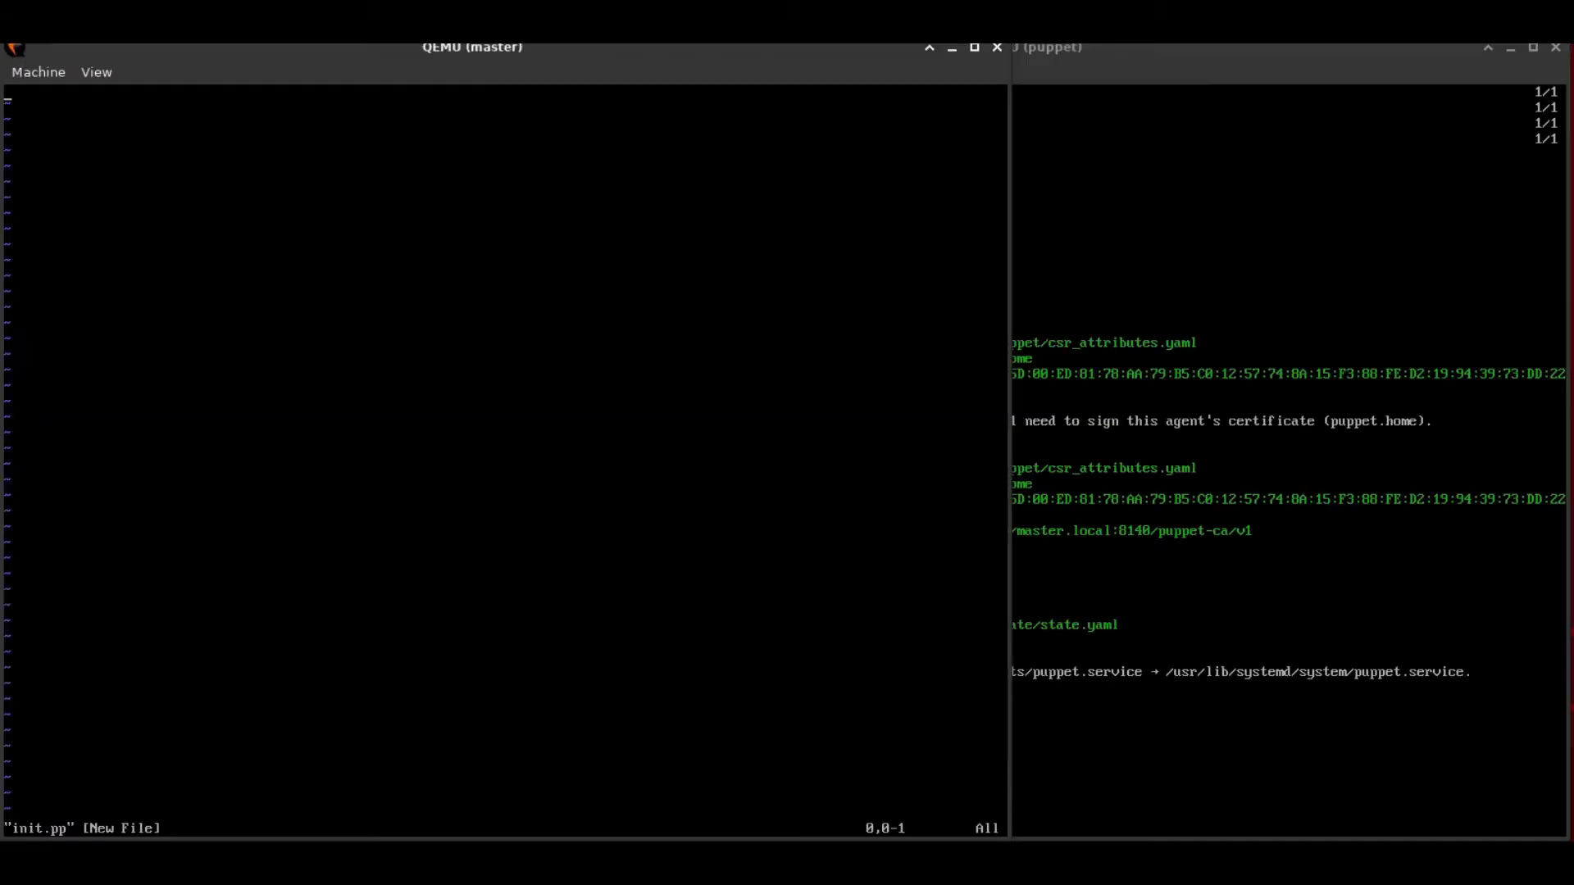
Write user 'newuser': present, home /home/newuser, /bin/bash, managehome true, gid puppetusers
text(class users {)
text(ensure =>)
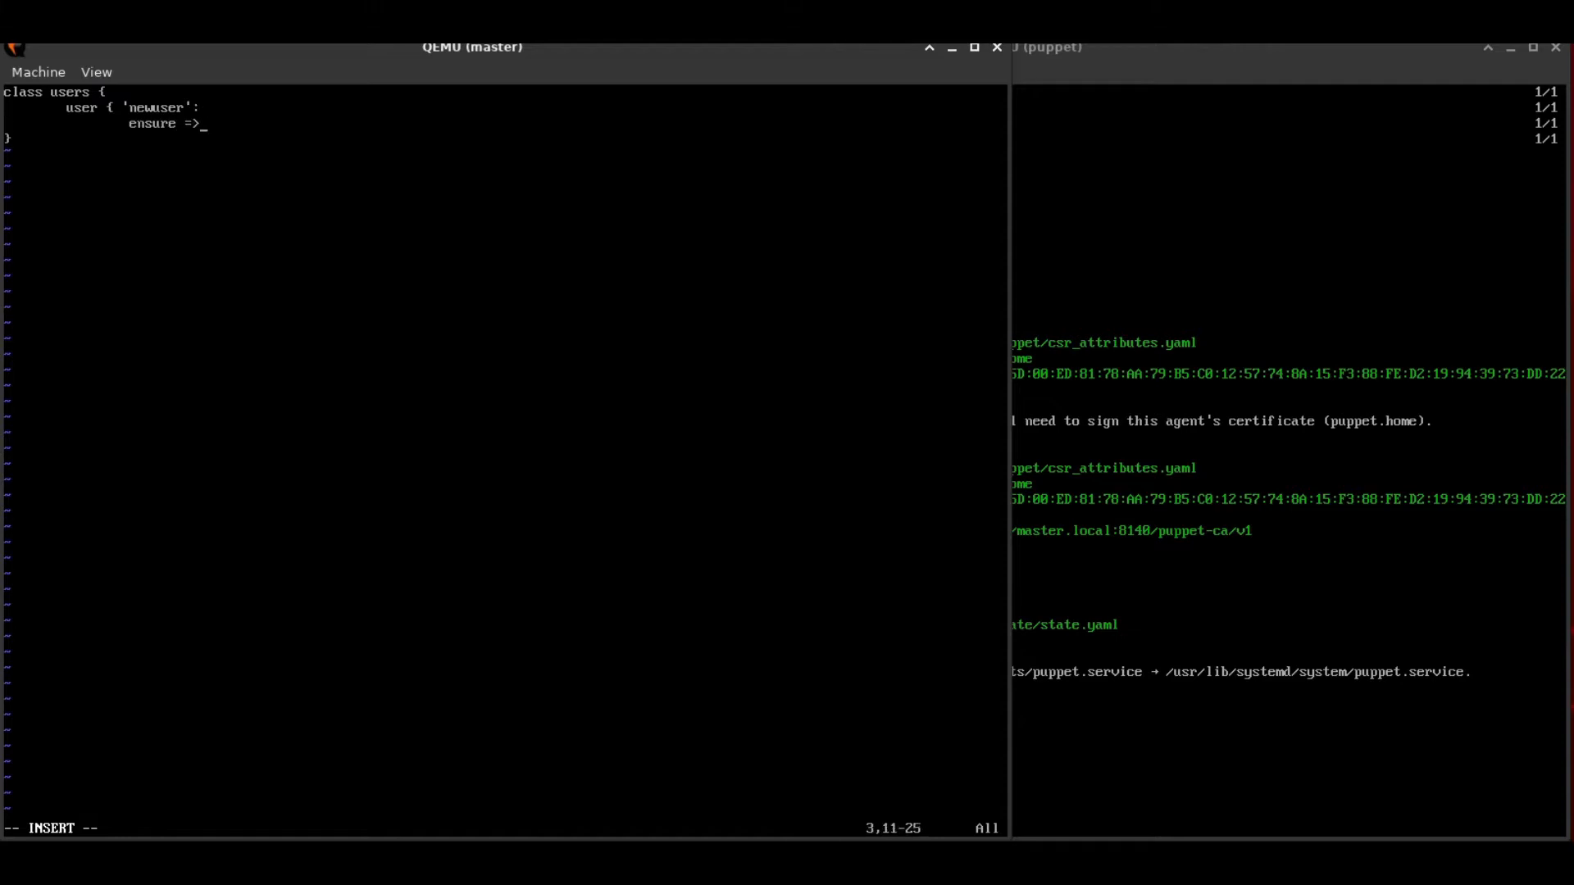
text(present,)
text(home =>)
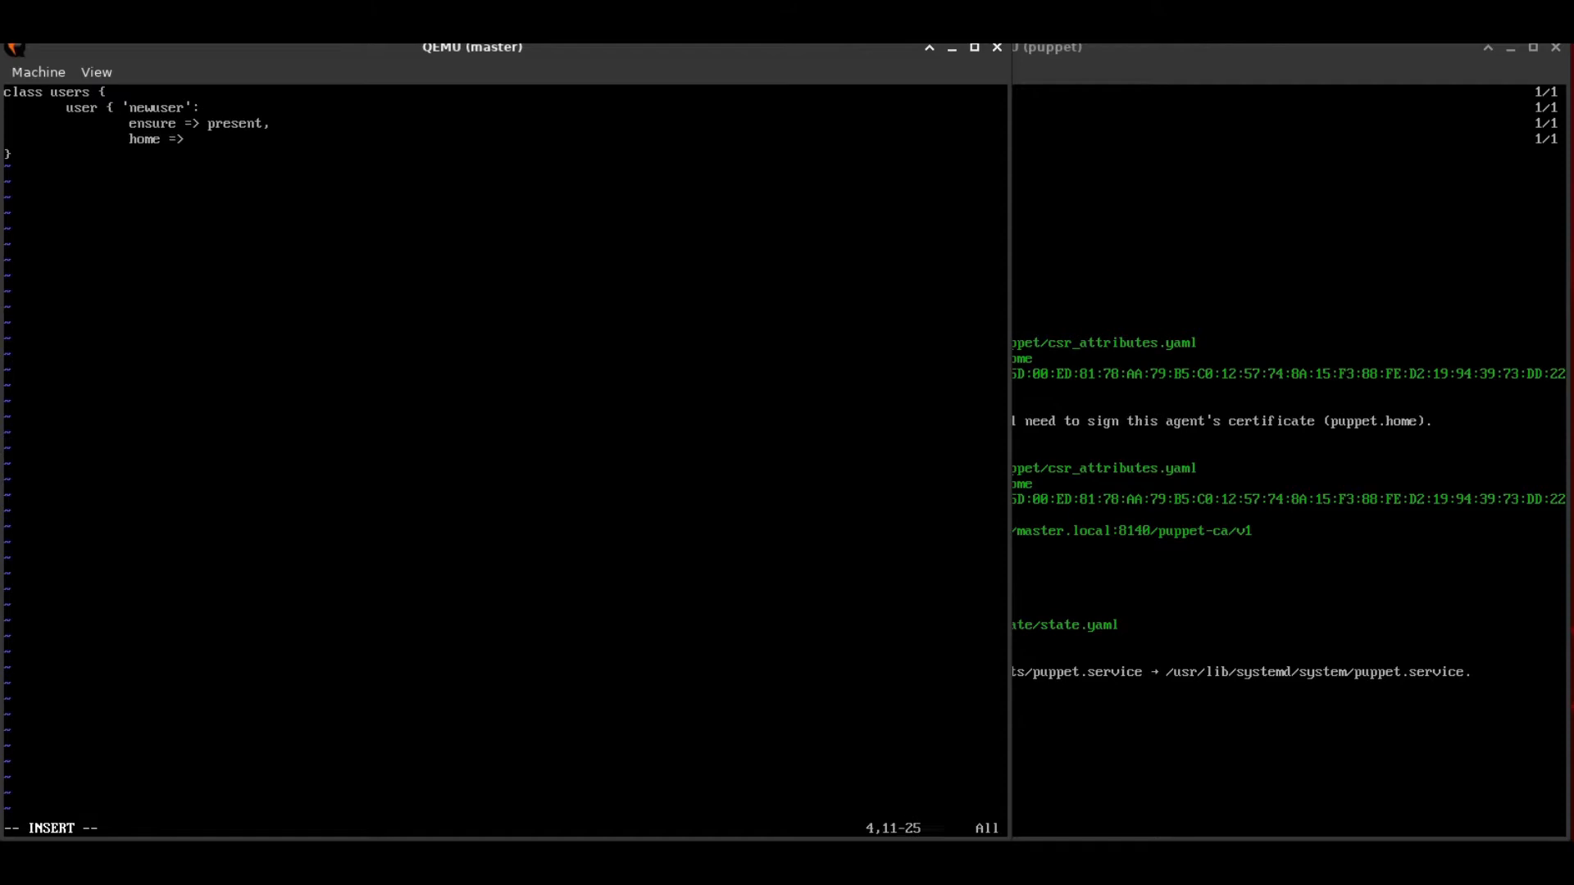
text('/home/newuser',)
text(shell =>)
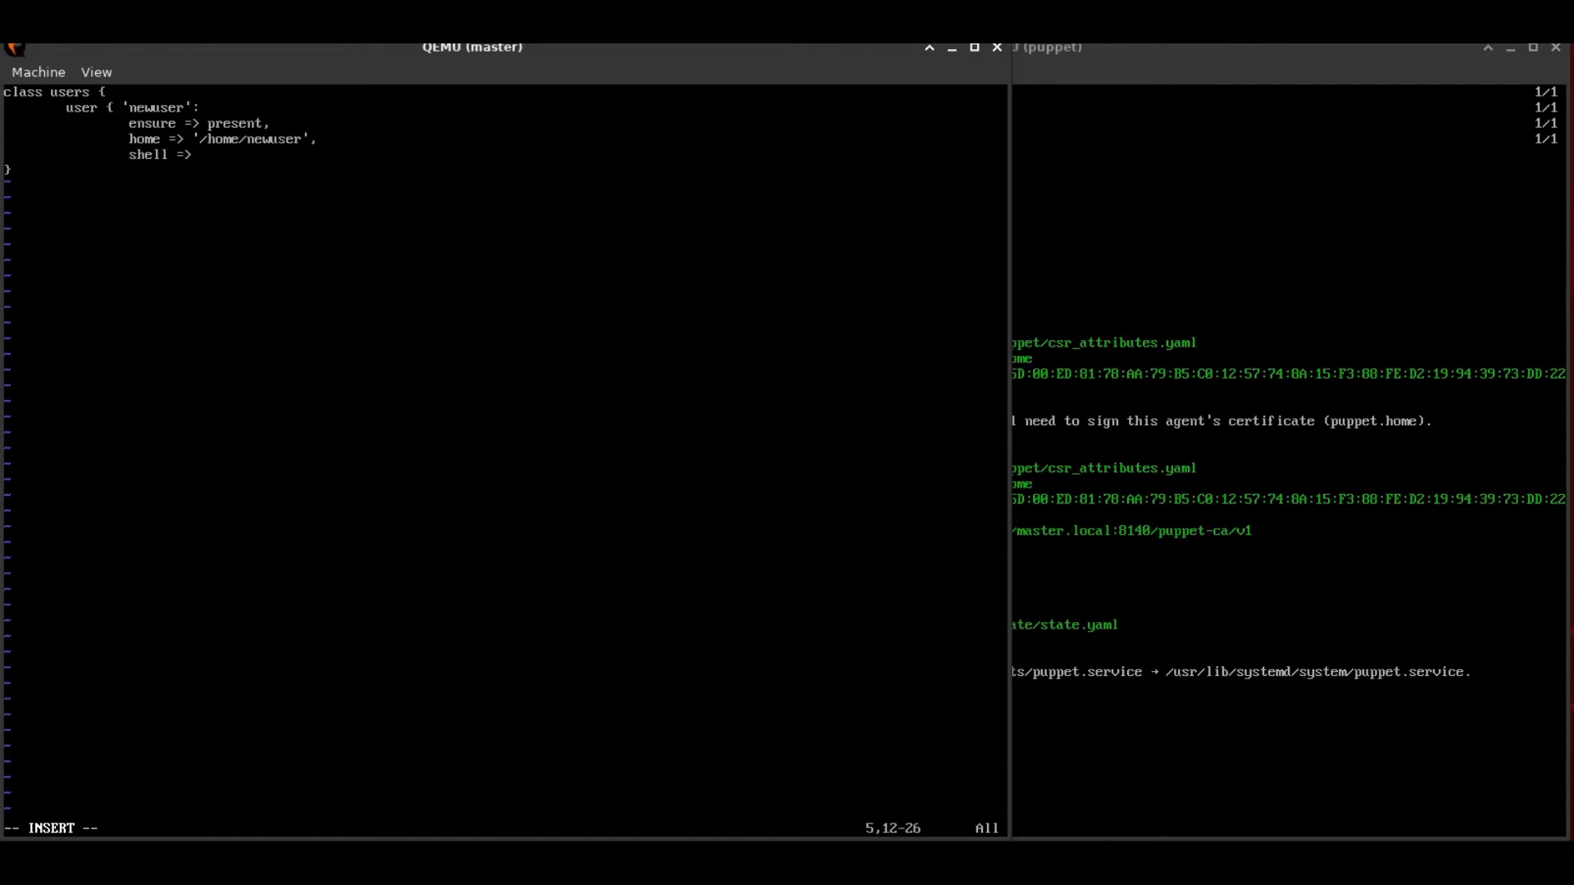
text('/bin/bash',)
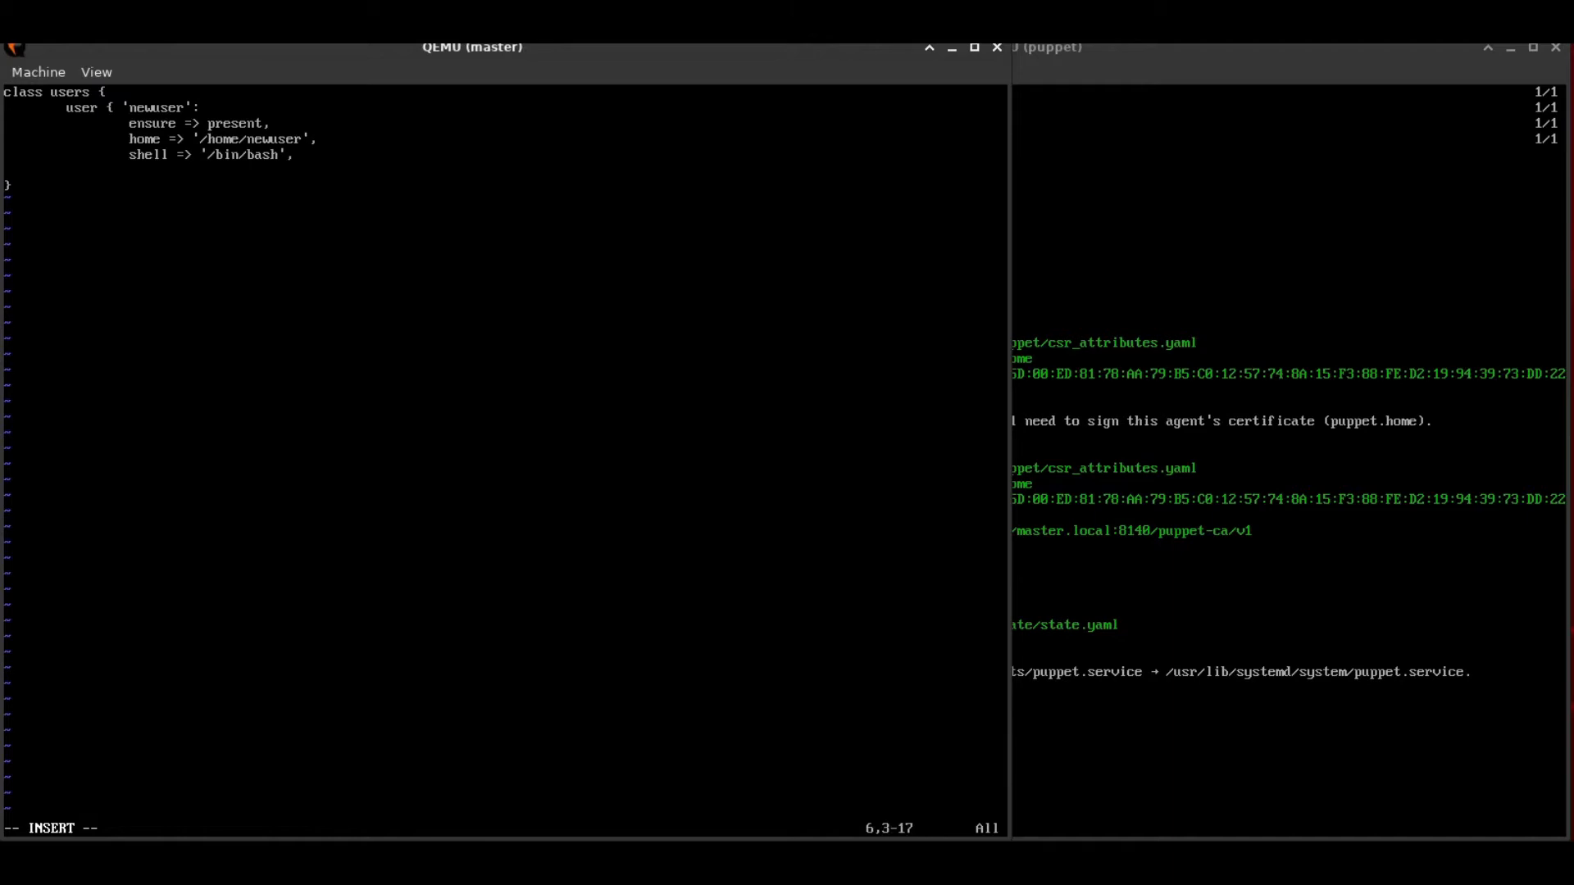
text(managehome => t)
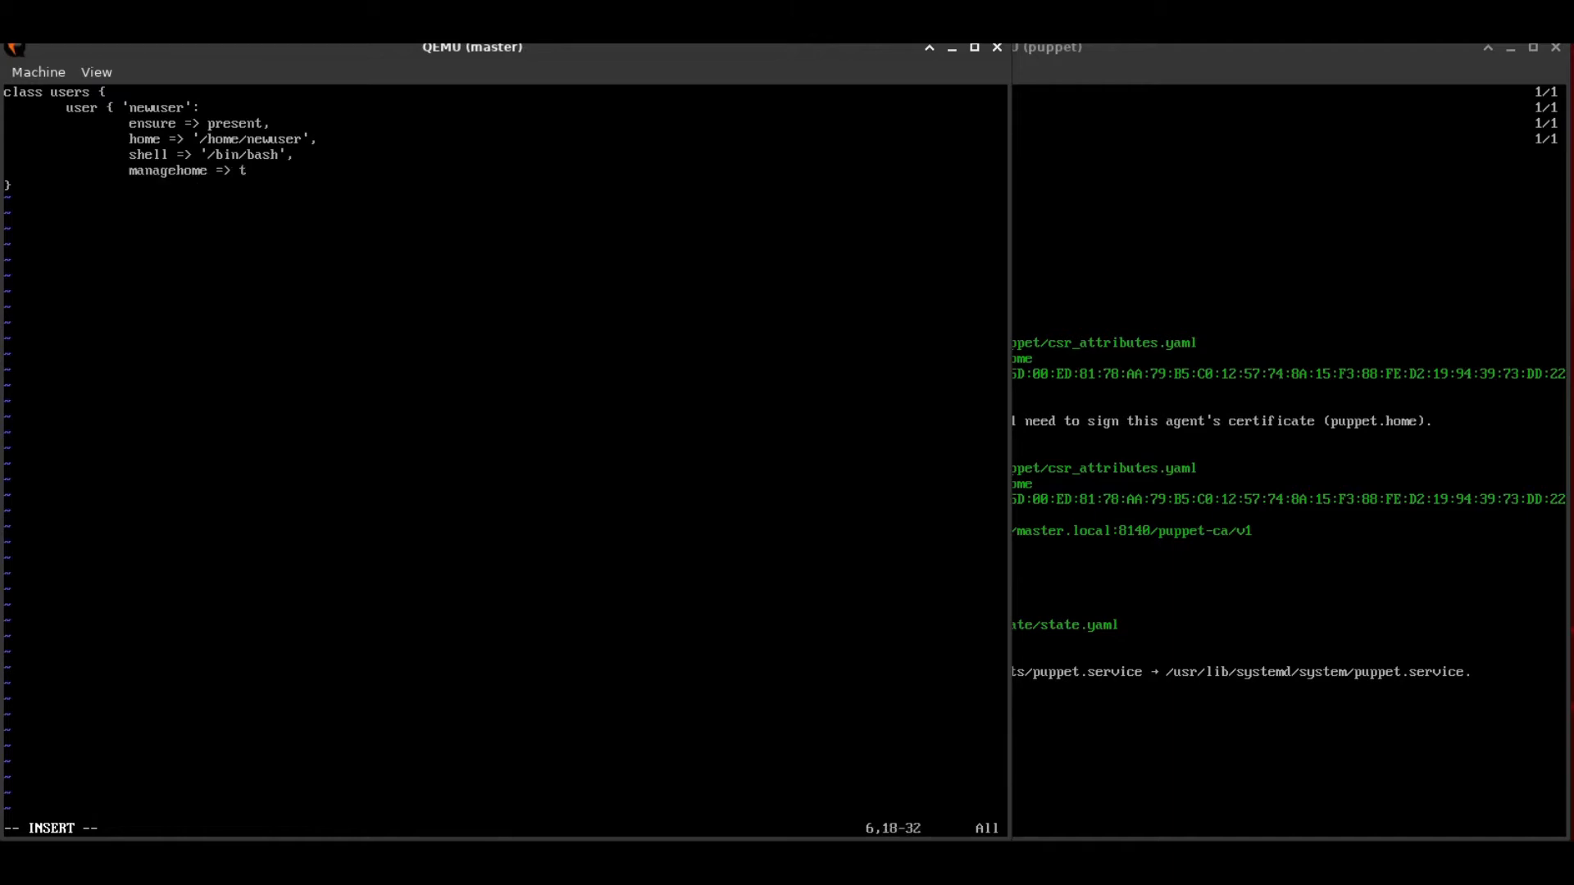
text(rue,)
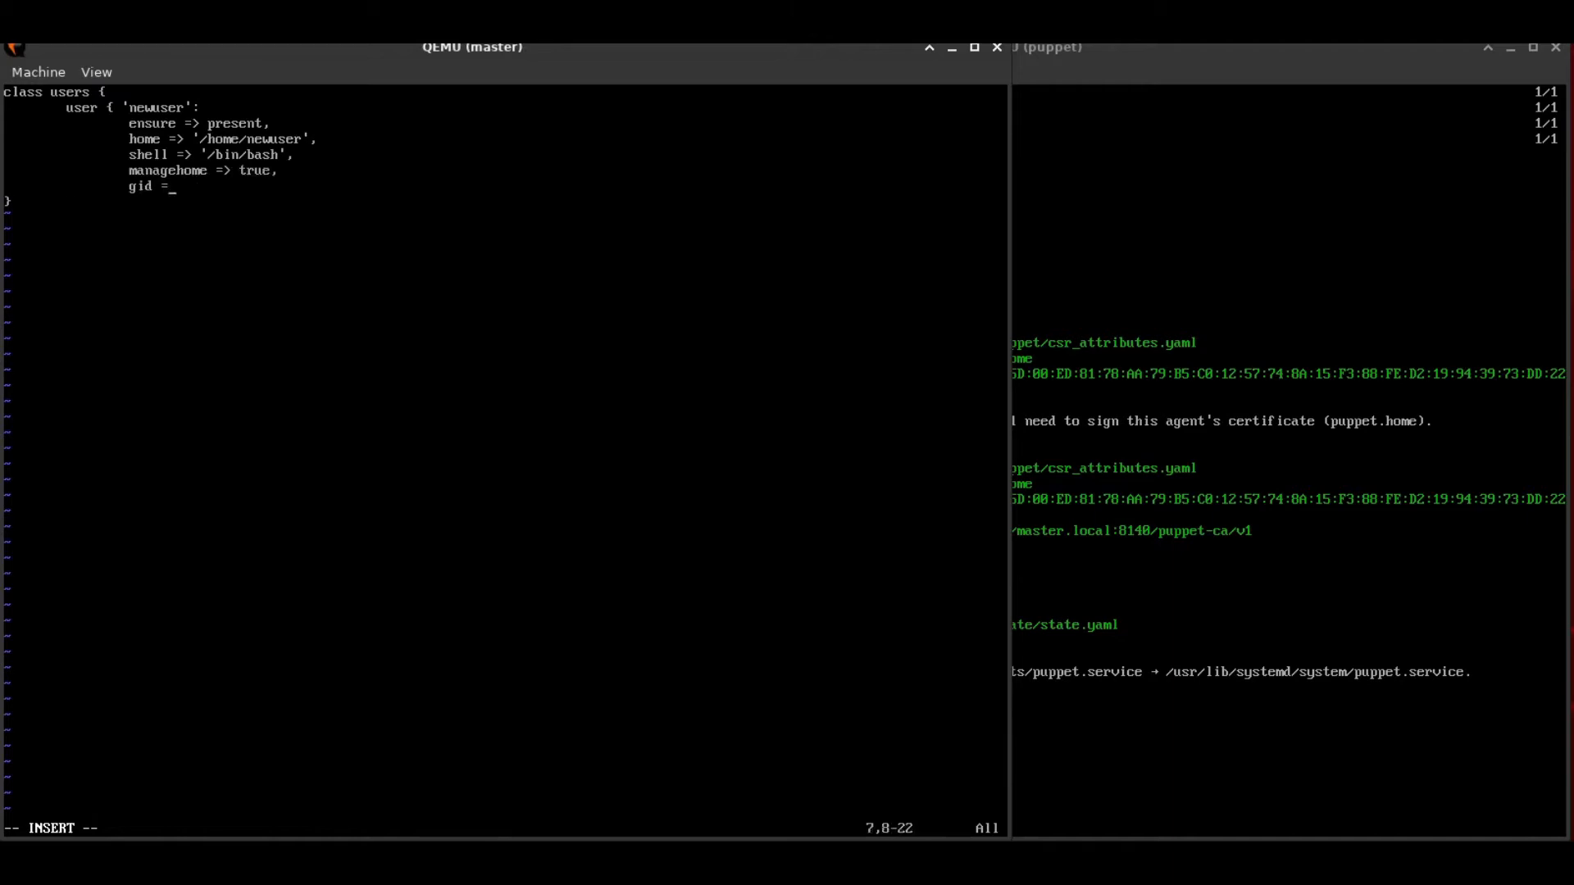
text(> 'puppetusers',)
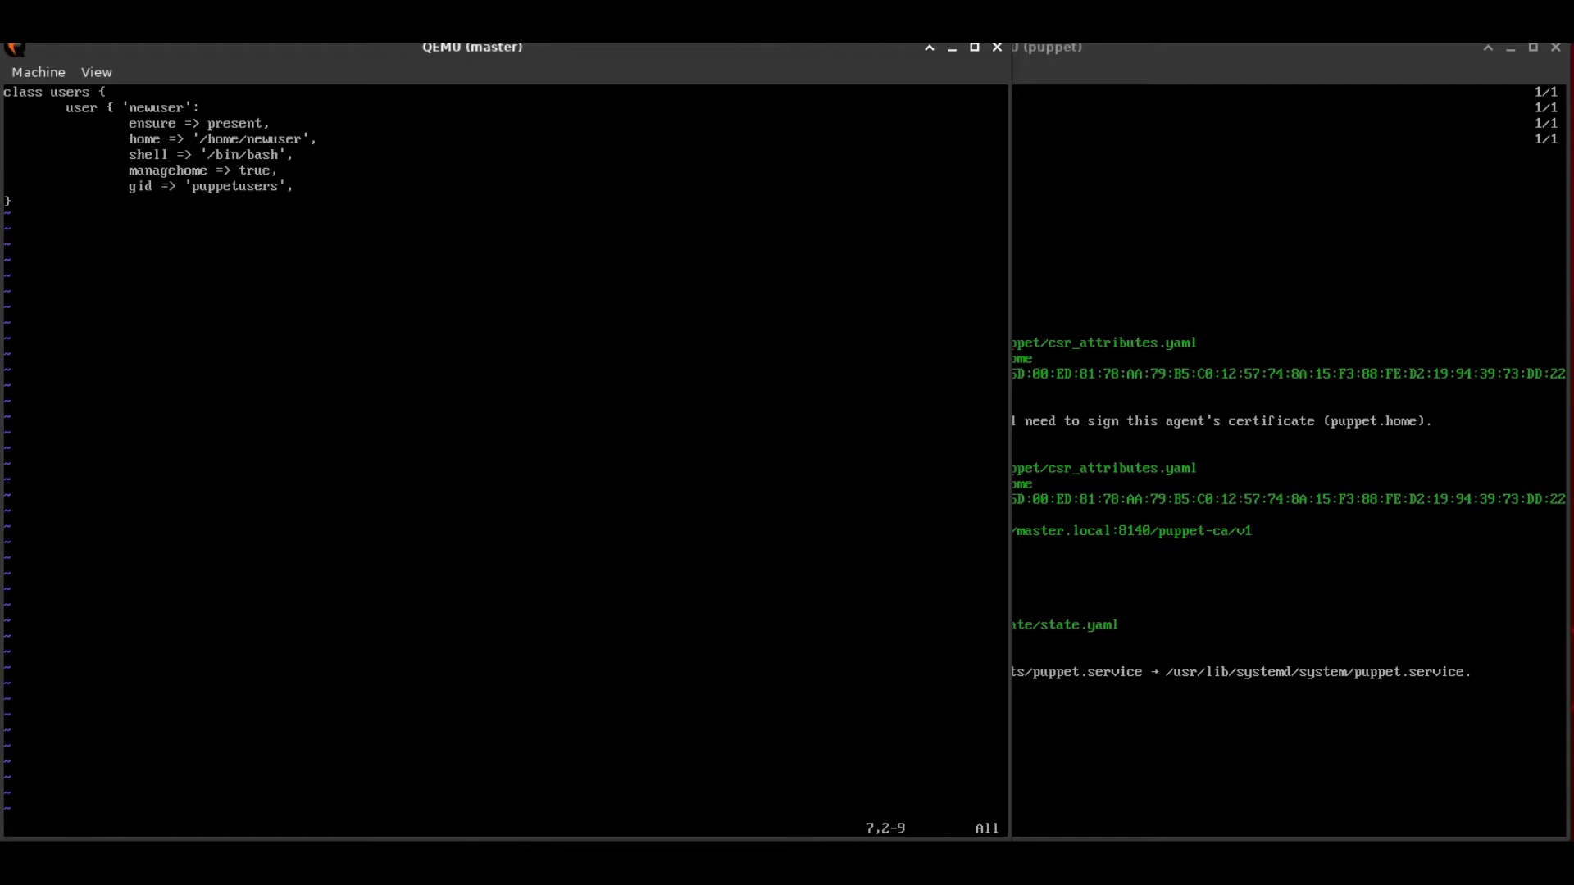
text(passwor)
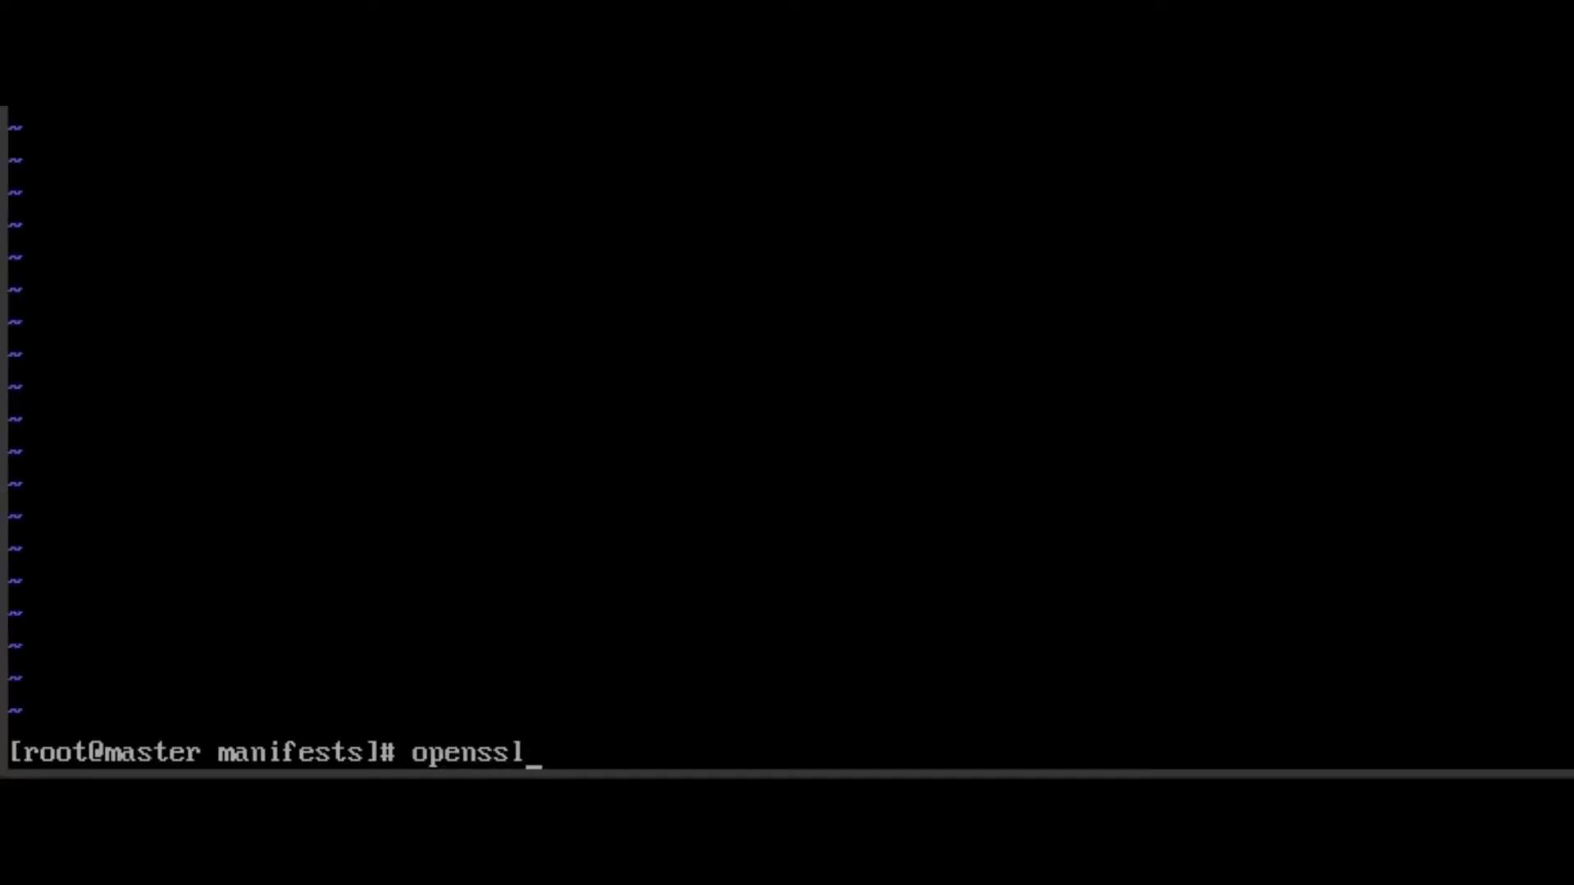
Append an openssl passwd -1 hash to init.pp and set it as newuser's password
text(passwd -1 >>)
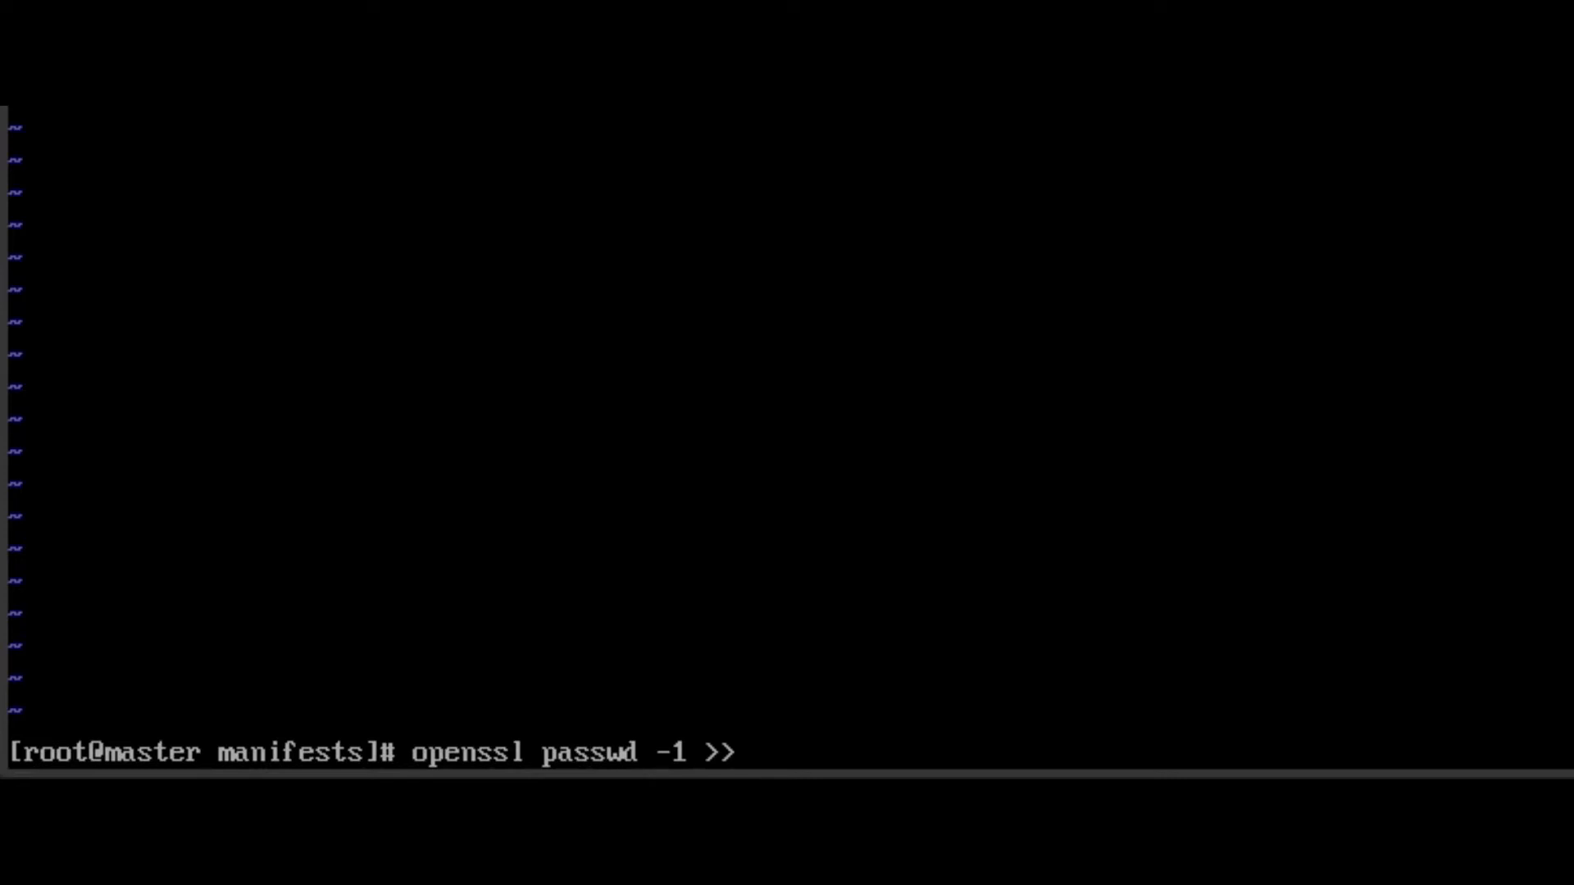
text(init.p)
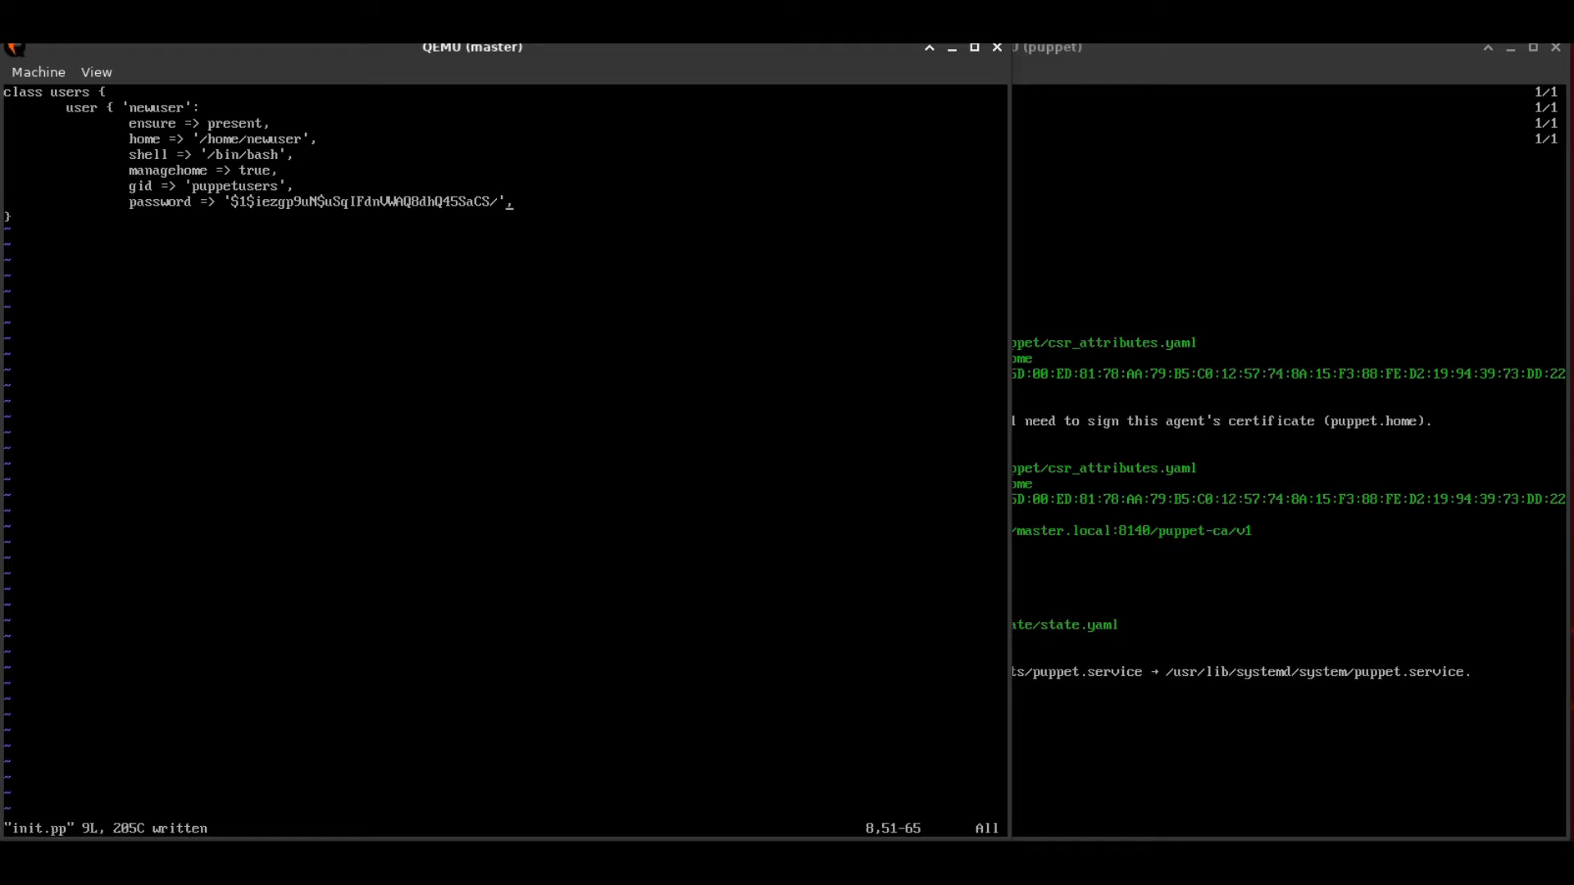
key(v)
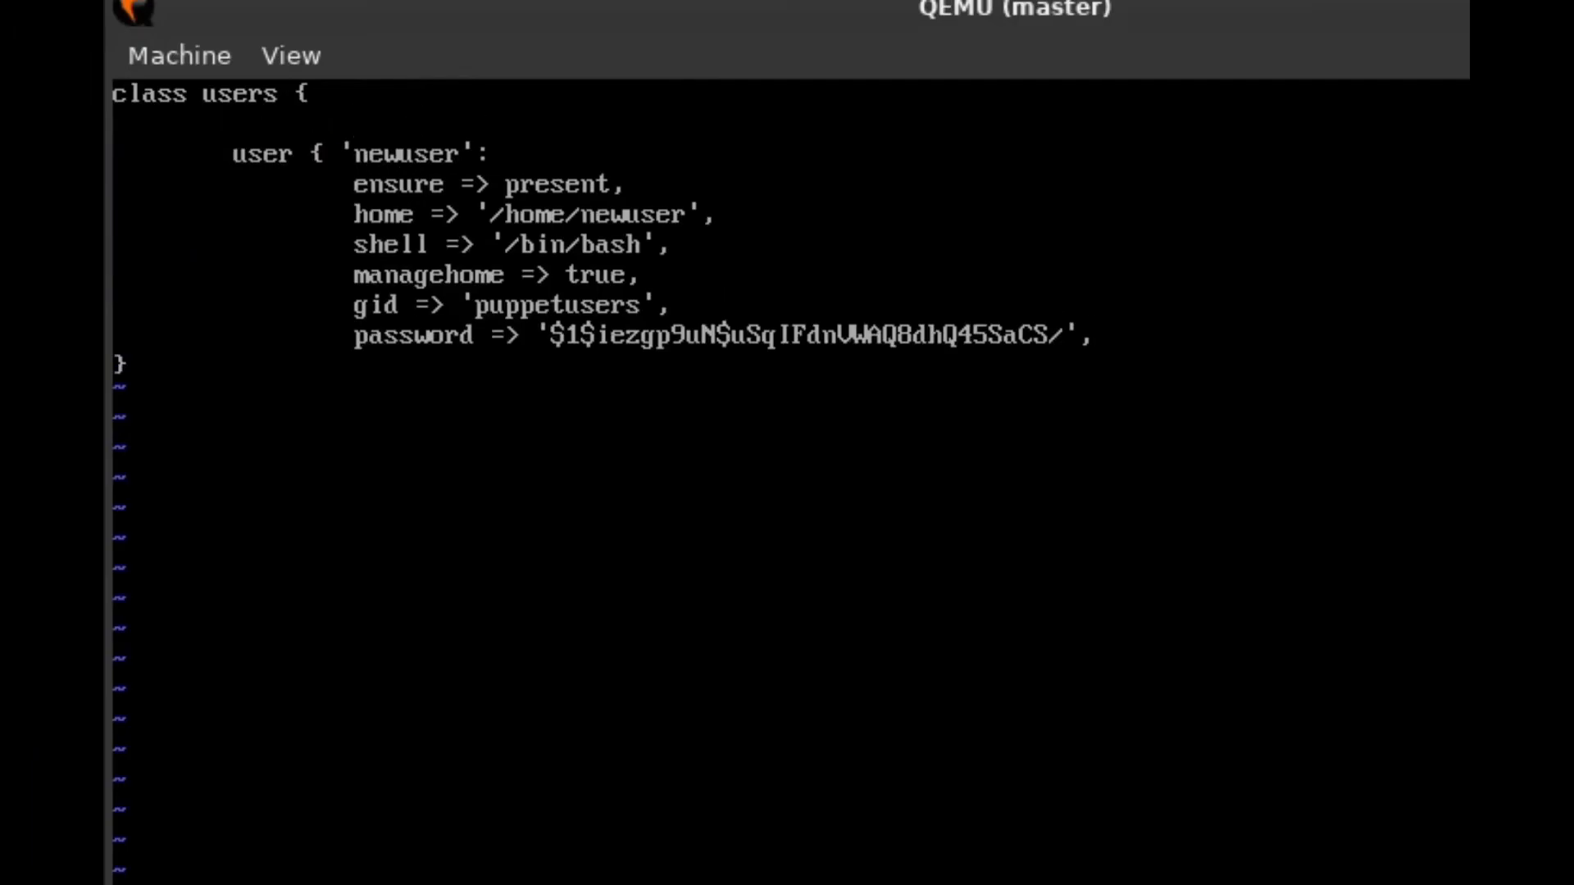
text(include user::g)
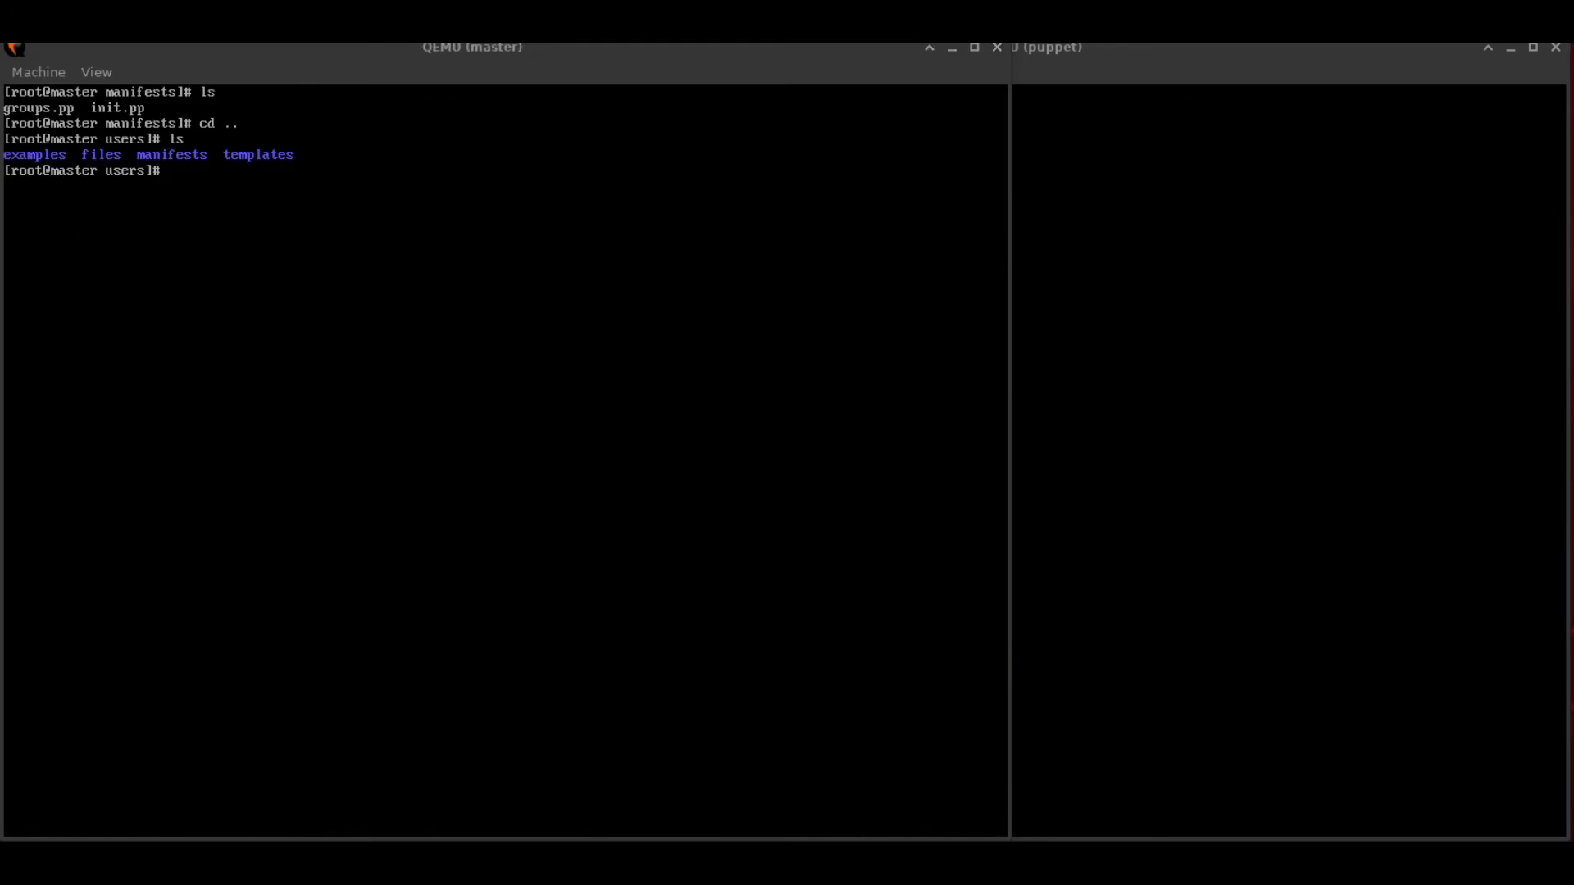
Write an examples/init.pp manifest containing 'include users'
text(cd examples)
text(vim in)
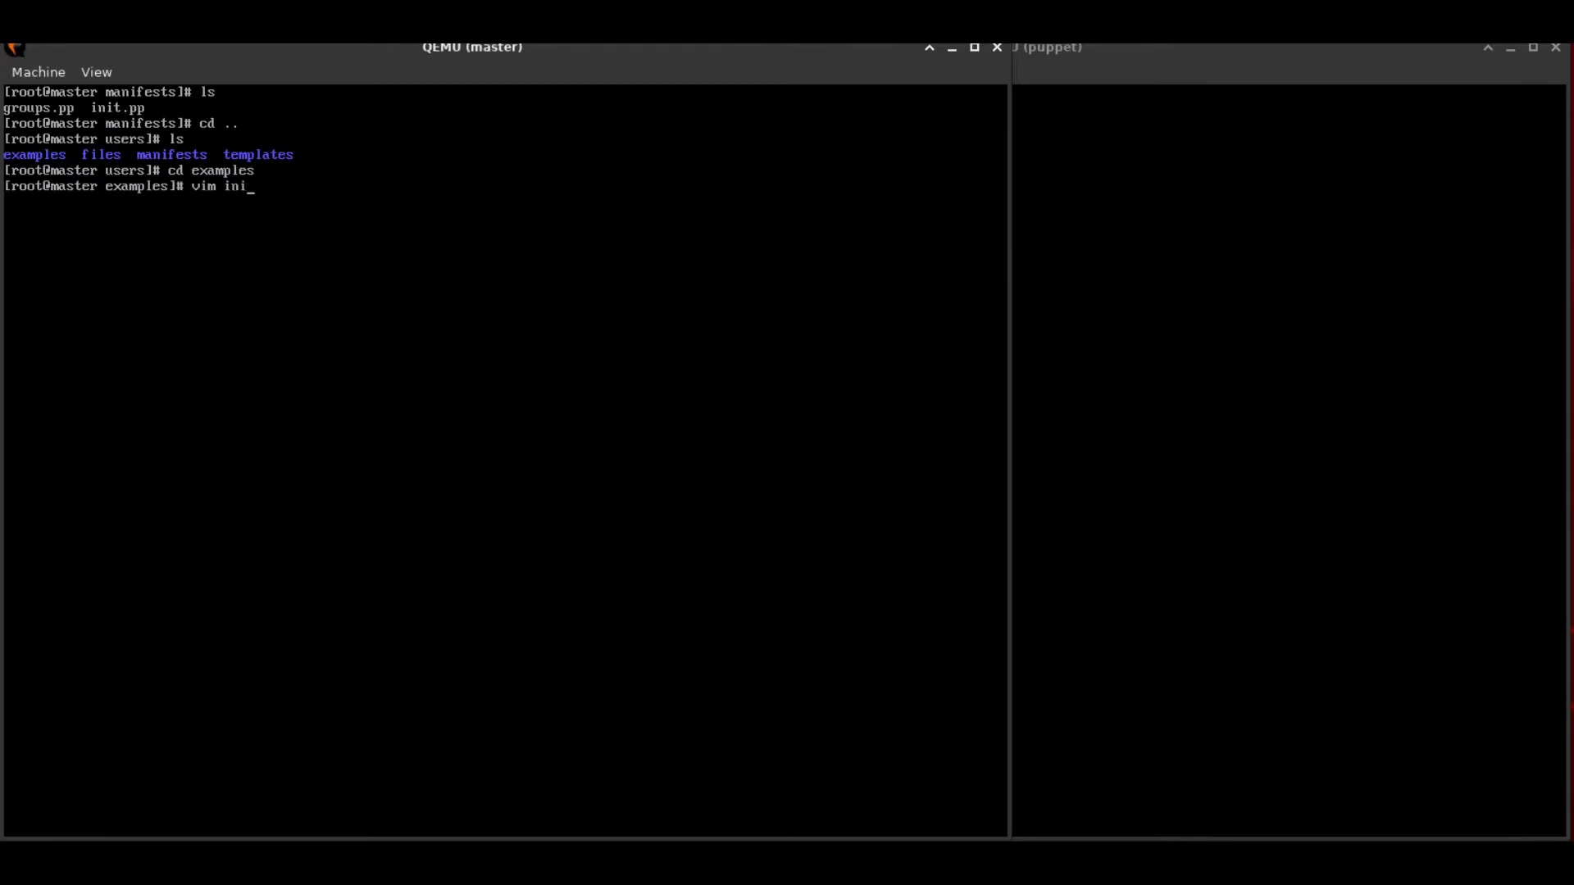
text(inclu)
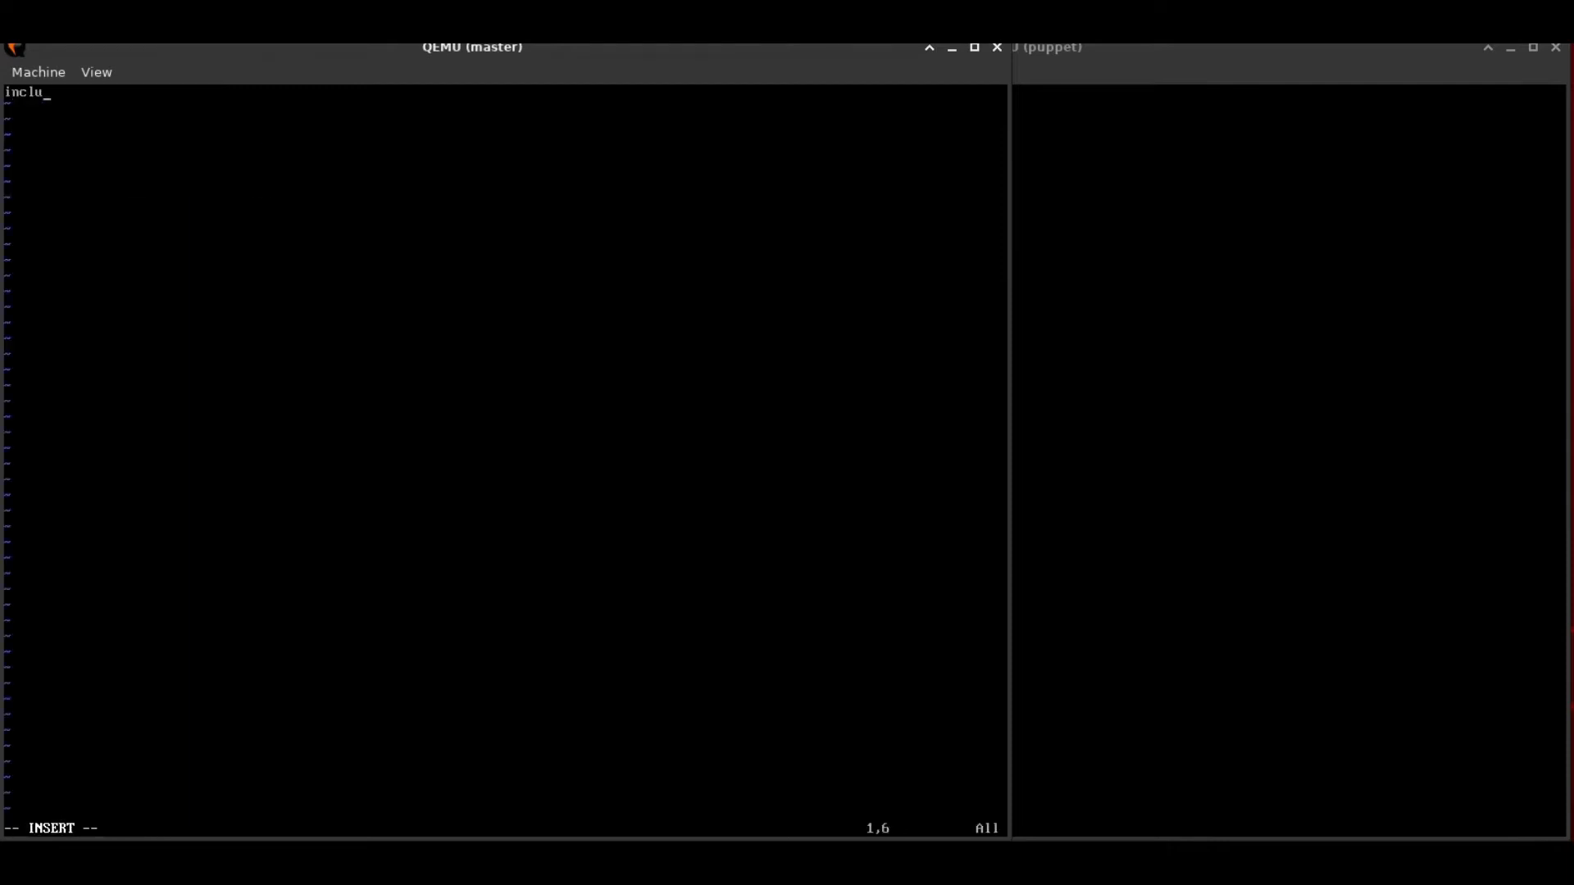
text(de users)
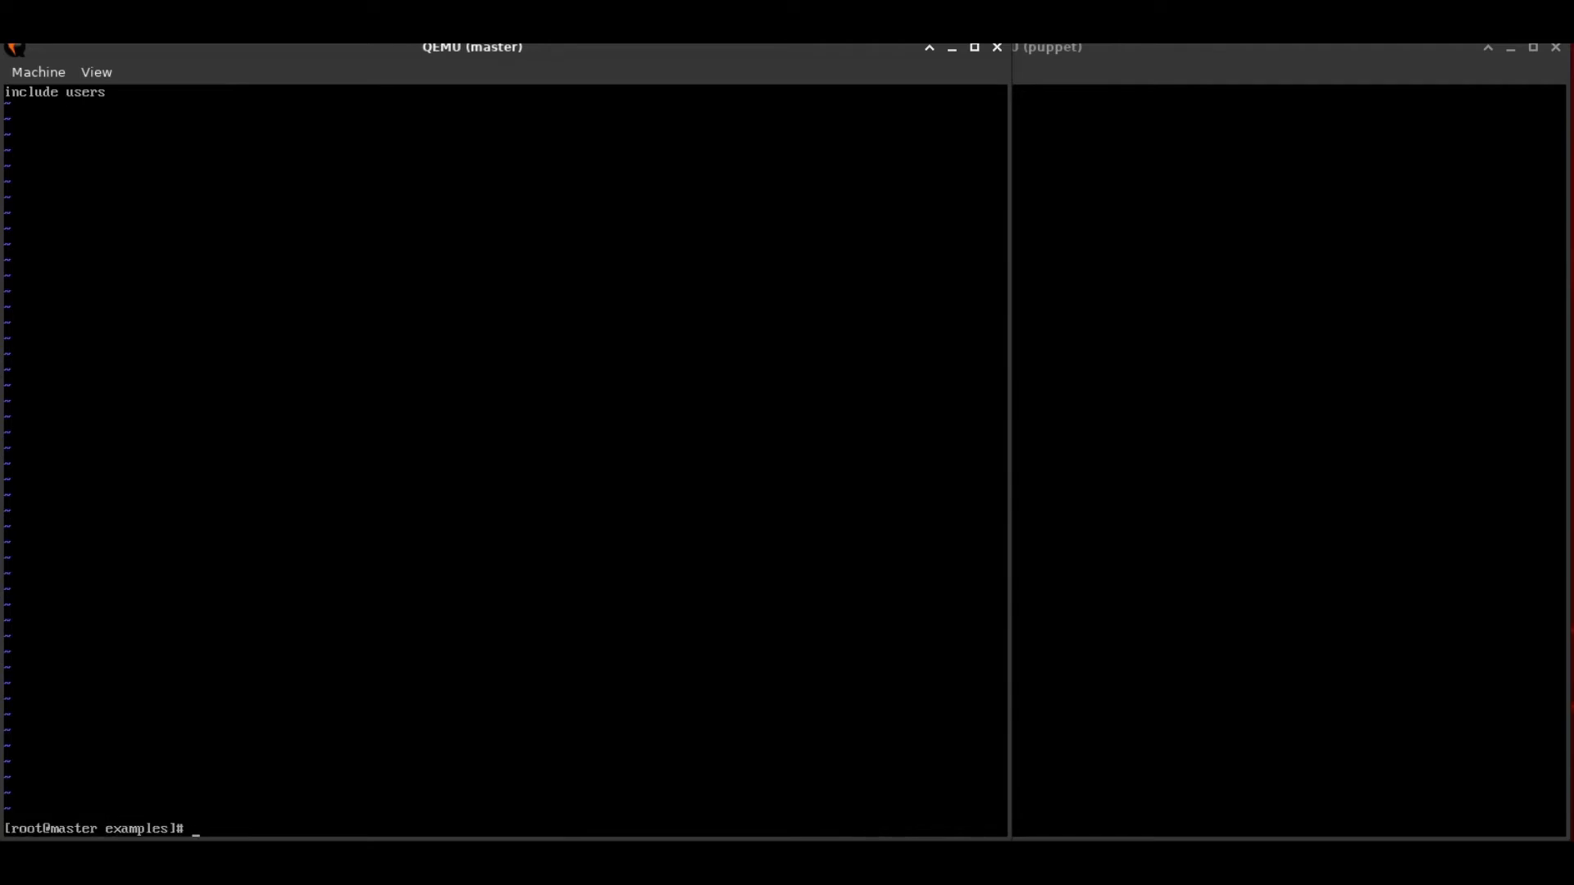
Apply the example manifest with --noop, then for real, and confirm newuser exists
text(/opt/puppetlabs/bin/puppet apply --noop init.pp)
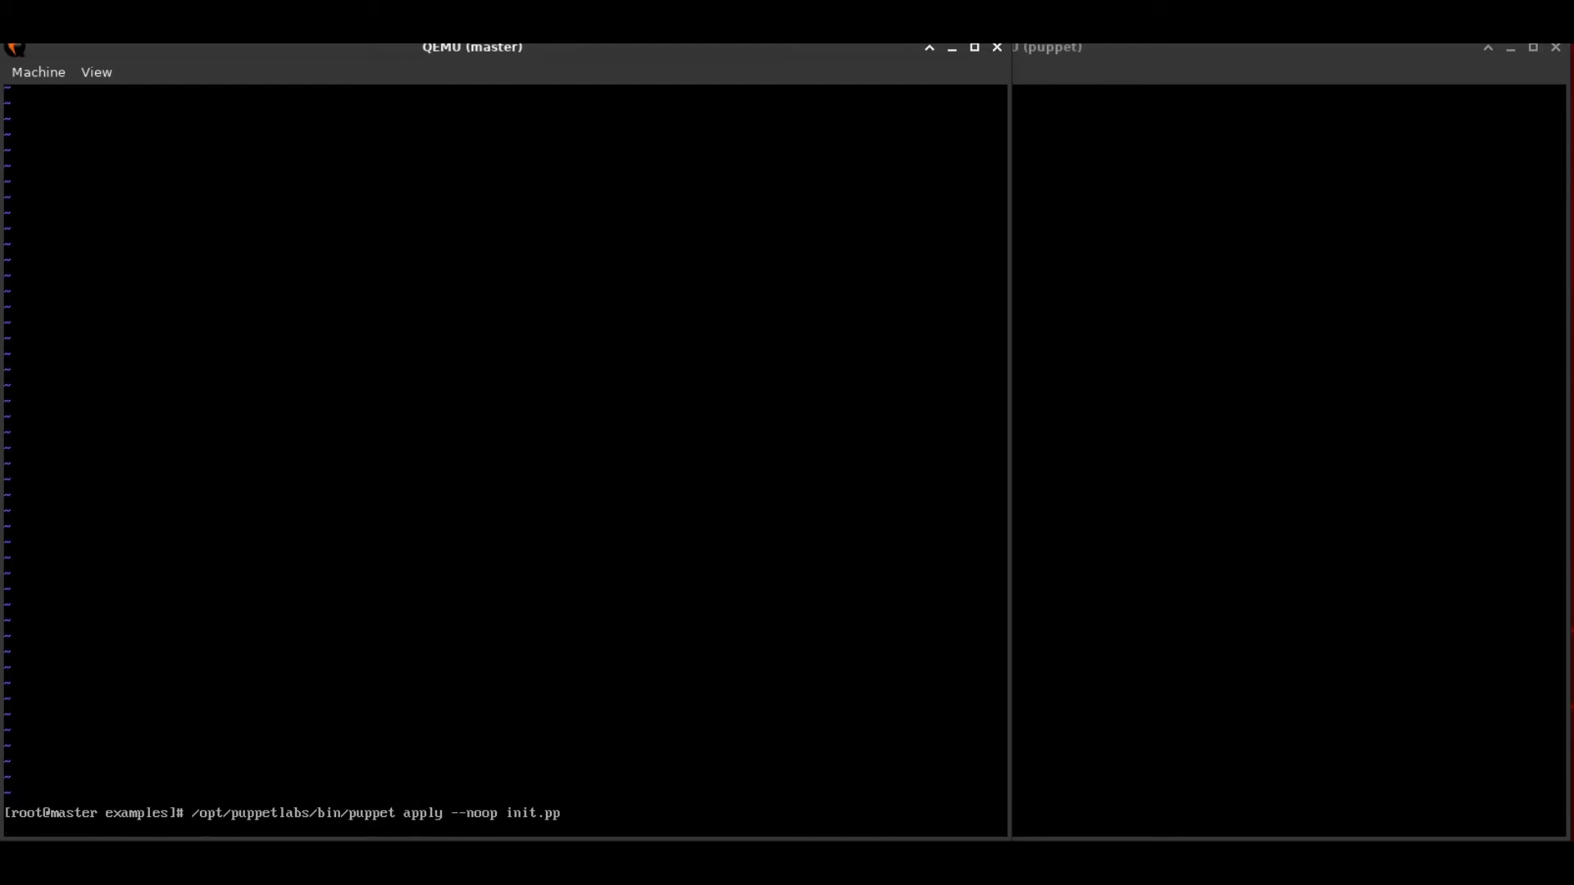
key(Return)
text(id newus)
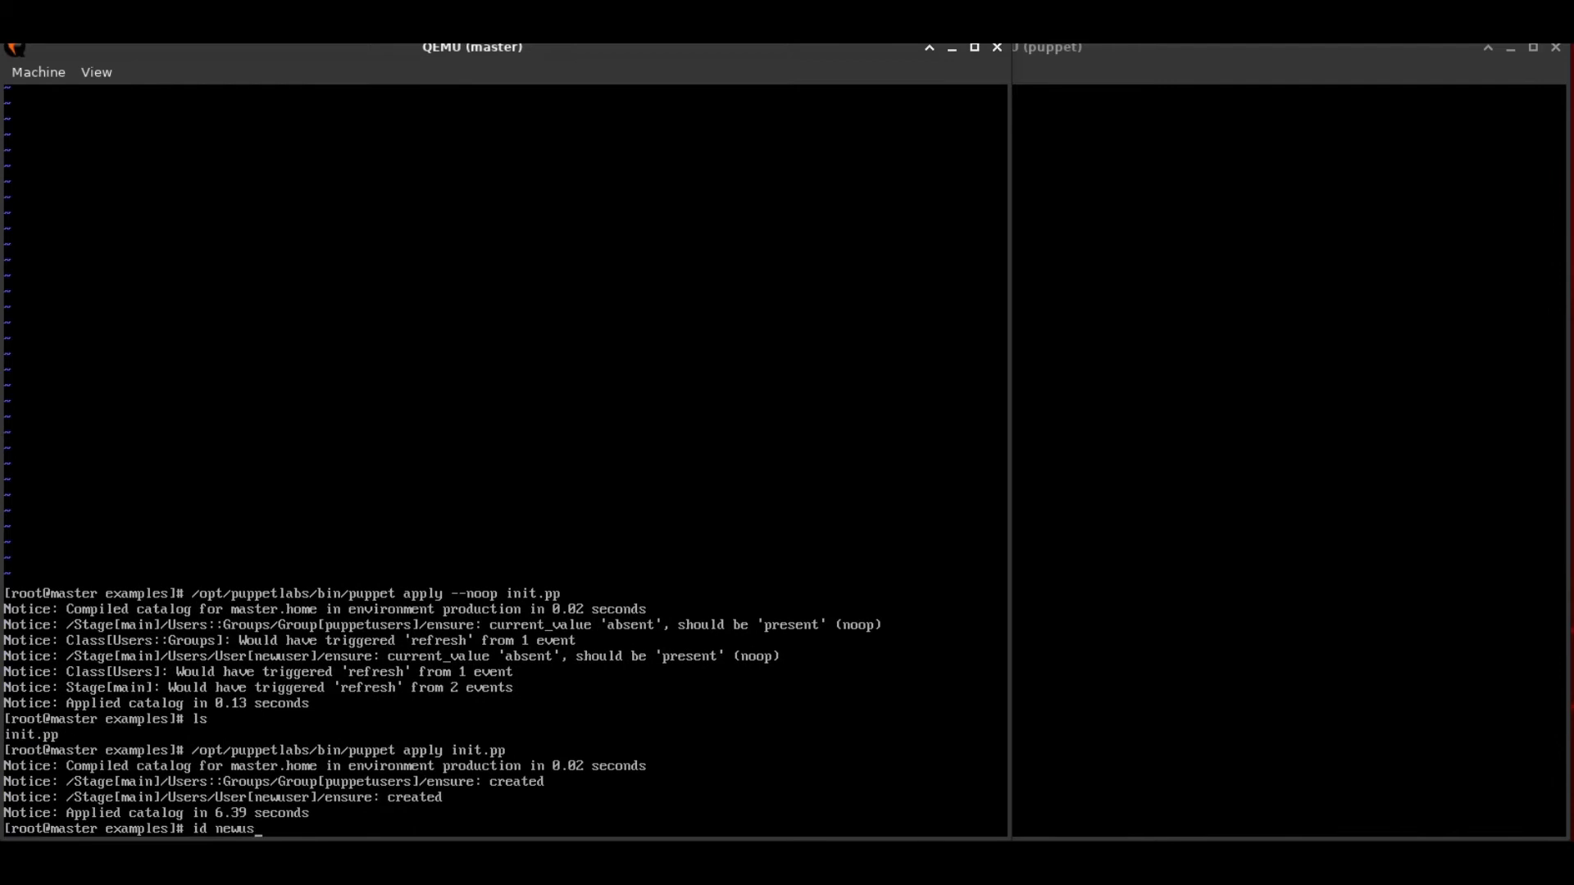
key(Return)
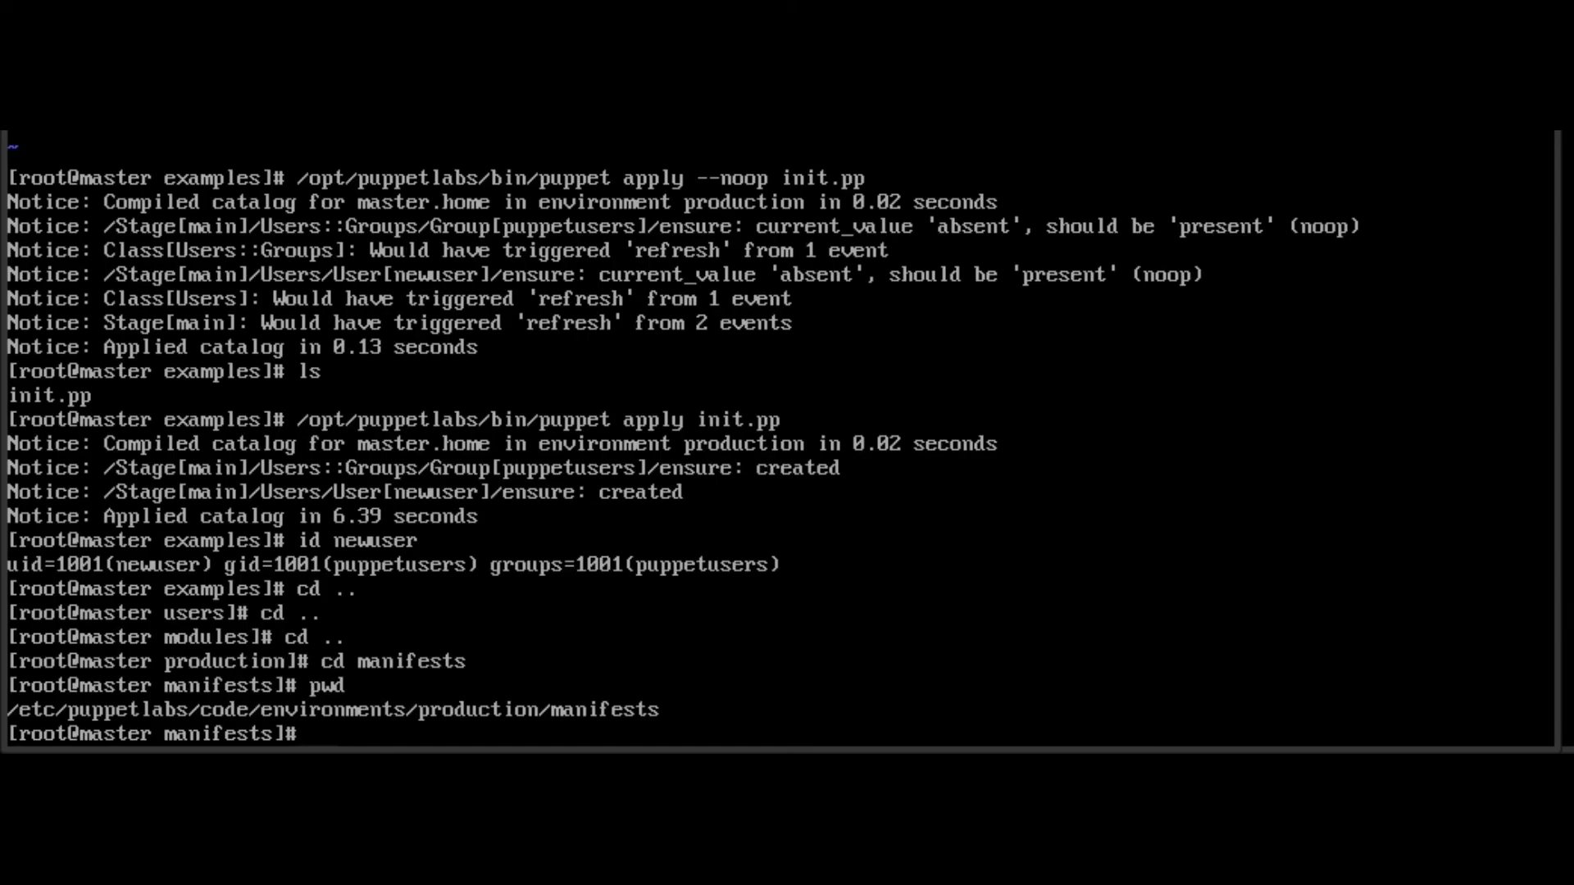
Open the production site manifest in vim and begin a 'node default {' block
text(vim innitus)
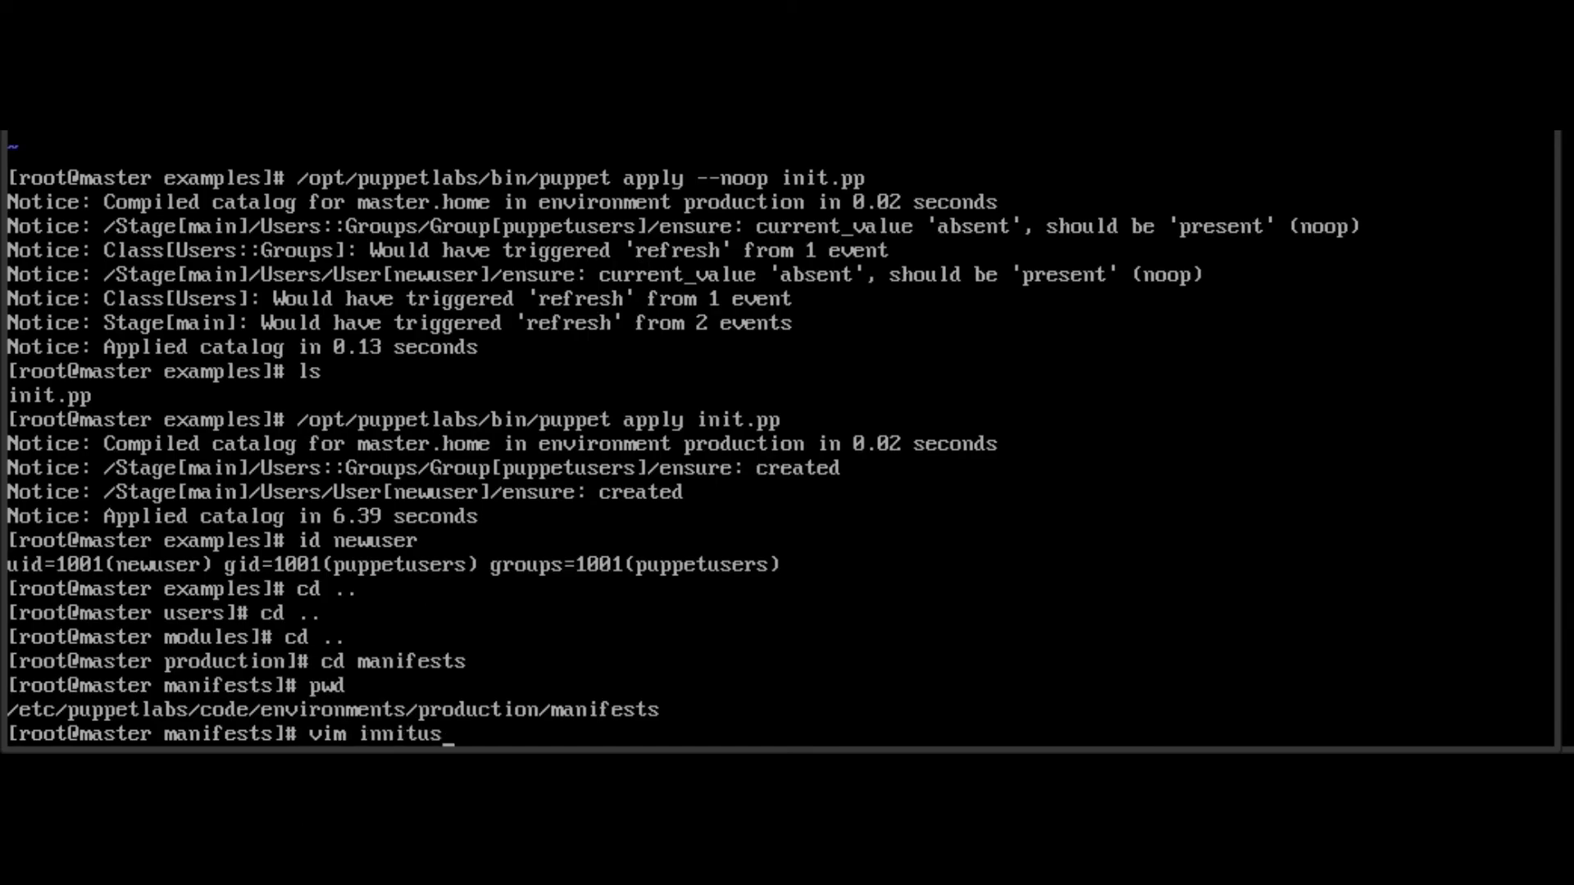
key(Return)
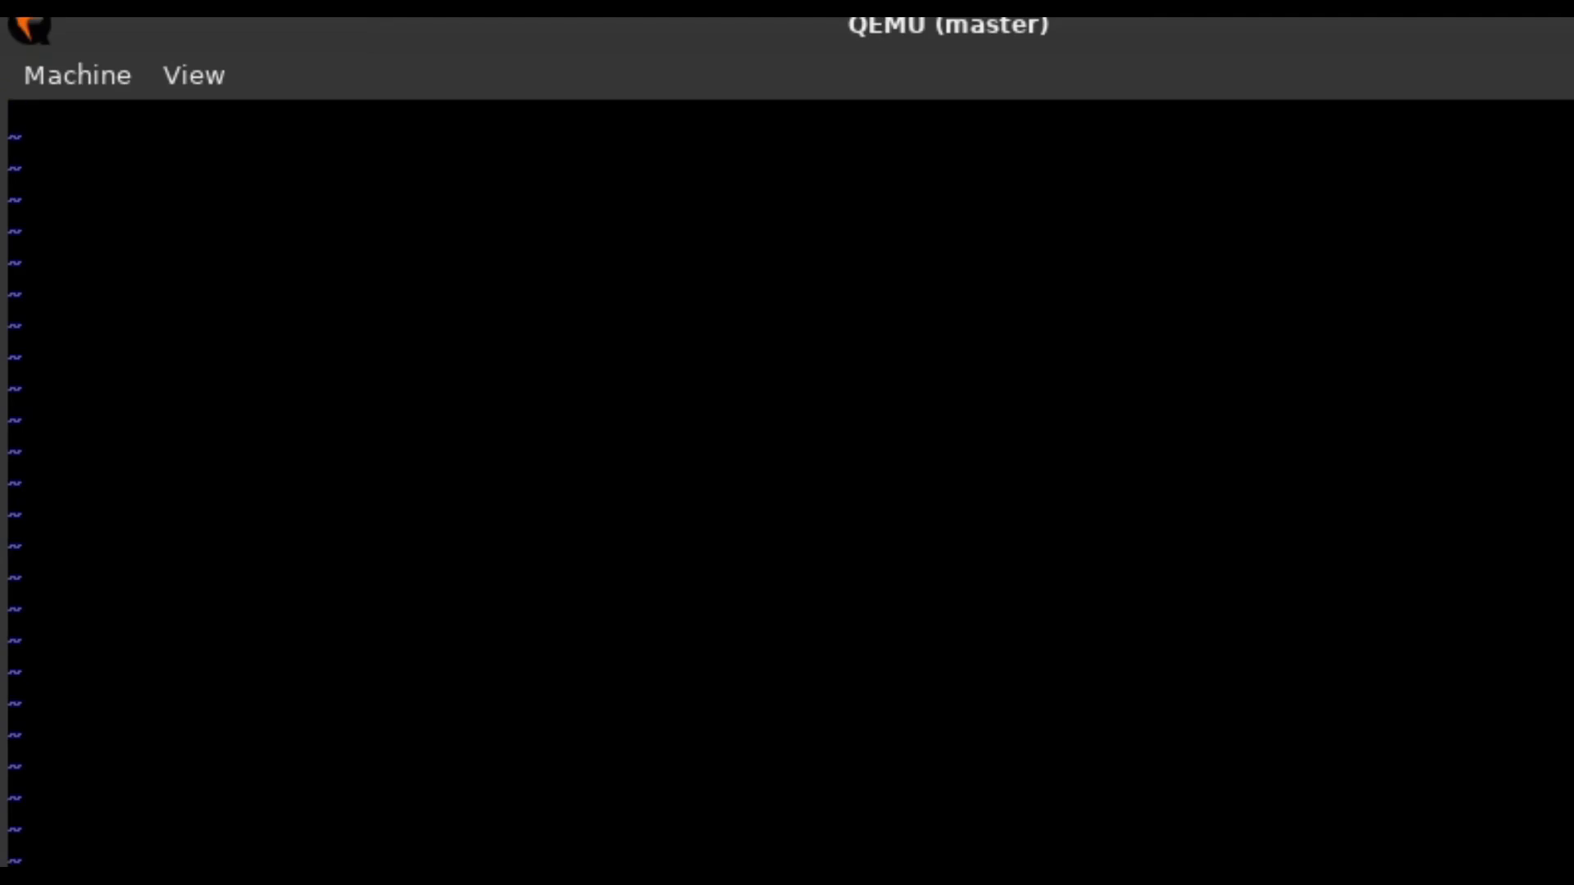
text(mode defaul)
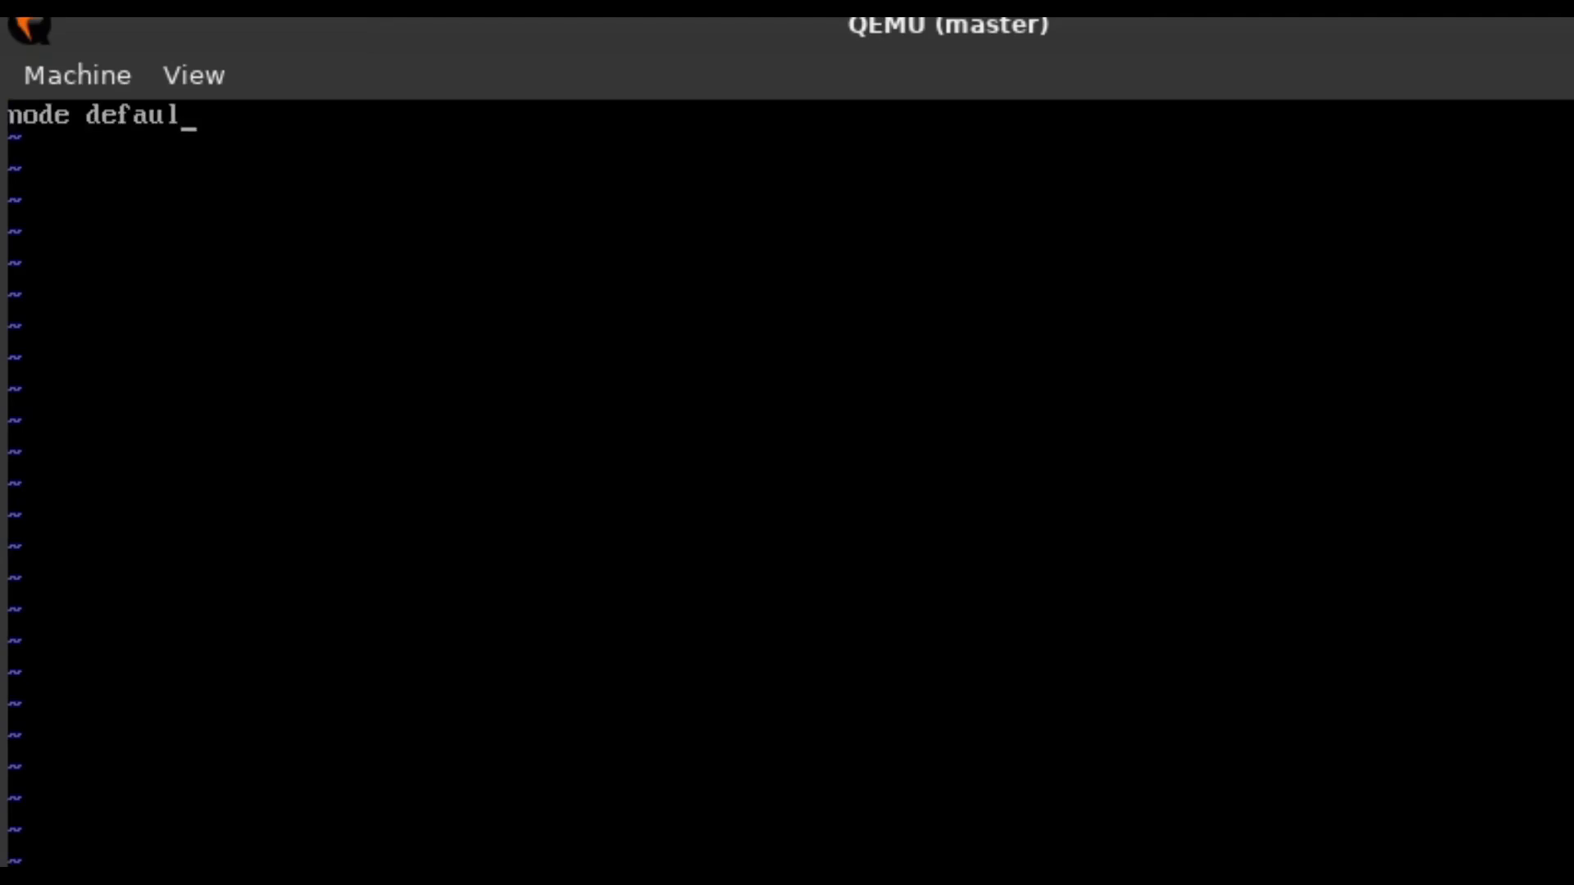
text(t{)
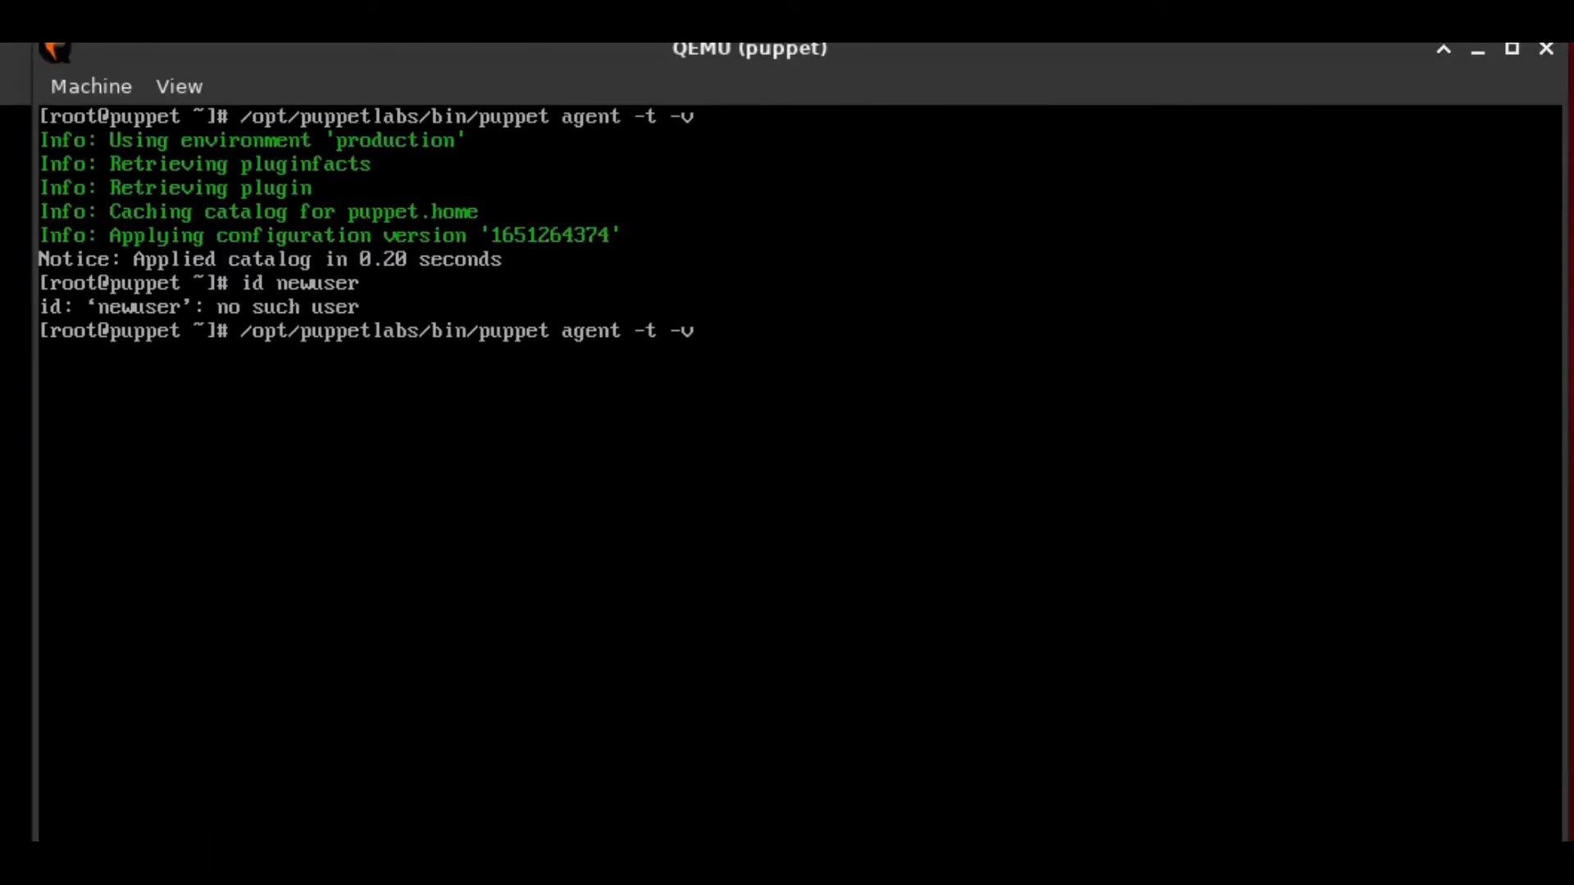
Run the Puppet agent to create puppetusers and newuser, then su into newuser
key(Return)
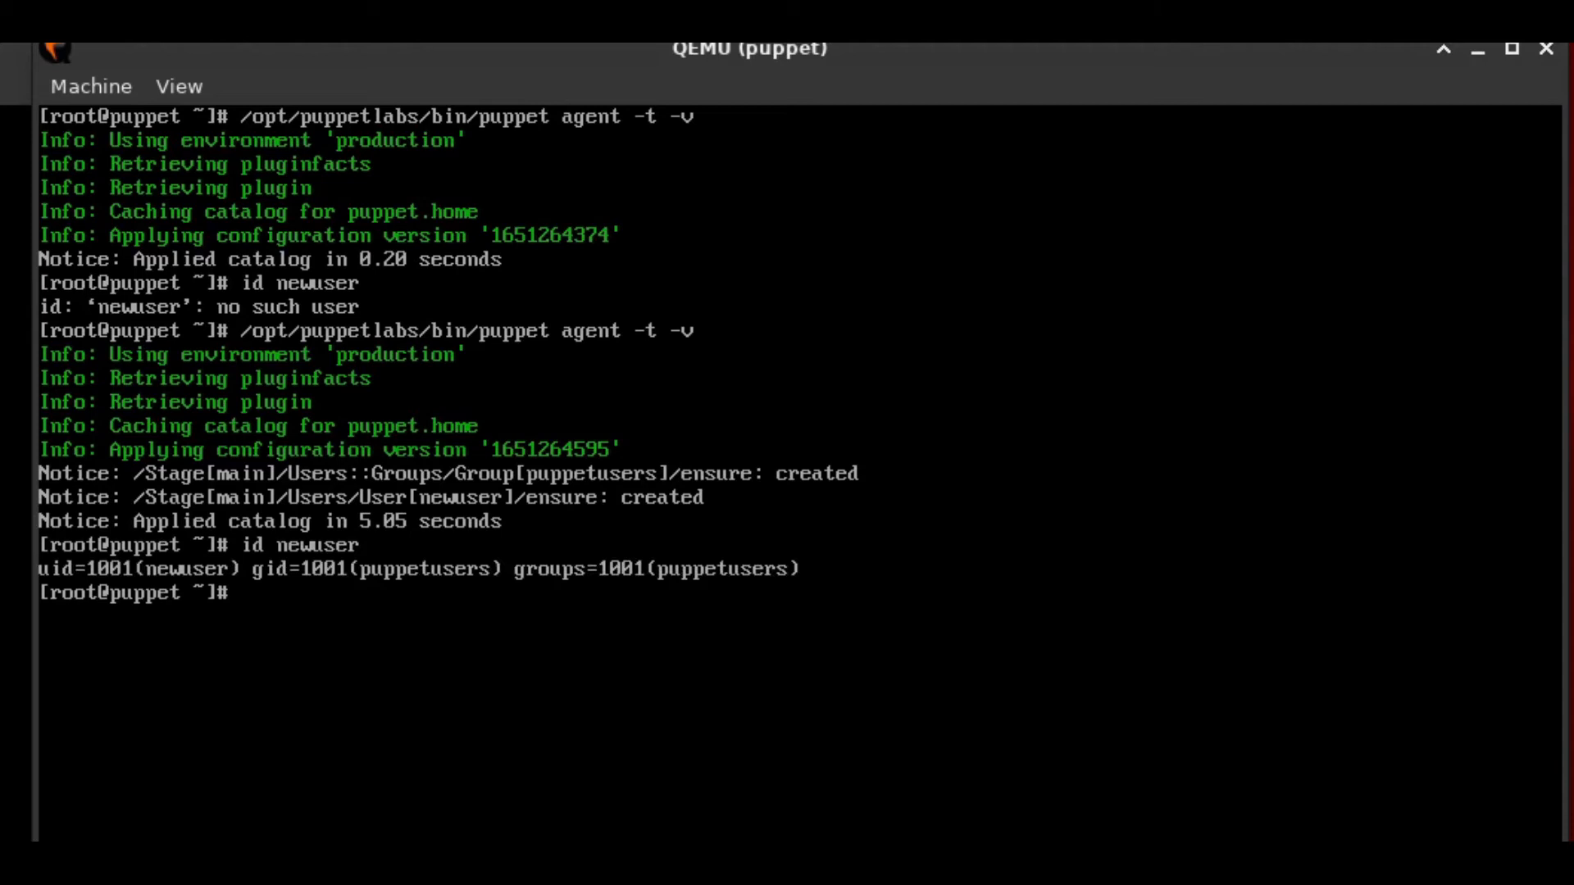
text(su newuser)
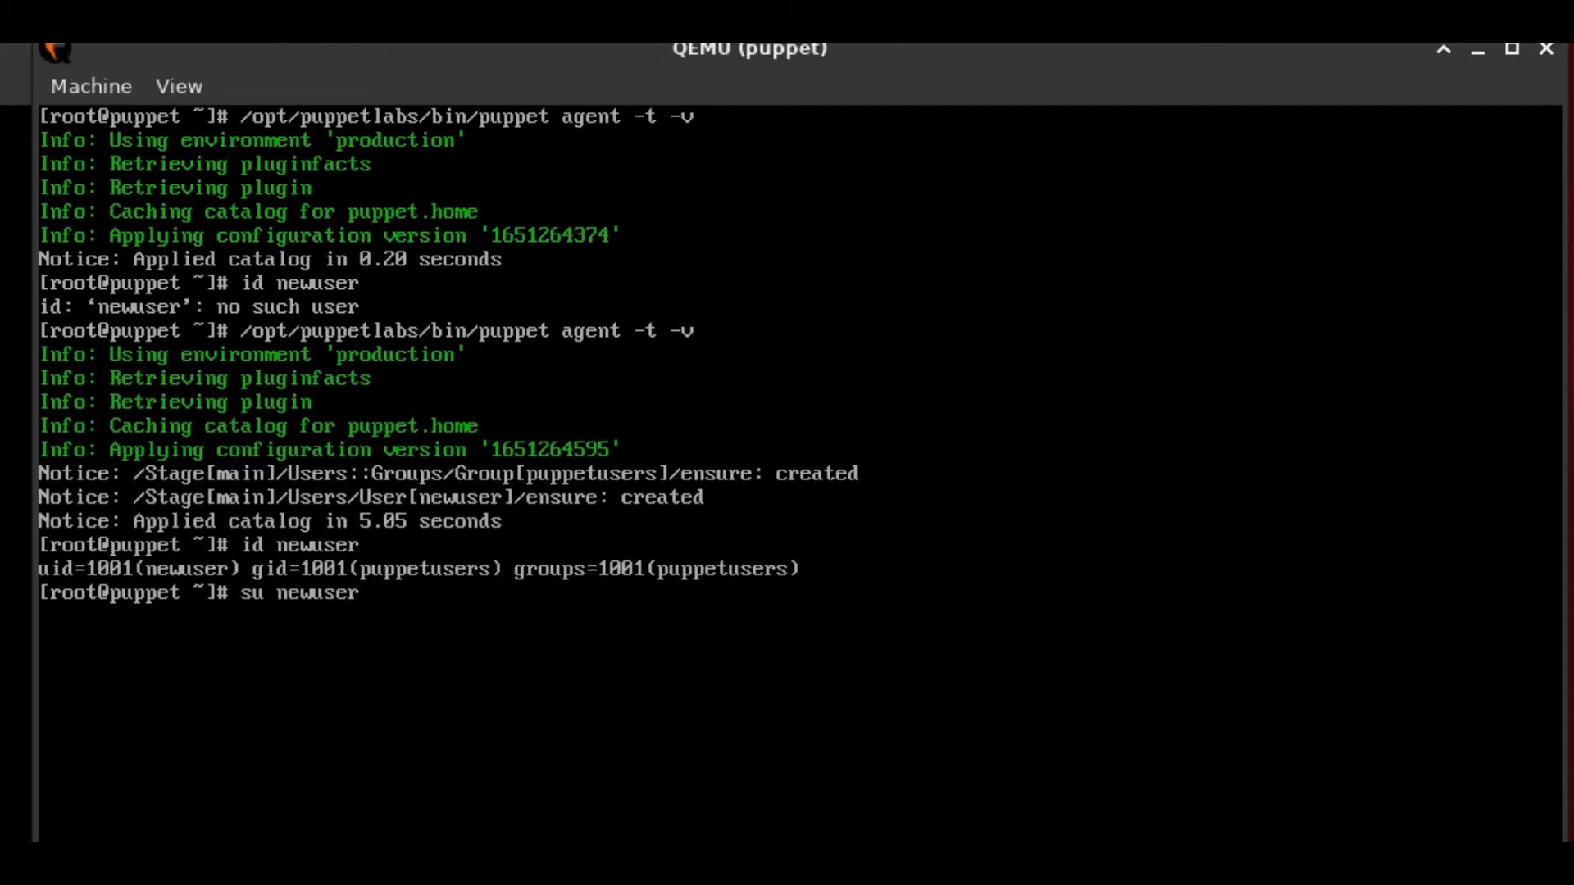
key(Return)
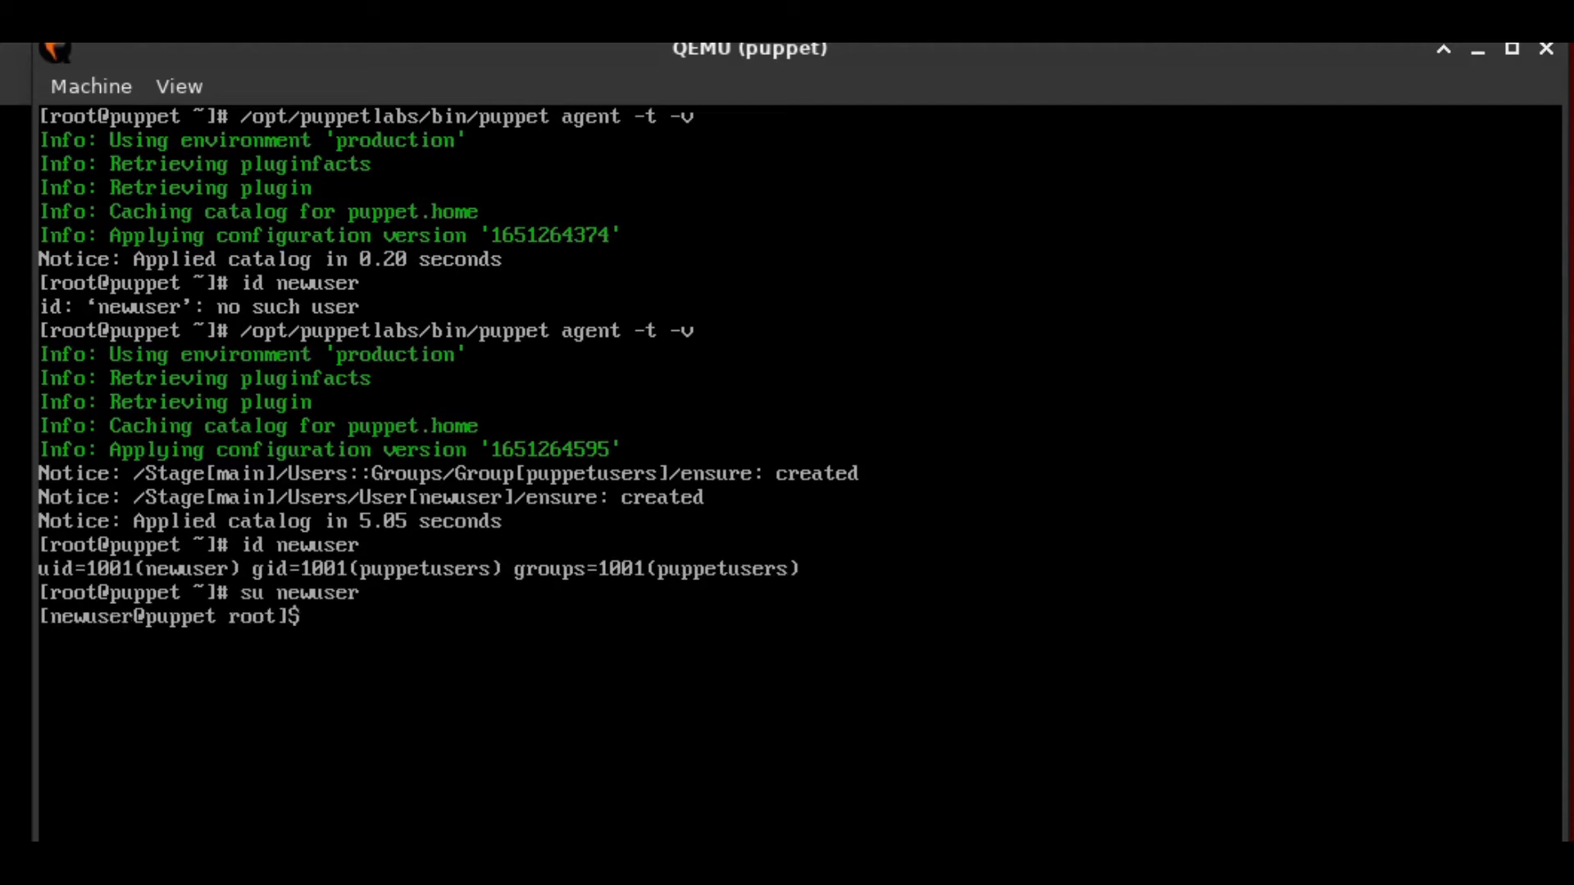